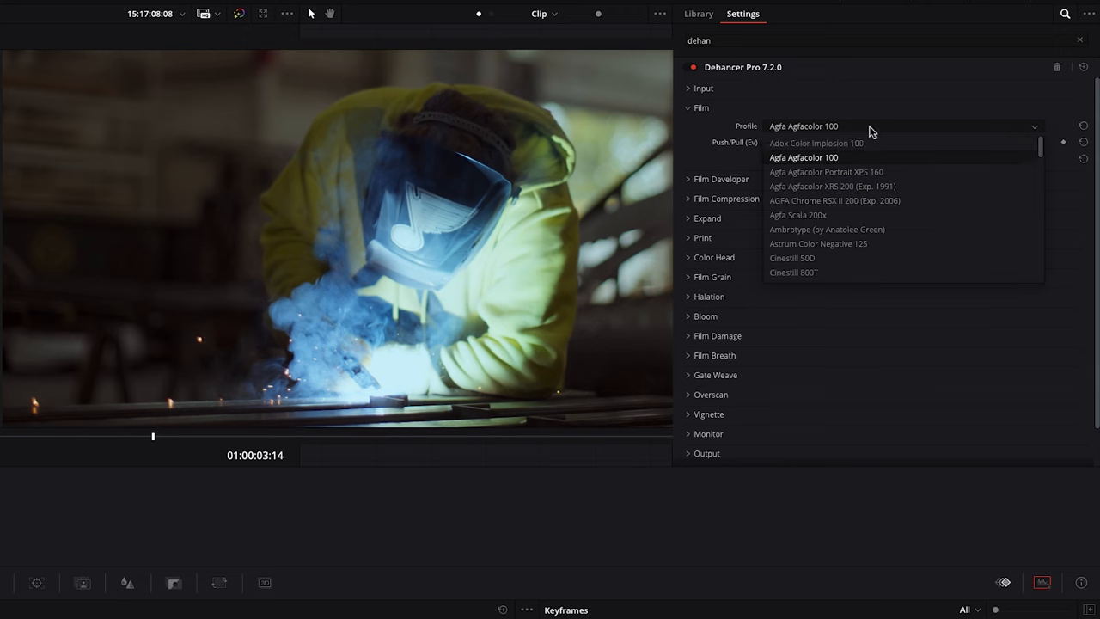
Audition the Adox Color Implosion 100 film stock, then settle on Cinestill 500D.
{"action": "left_click", "coordinate": [816, 143]}
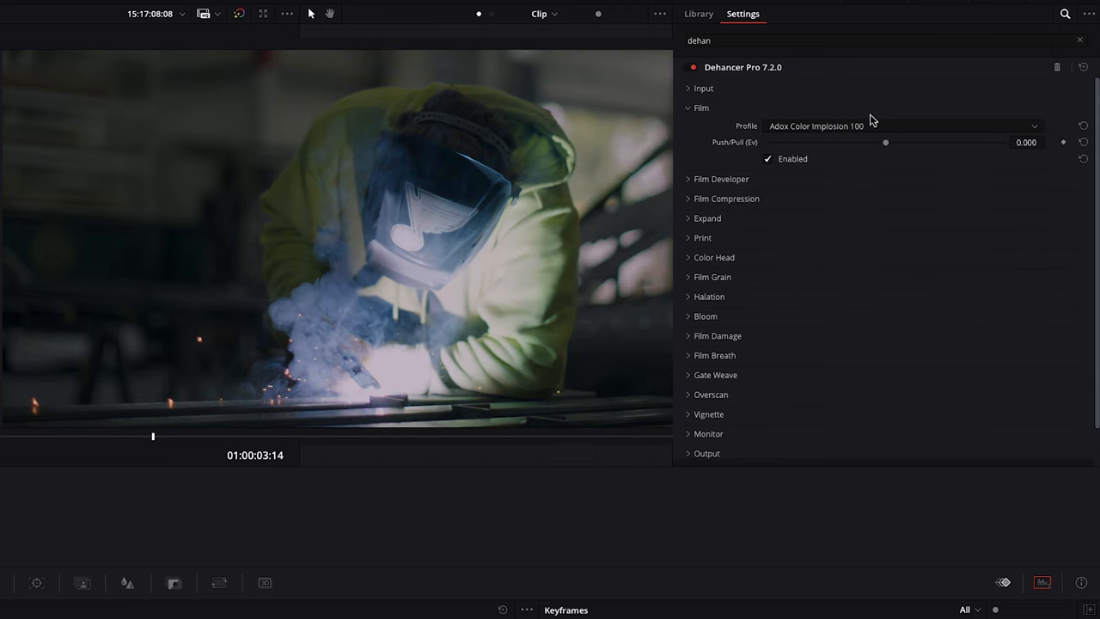
{"action": "left_click", "coordinate": [903, 126]}
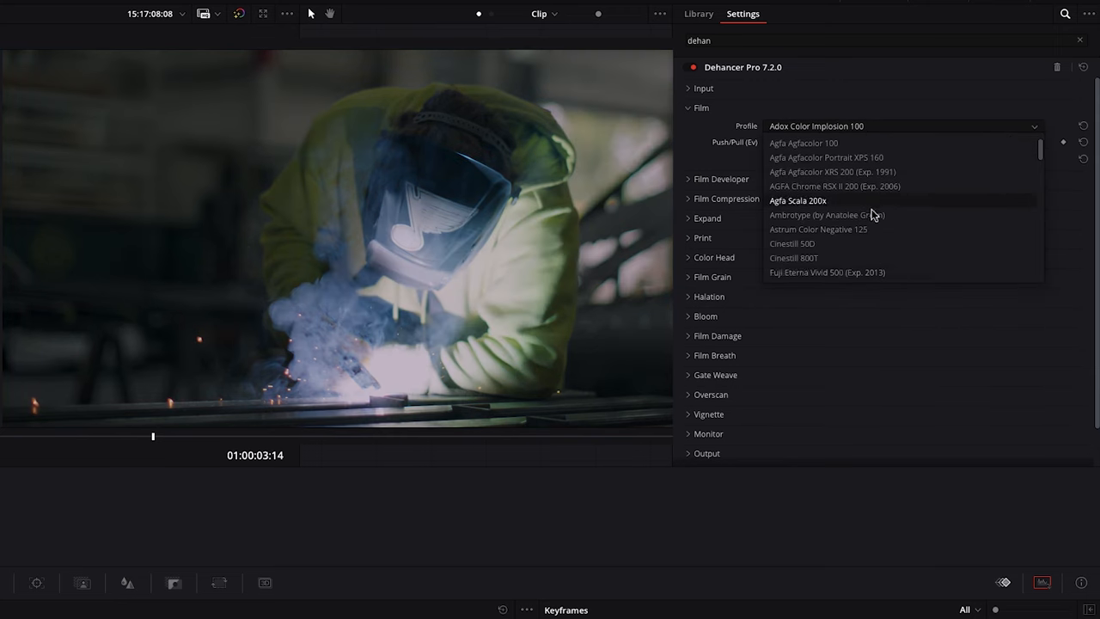
{"action": "mouse_move", "coordinate": [846, 249]}
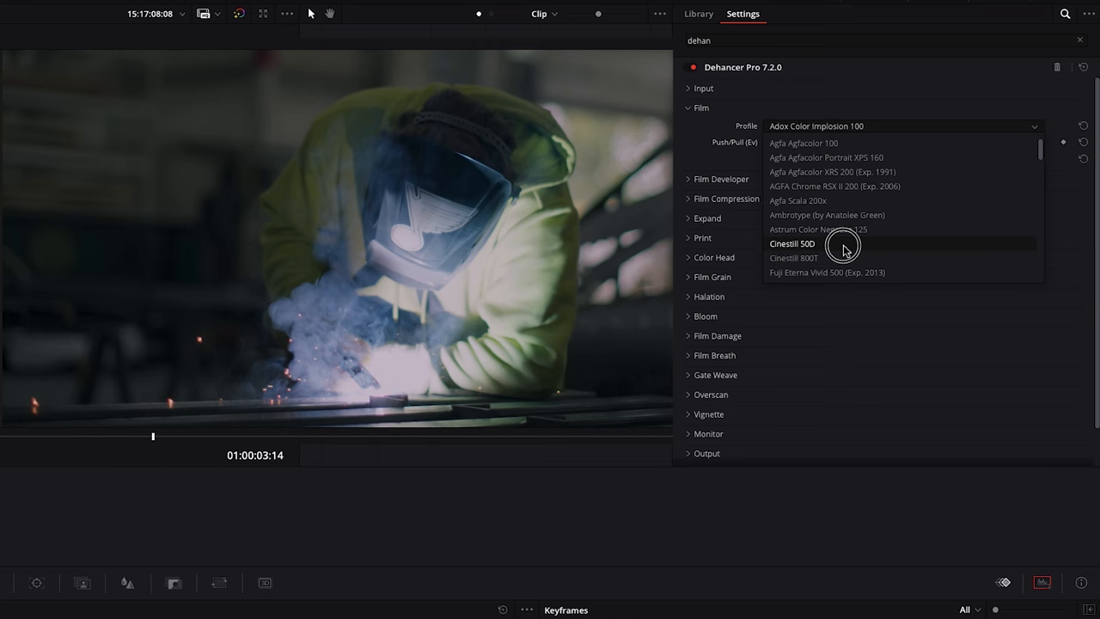
{"action": "left_click", "coordinate": [790, 244]}
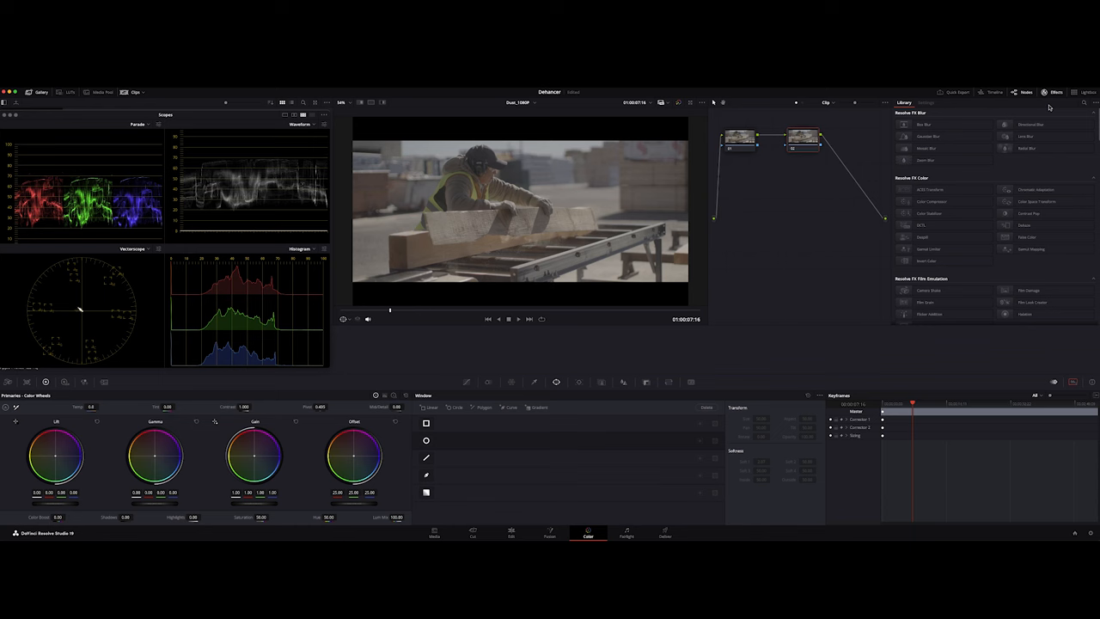
Search effects for 'noise', place node 03 below node 02, then search for 'de'.
{"action": "left_click", "coordinate": [1083, 103]}
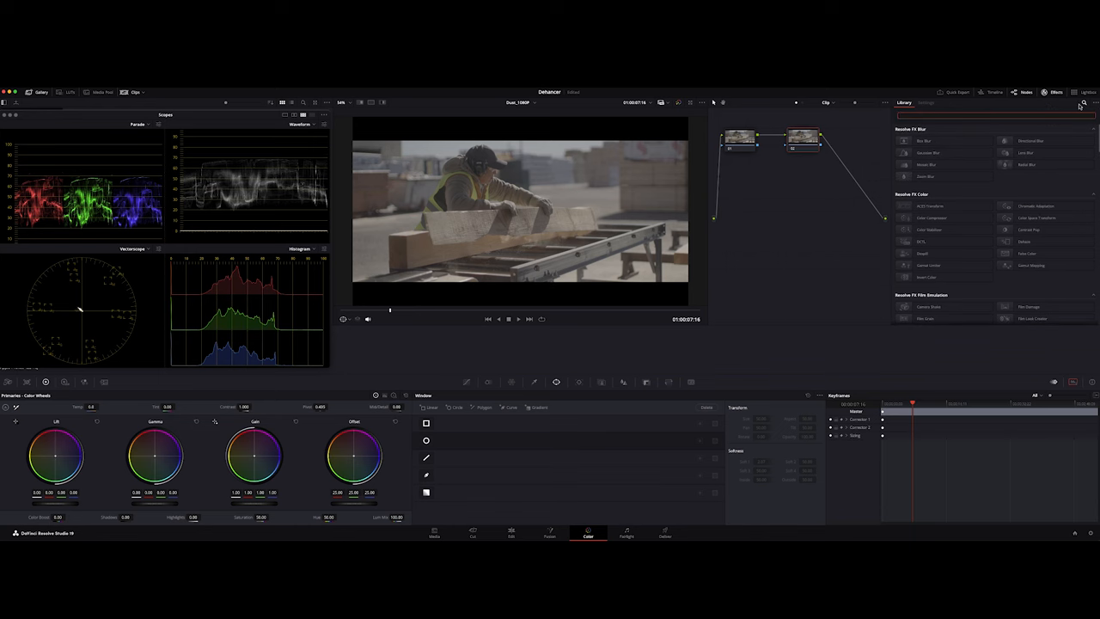
{"action": "type", "text": "noise"}
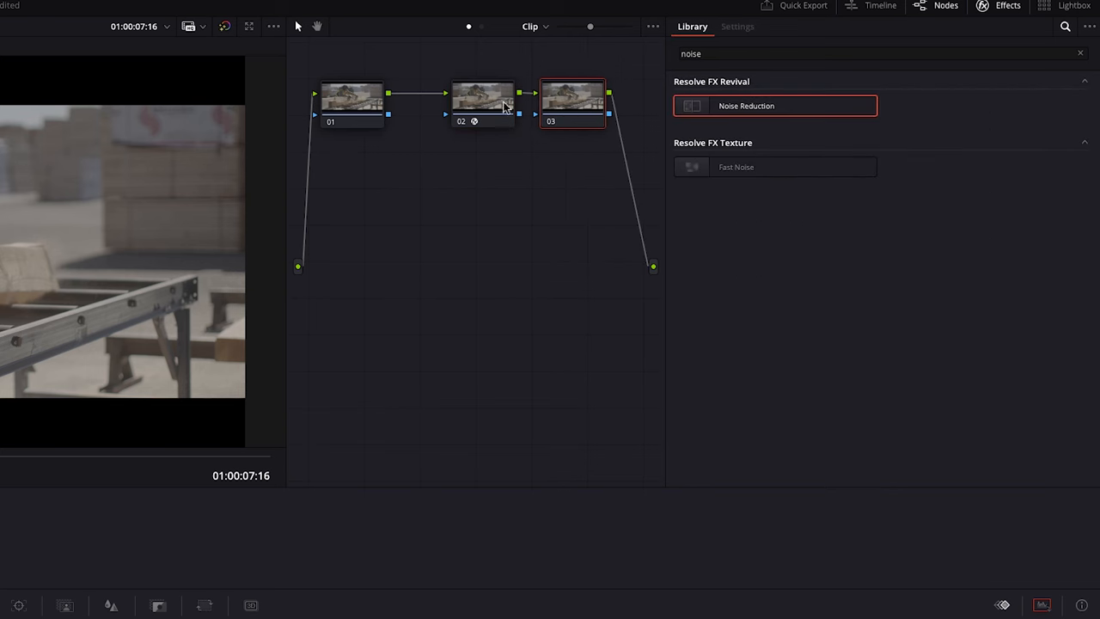
{"action": "left_click_drag", "start_coordinate": [571, 103], "coordinate": [393, 237]}
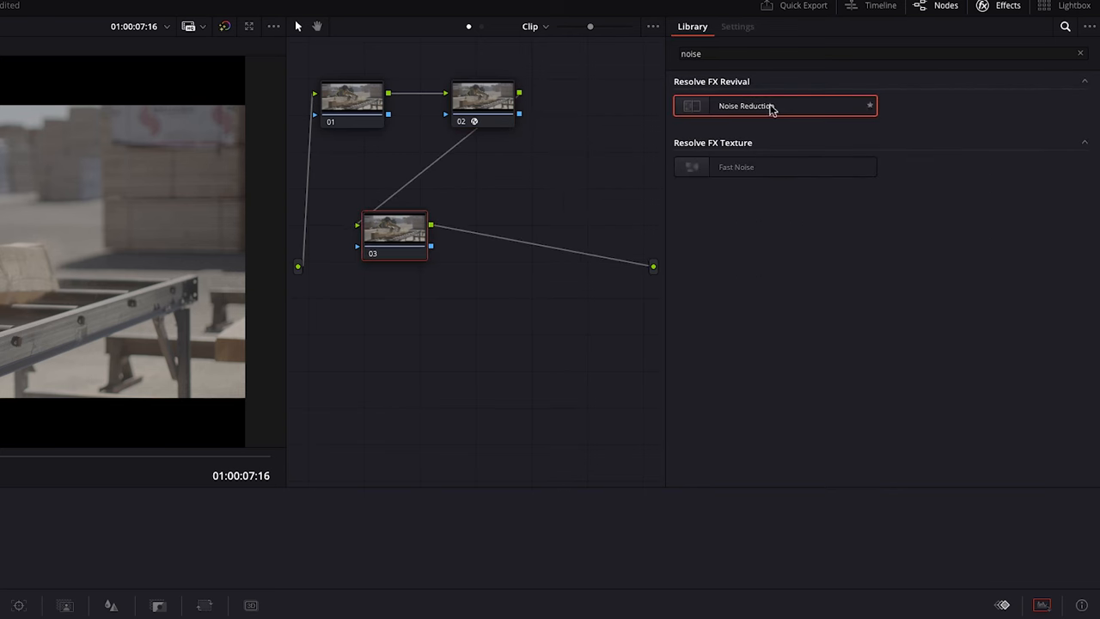
{"action": "type", "text": "de"}
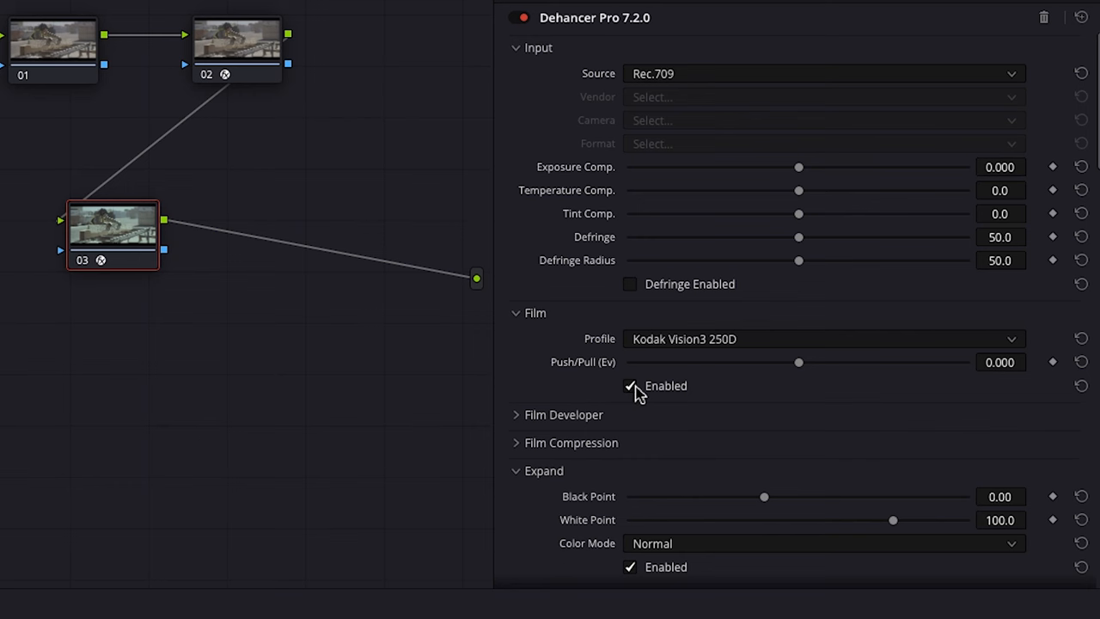
Scroll the Dehancer Pro settings to reach and disable the Film stage.
{"action": "scroll", "scroll_direction": "down", "scroll_amount": 3}
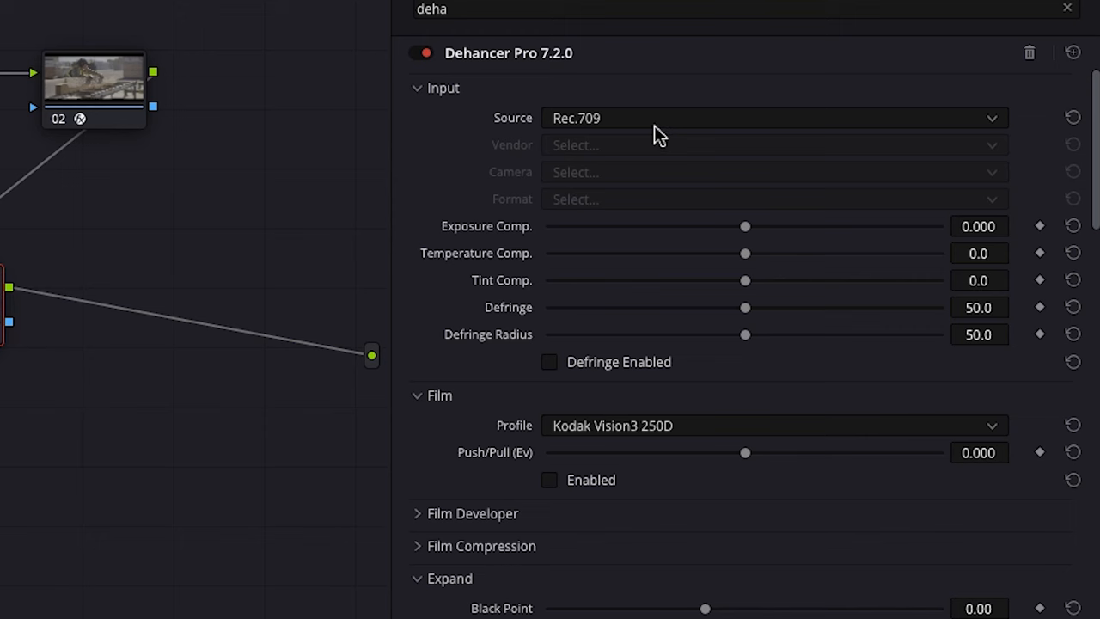
{"action": "mouse_move", "coordinate": [666, 124]}
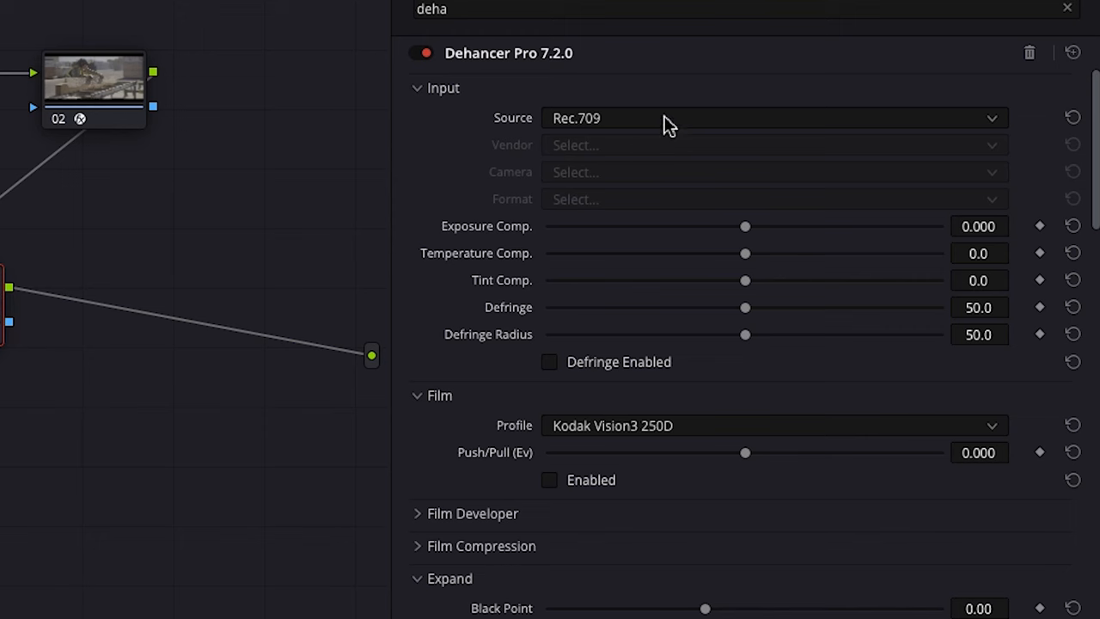
Set Dehancer's source to Sony Cinema Line FX6, S-Log3 S-Gamut3.Cine ISO 800.
{"action": "left_click", "coordinate": [773, 116]}
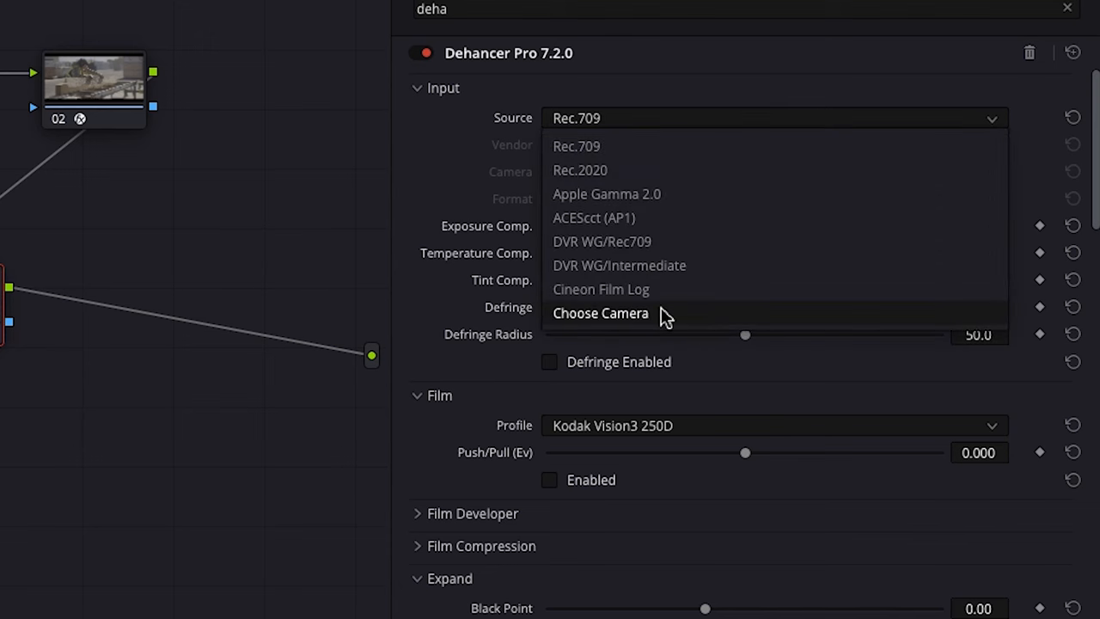
{"action": "left_click", "coordinate": [600, 313]}
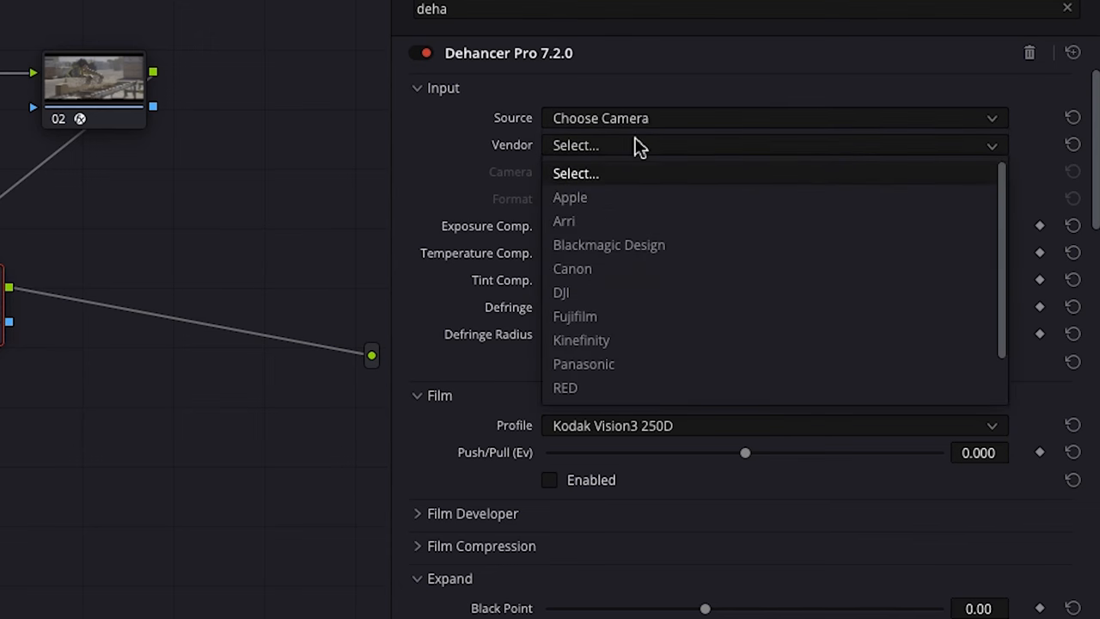
{"action": "scroll", "scroll_direction": "down", "scroll_amount": 3}
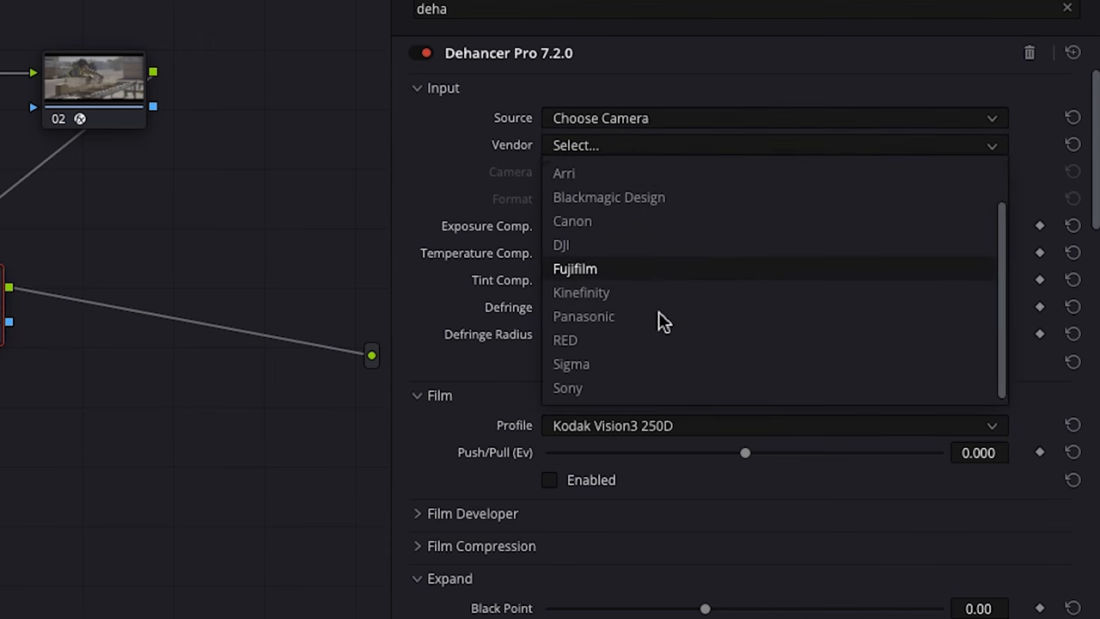
{"action": "left_click", "coordinate": [568, 389]}
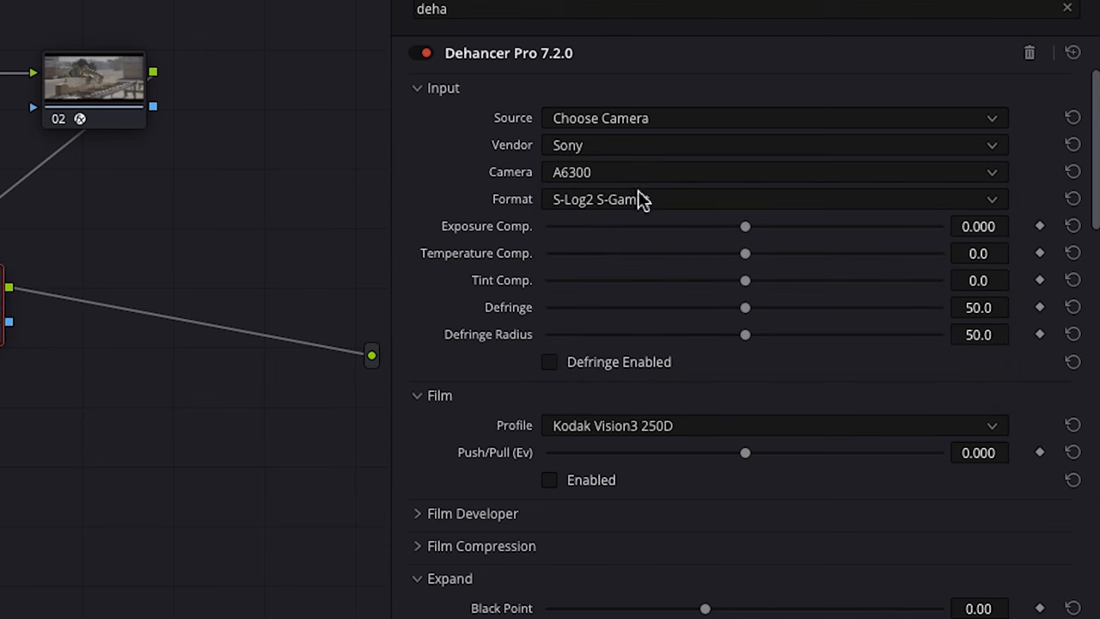
{"action": "left_click", "coordinate": [774, 172]}
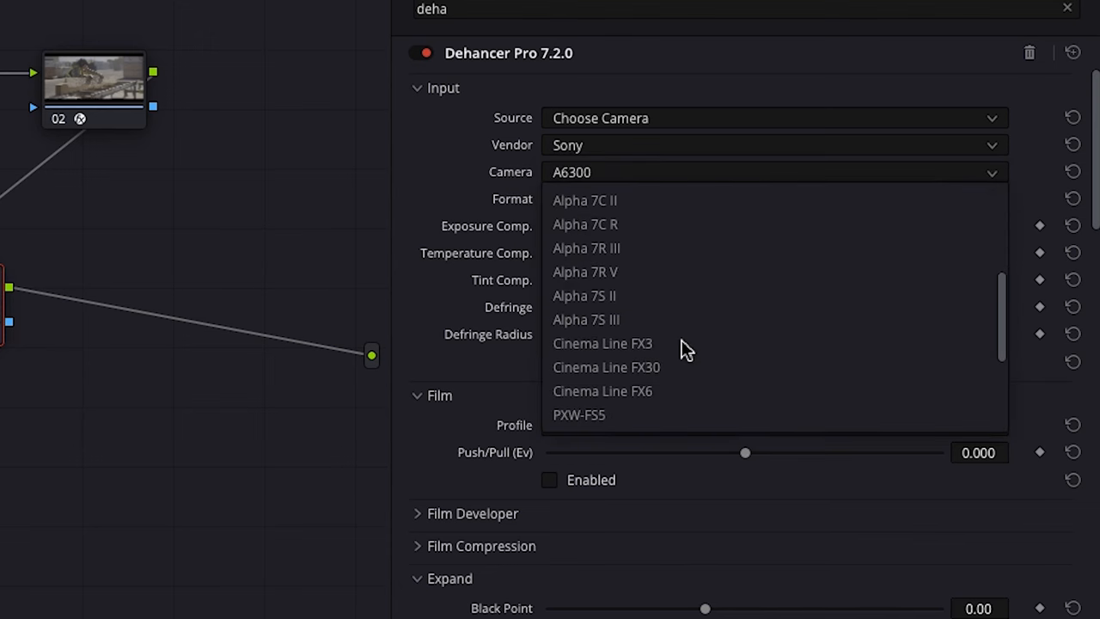
{"action": "left_click", "coordinate": [601, 392]}
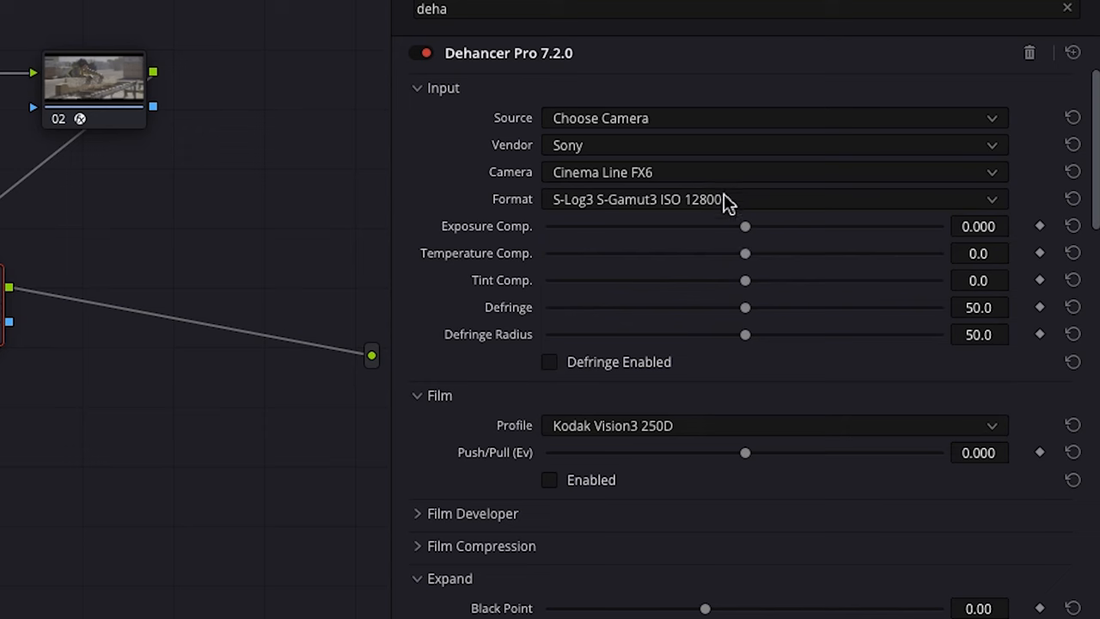
{"action": "left_click", "coordinate": [770, 199]}
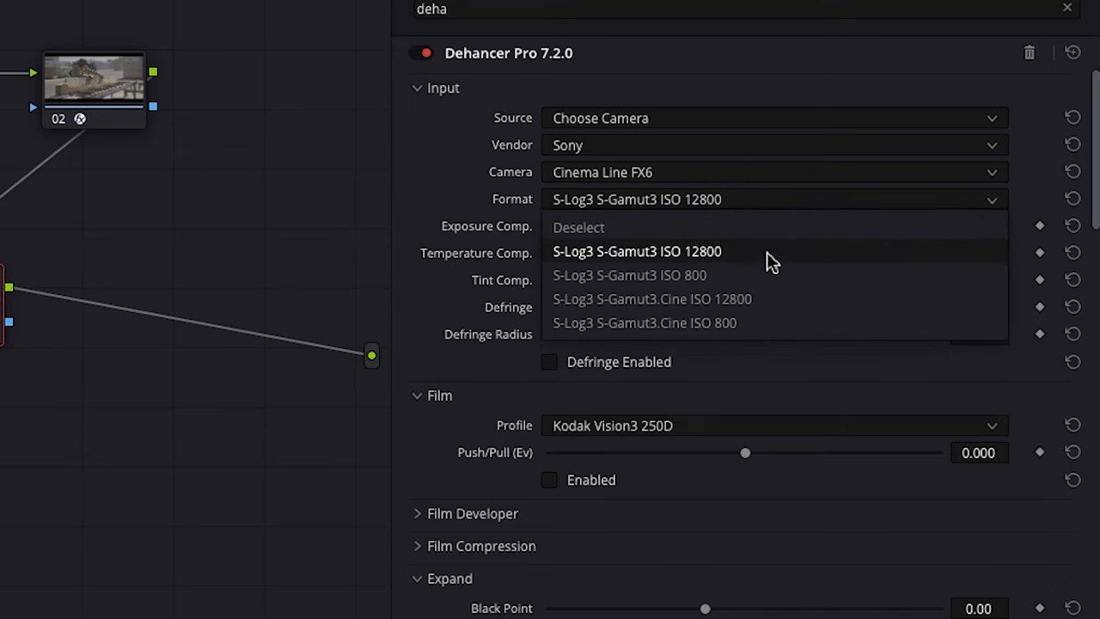
{"action": "left_click", "coordinate": [643, 323]}
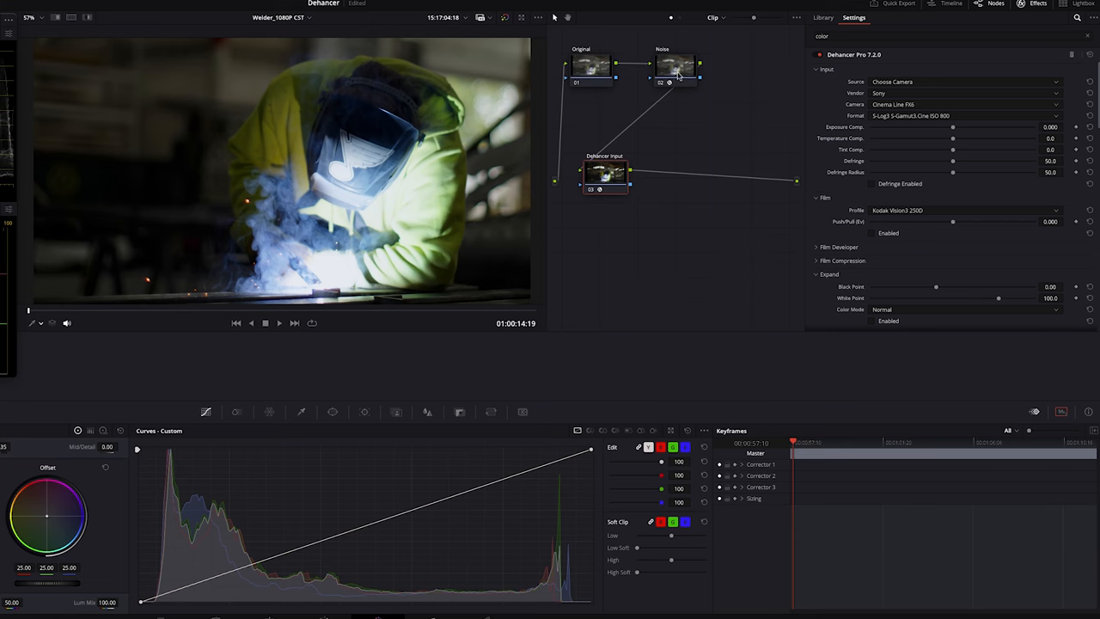
Add a CST node with Color Space Transform: Sony S-Gamut3.Cine/S-Log3 in, Rec.709 out.
{"action": "right_click", "coordinate": [575, 95]}
{"action": "type", "text": "CS"}
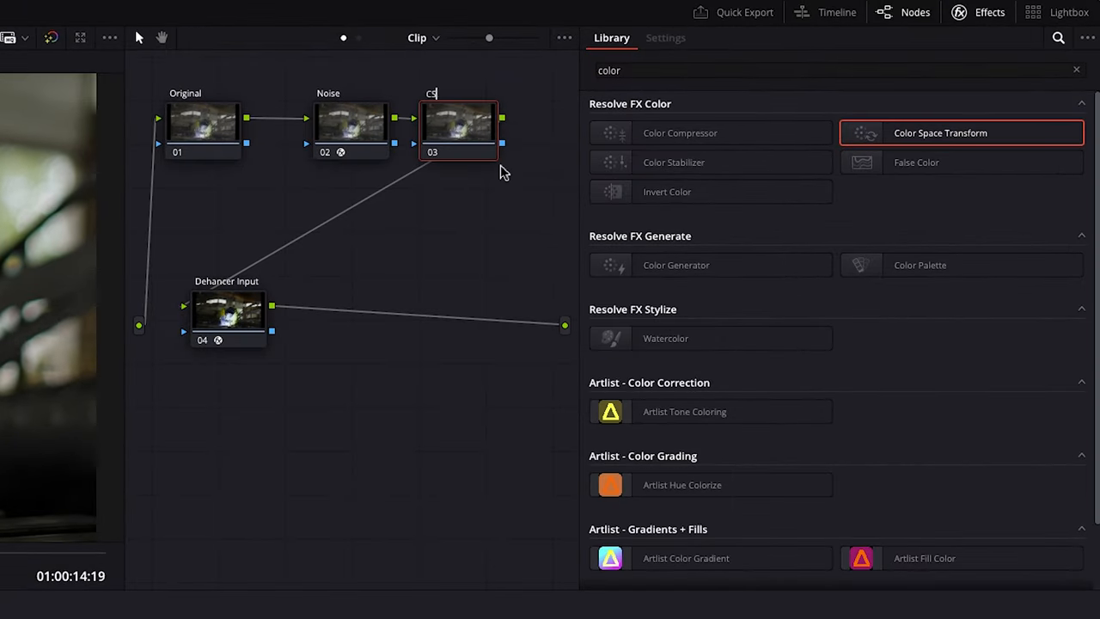
{"action": "left_click", "coordinate": [665, 38]}
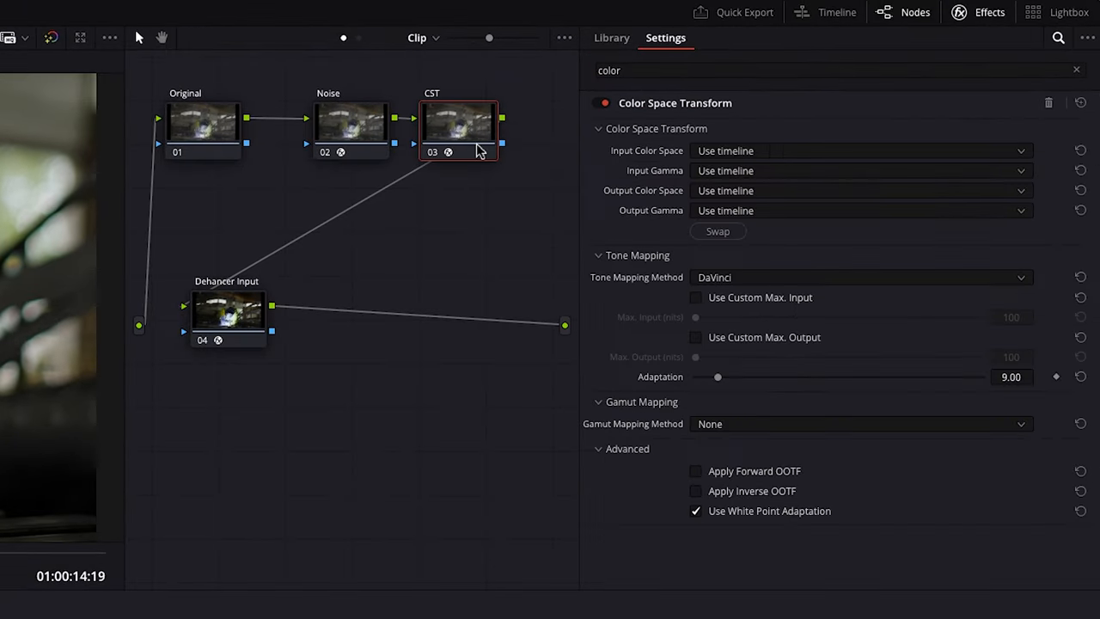
{"action": "left_click", "coordinate": [860, 152]}
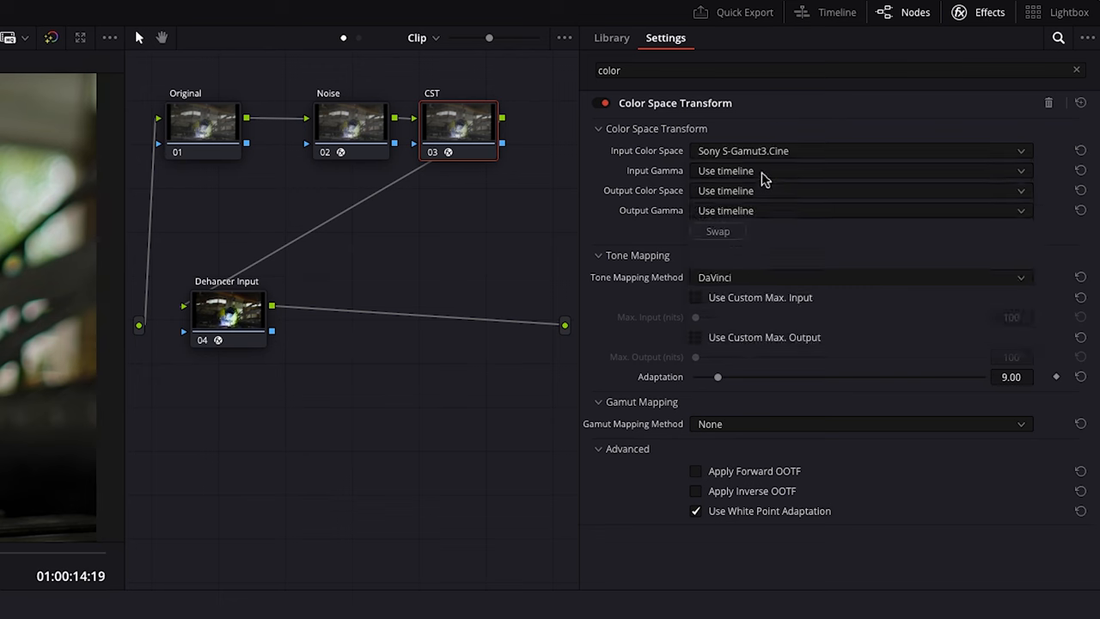
{"action": "left_click", "coordinate": [860, 189]}
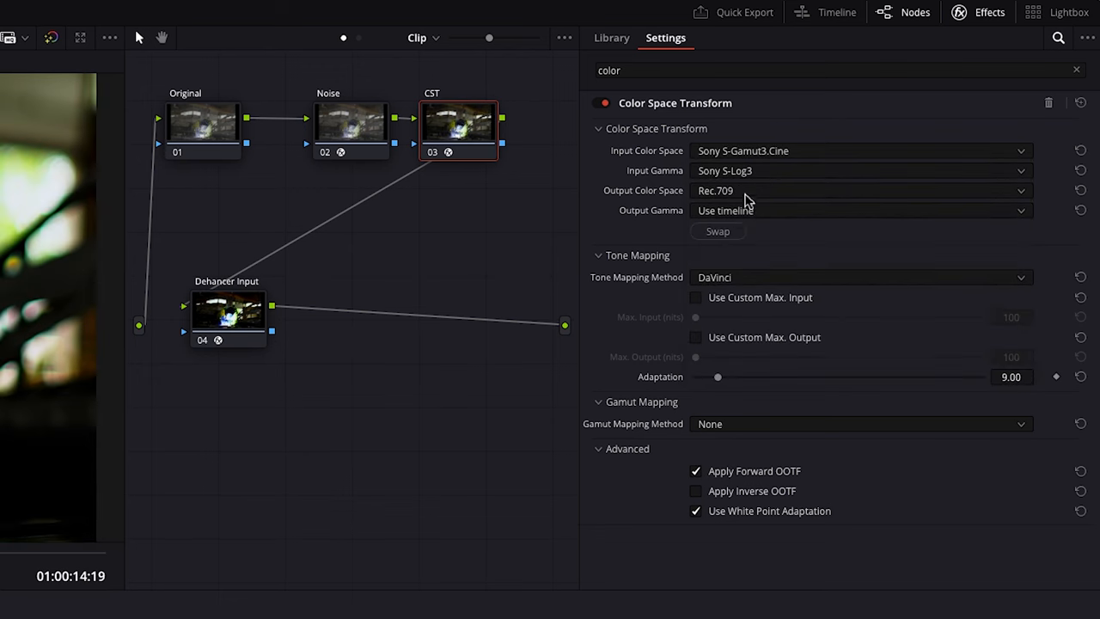
{"action": "left_click", "coordinate": [859, 209]}
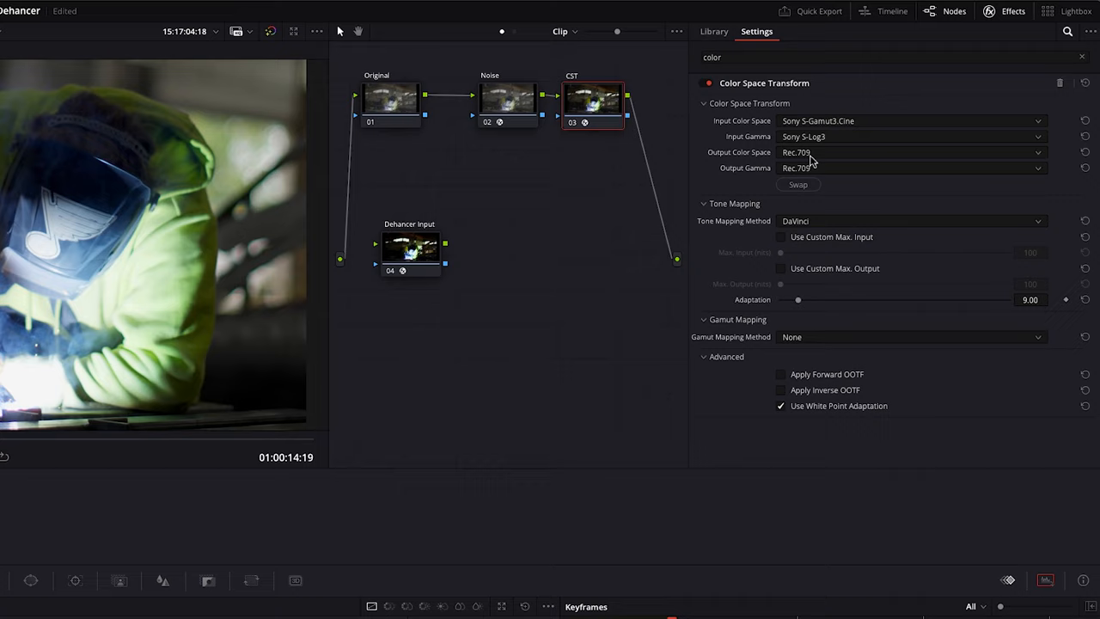
Set the Dehancer input source to Rec.709 and toggle the effect off and on to compare.
{"action": "left_click", "coordinate": [409, 249]}
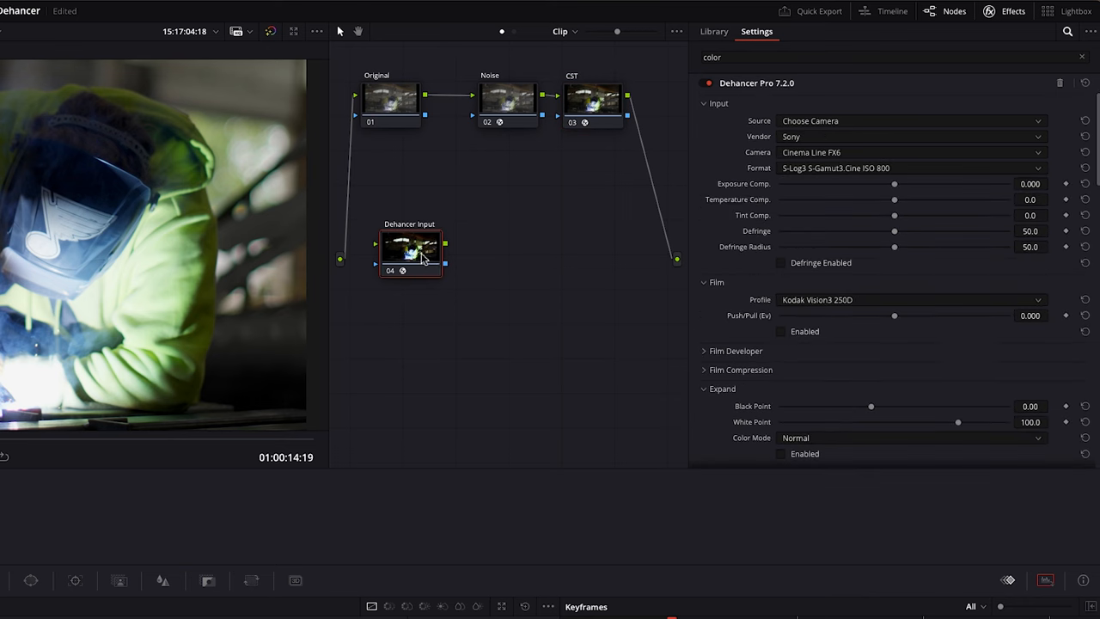
{"action": "left_click", "coordinate": [911, 120]}
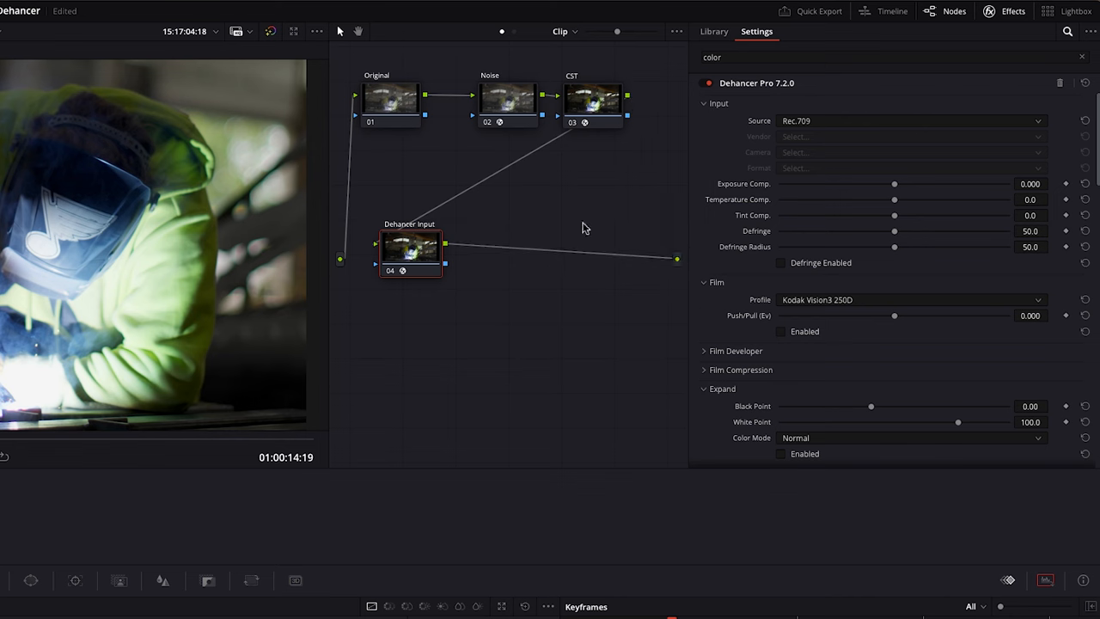
{"action": "left_click", "coordinate": [709, 82]}
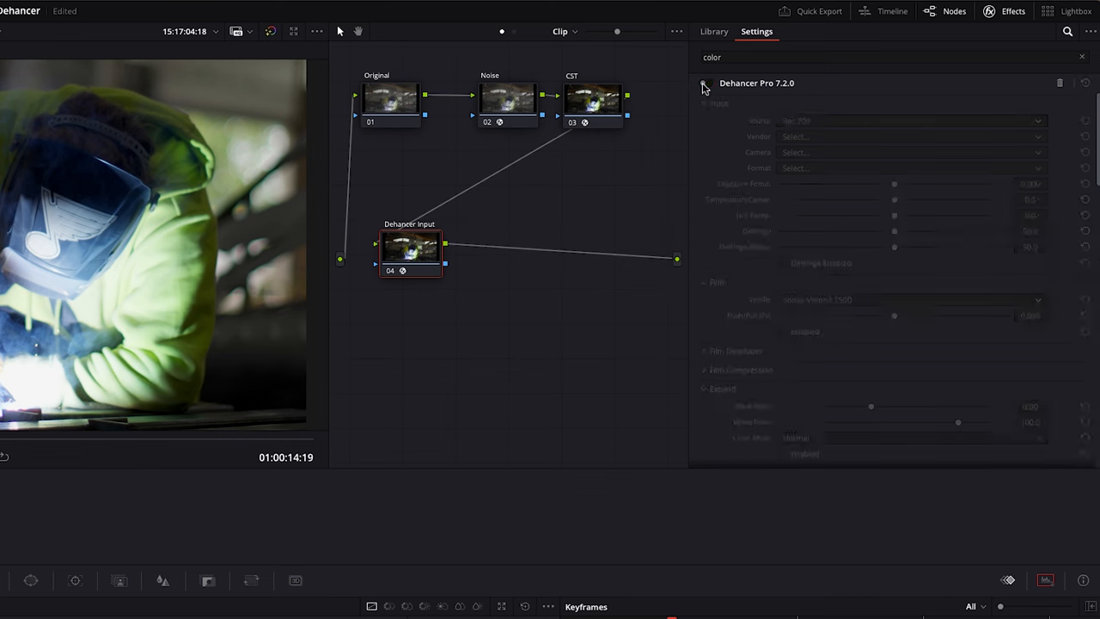
{"action": "left_click", "coordinate": [705, 83]}
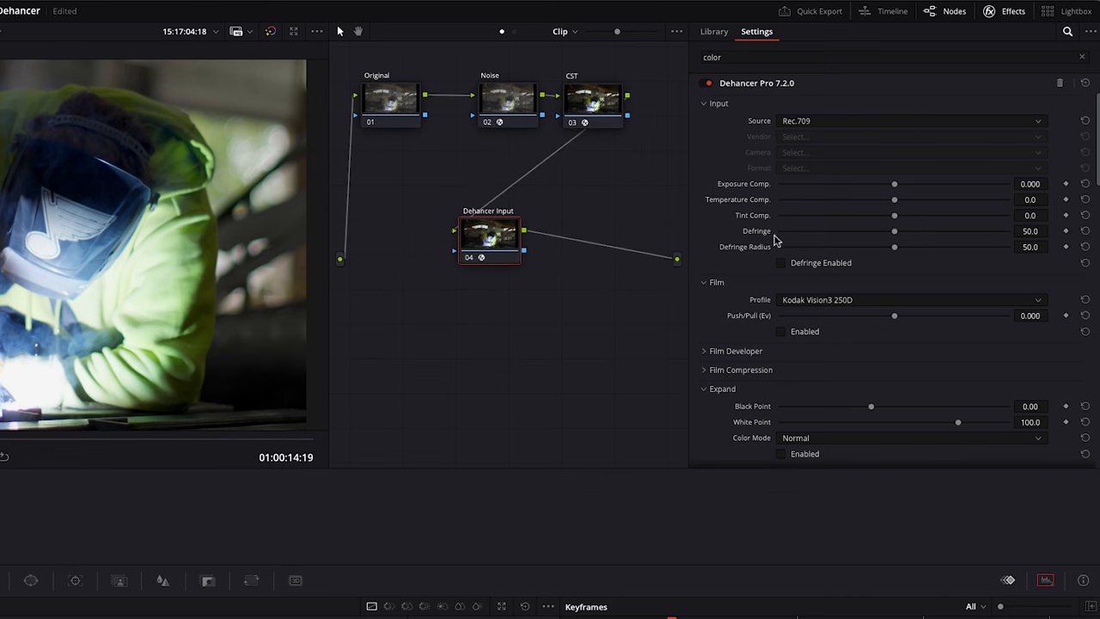
{"action": "mouse_move", "coordinate": [901, 189]}
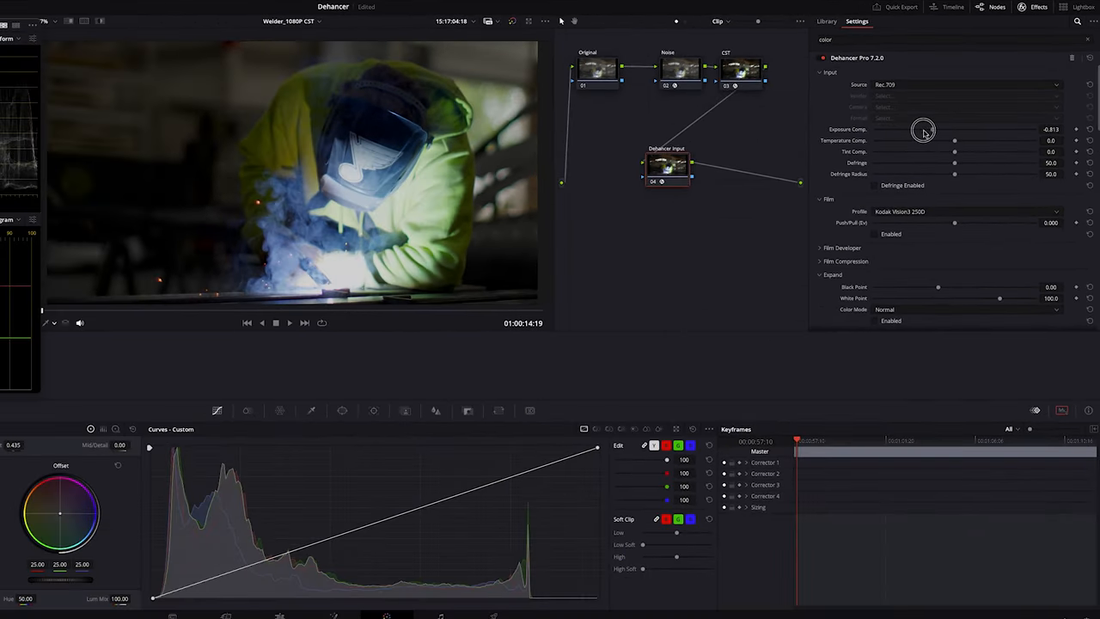
Nudge exposure compensation and neighbouring input sliders, returning exposure to zero.
{"action": "left_click_drag", "start_coordinate": [924, 130], "coordinate": [963, 131]}
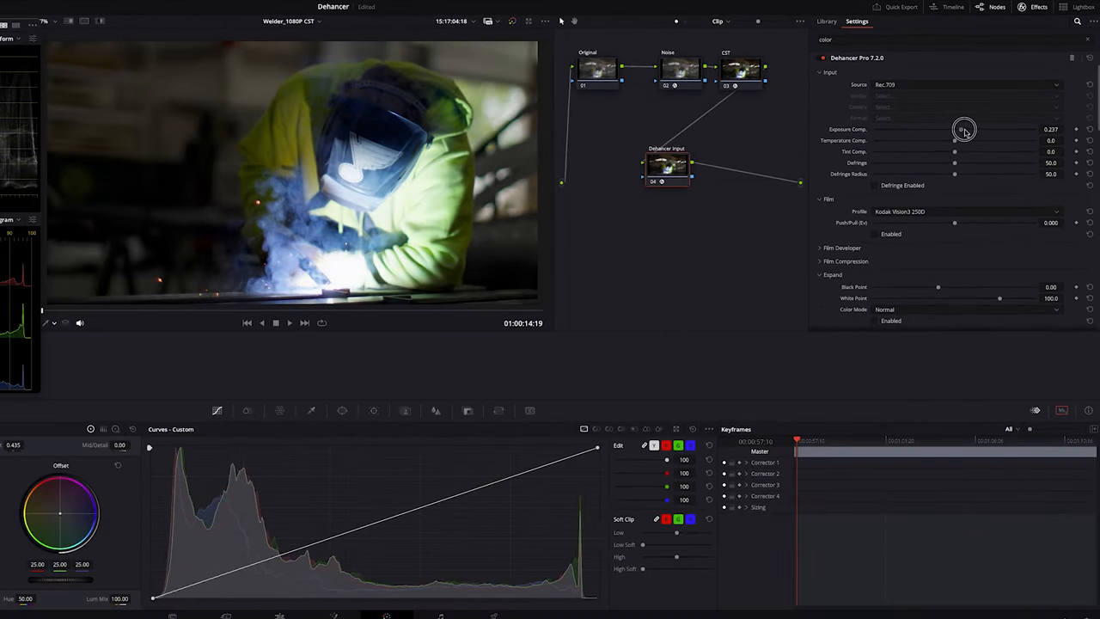
{"action": "left_click_drag", "start_coordinate": [963, 131], "coordinate": [942, 131]}
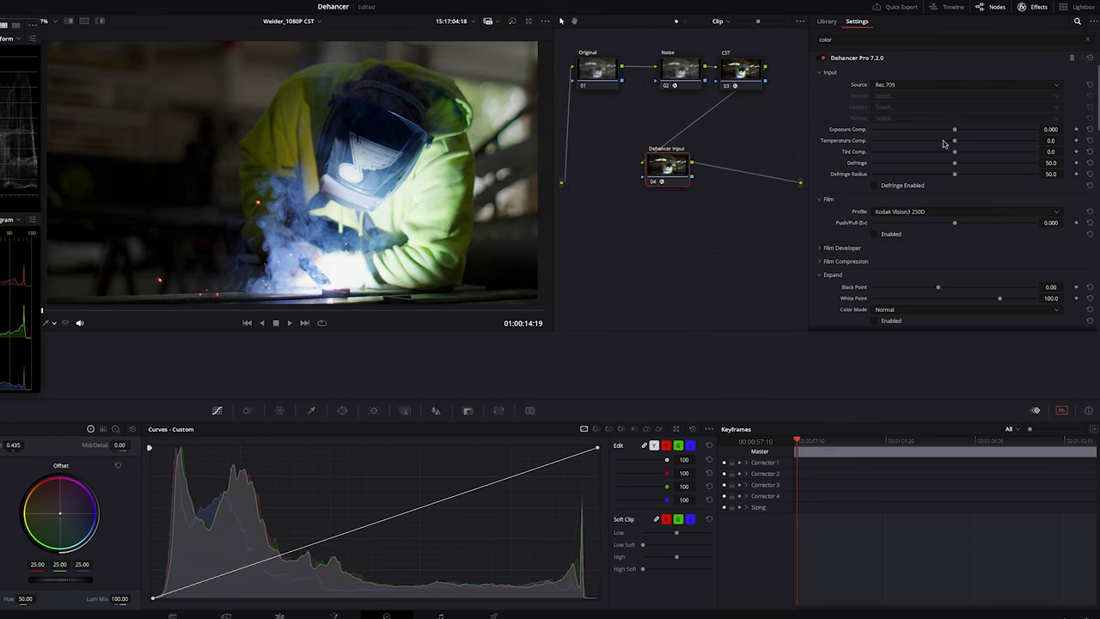
{"action": "left_click_drag", "start_coordinate": [954, 141], "coordinate": [938, 141]}
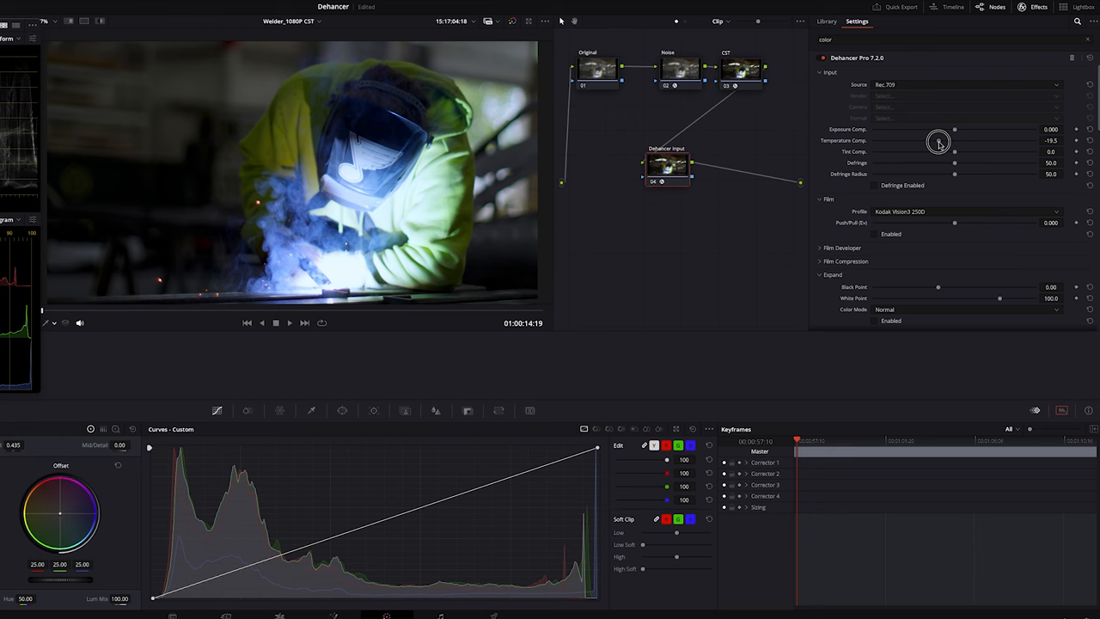
{"action": "left_click_drag", "start_coordinate": [938, 141], "coordinate": [1008, 141]}
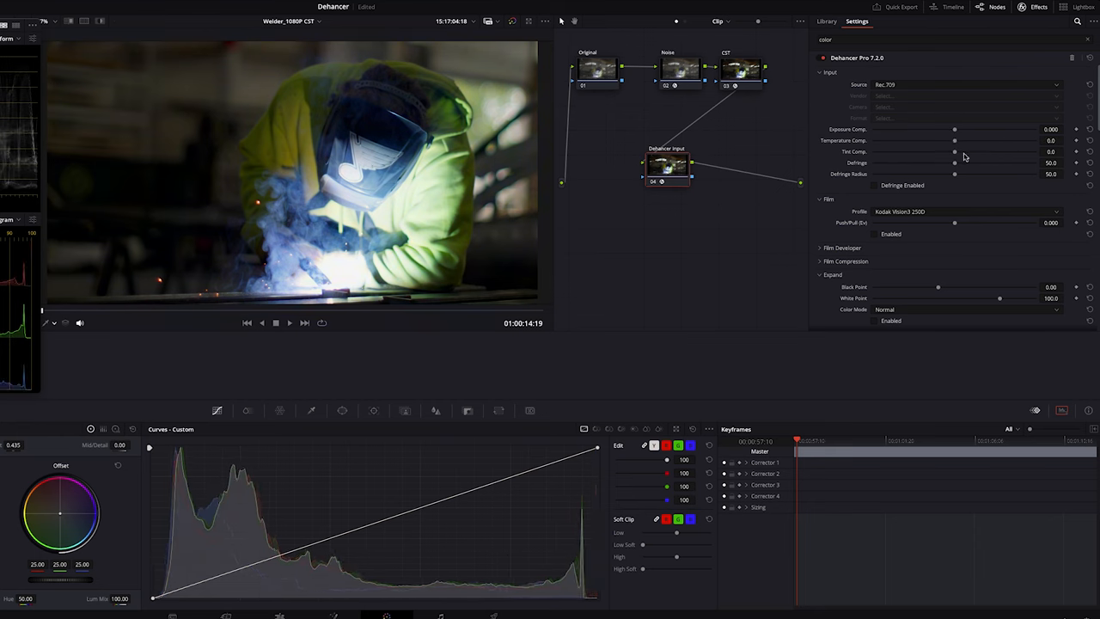
{"action": "left_click_drag", "start_coordinate": [954, 152], "coordinate": [938, 155]}
{"action": "type", "text": "dehan"}
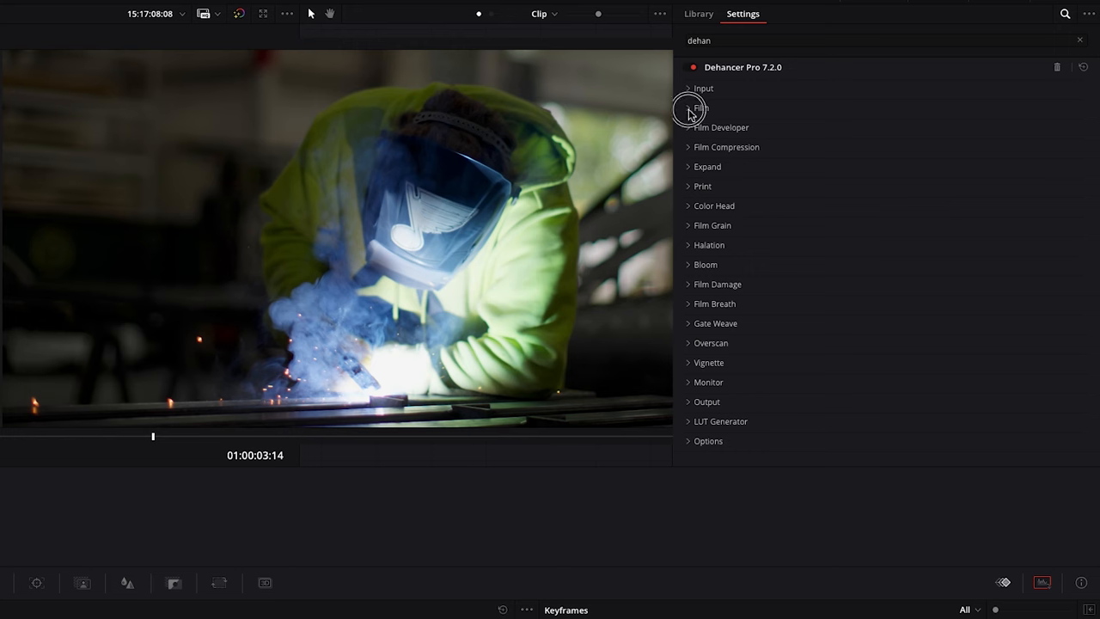
Enable Film emulation and audition AGFA Chrome, Adox, Cinestill 50D, Eterna Vivid and Fujicolor 100.
{"action": "left_click", "coordinate": [701, 107]}
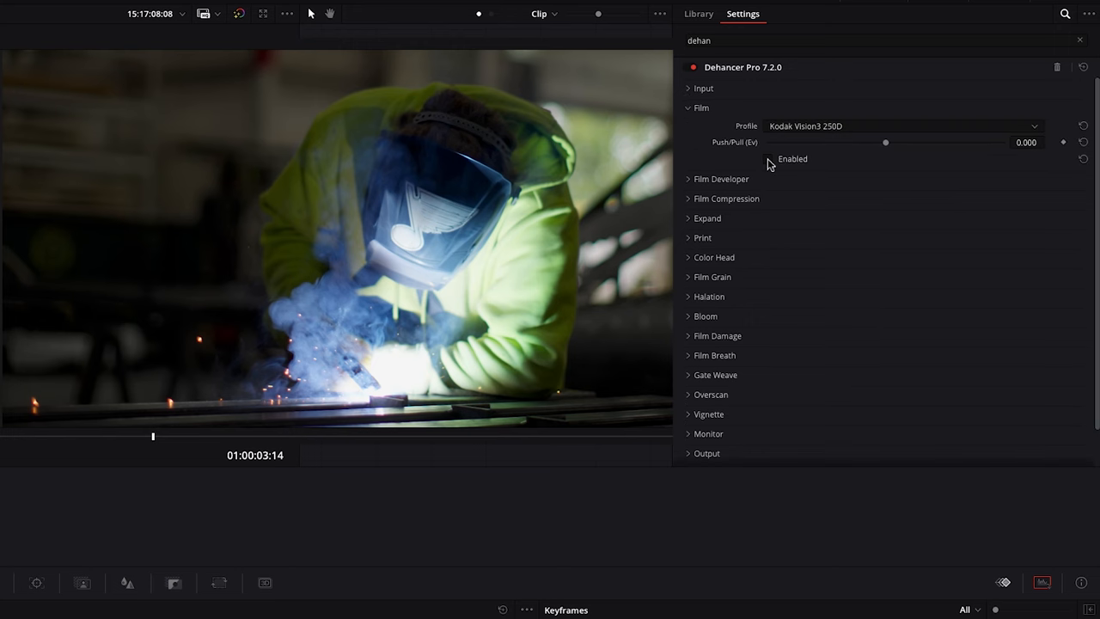
{"action": "left_click", "coordinate": [767, 159]}
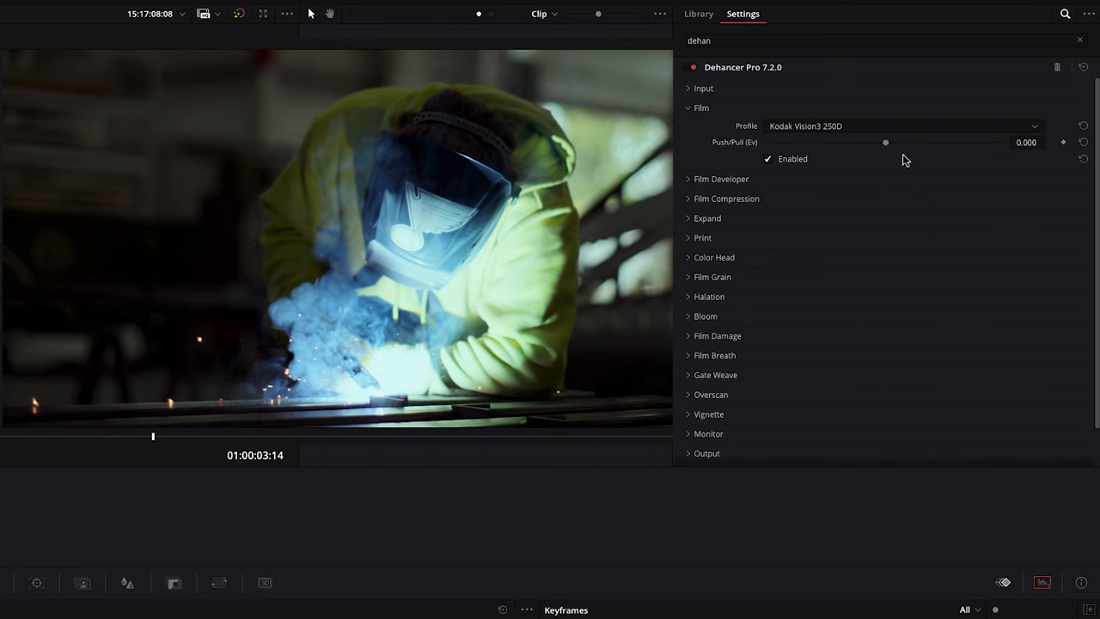
{"action": "left_click", "coordinate": [903, 126]}
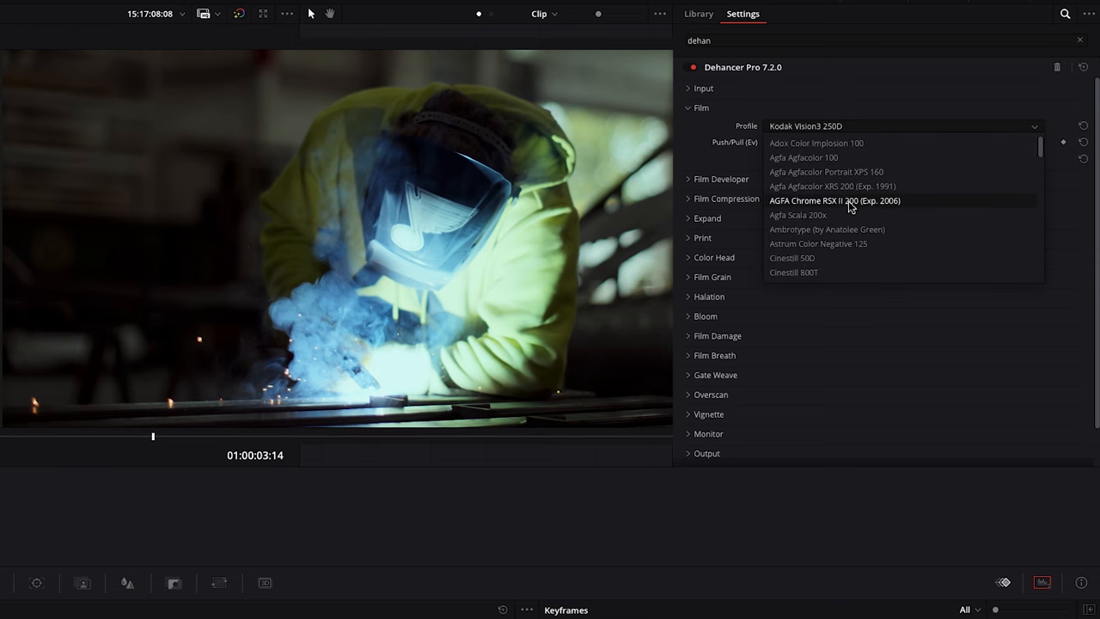
{"action": "left_click", "coordinate": [833, 200]}
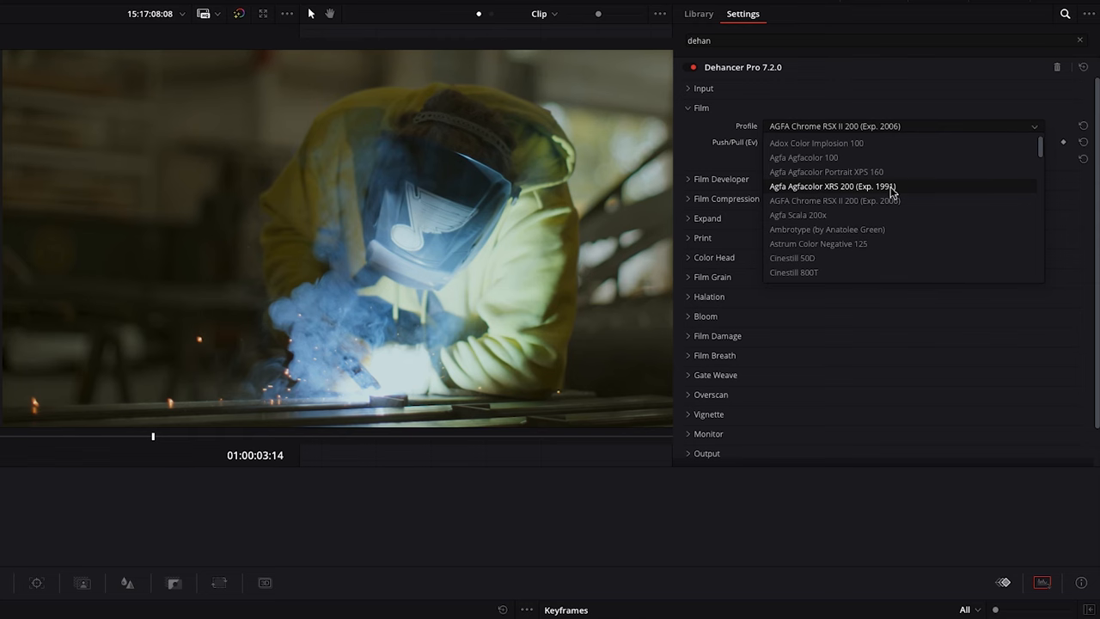
{"action": "left_click", "coordinate": [802, 158]}
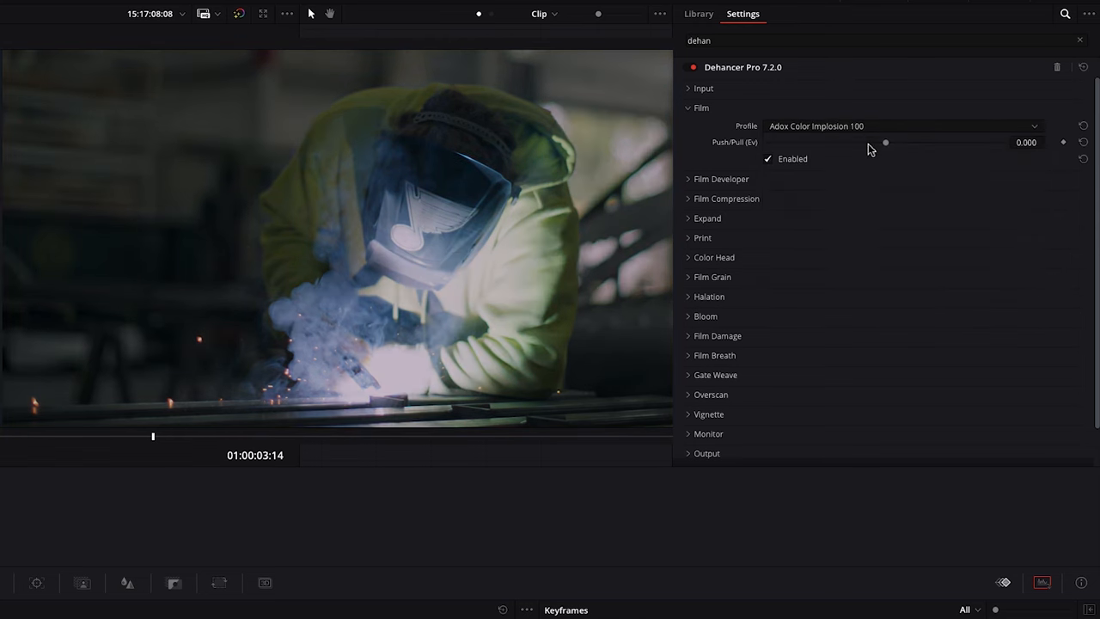
{"action": "left_click", "coordinate": [903, 125]}
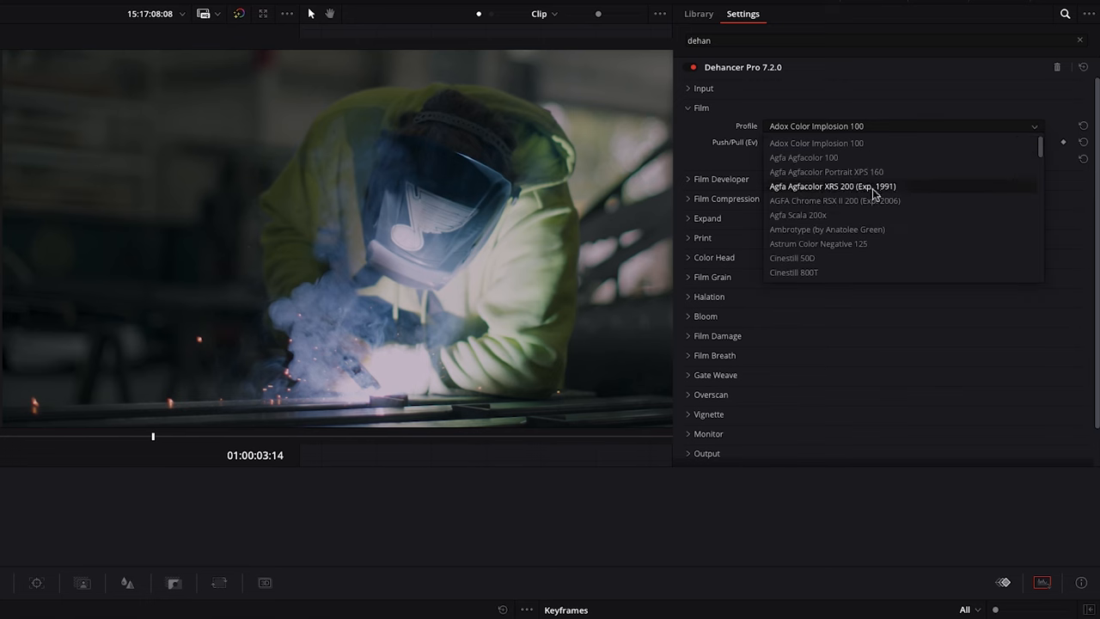
{"action": "scroll", "scroll_direction": "down", "scroll_amount": 3}
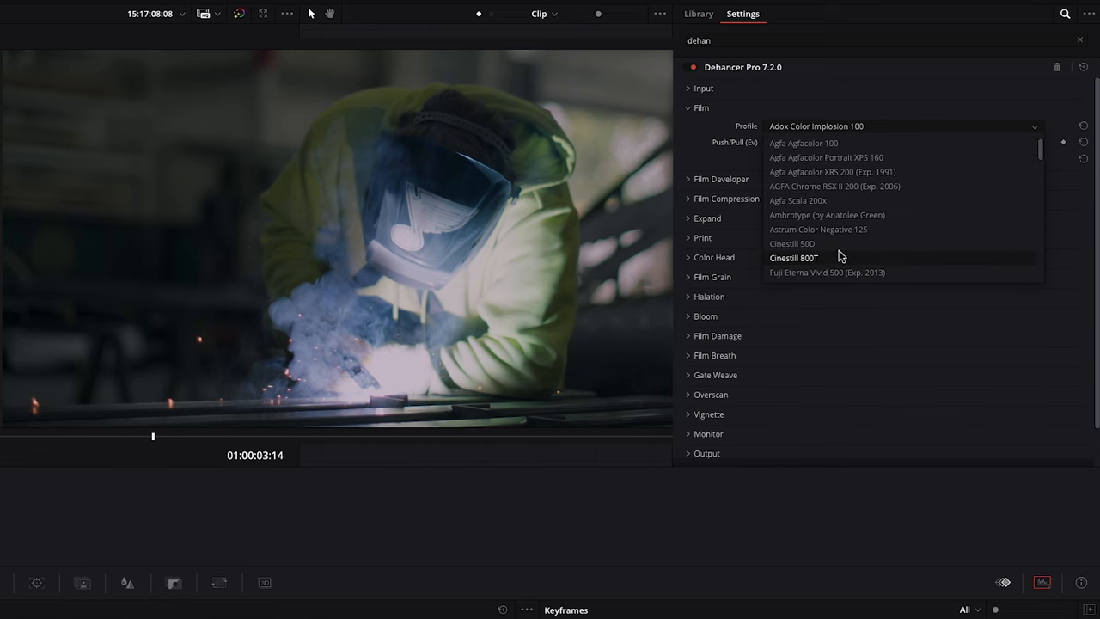
{"action": "left_click", "coordinate": [792, 244]}
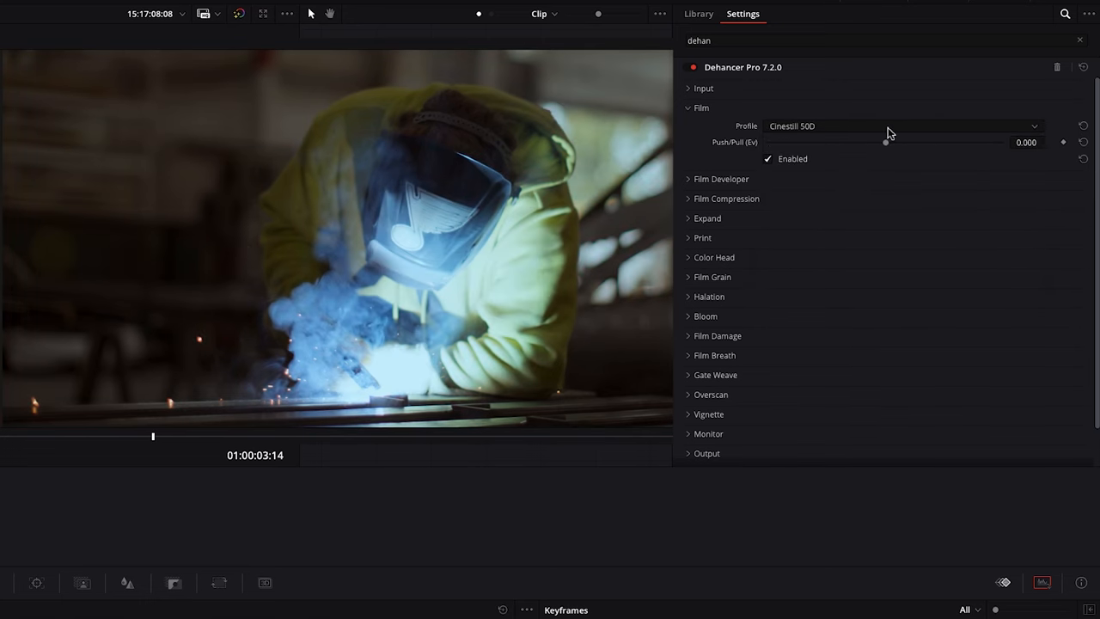
{"action": "left_click", "coordinate": [902, 125]}
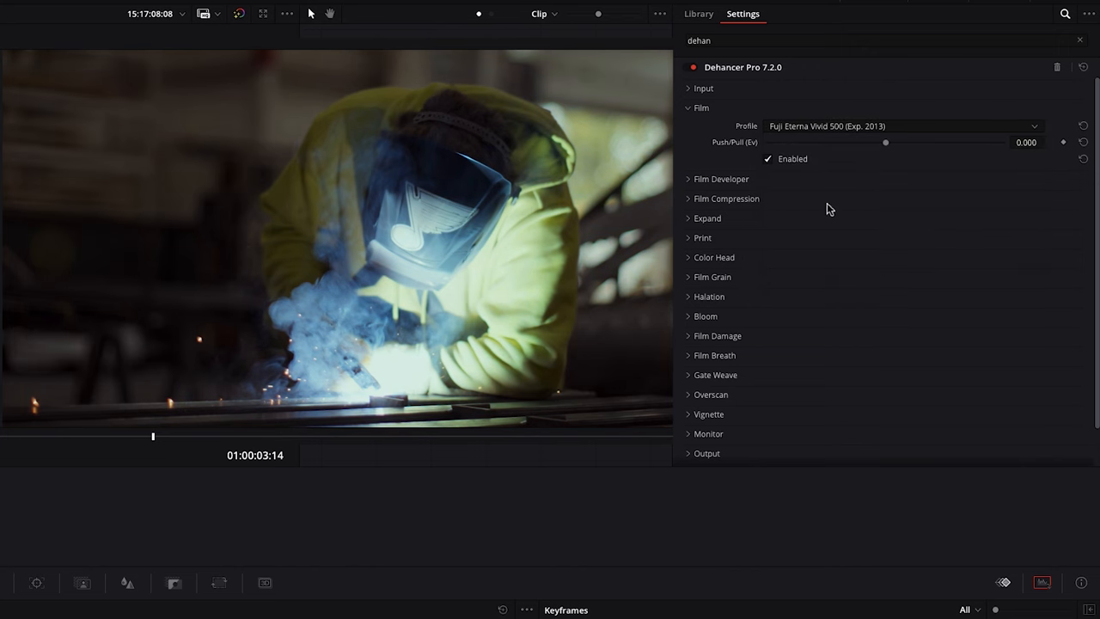
{"action": "left_click", "coordinate": [902, 125]}
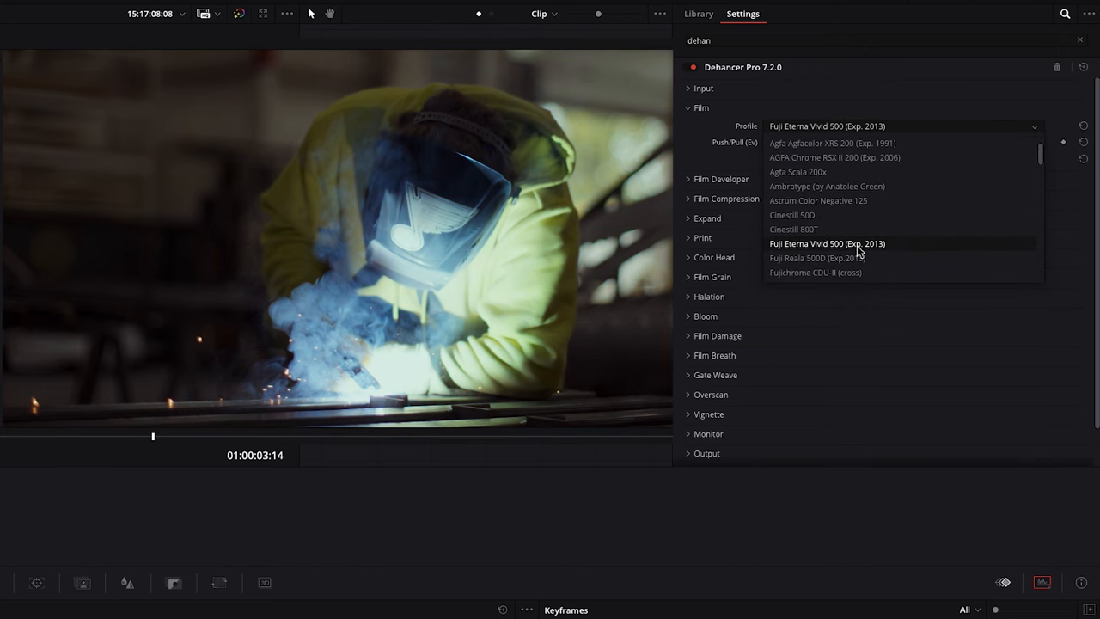
{"action": "scroll", "scroll_direction": "down", "scroll_amount": 3}
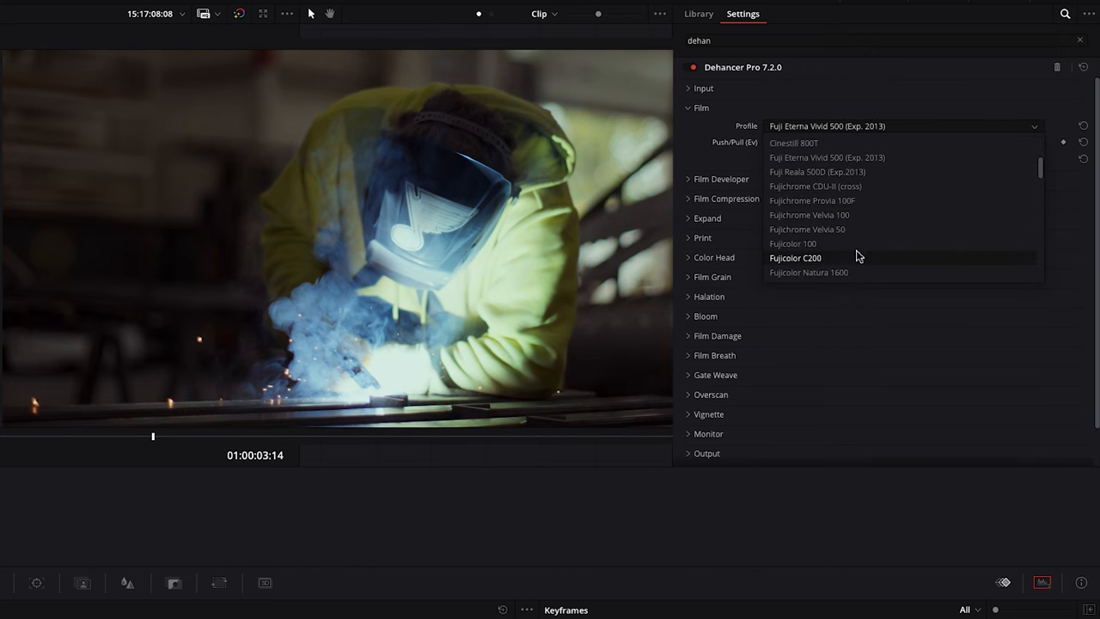
{"action": "left_click", "coordinate": [792, 244]}
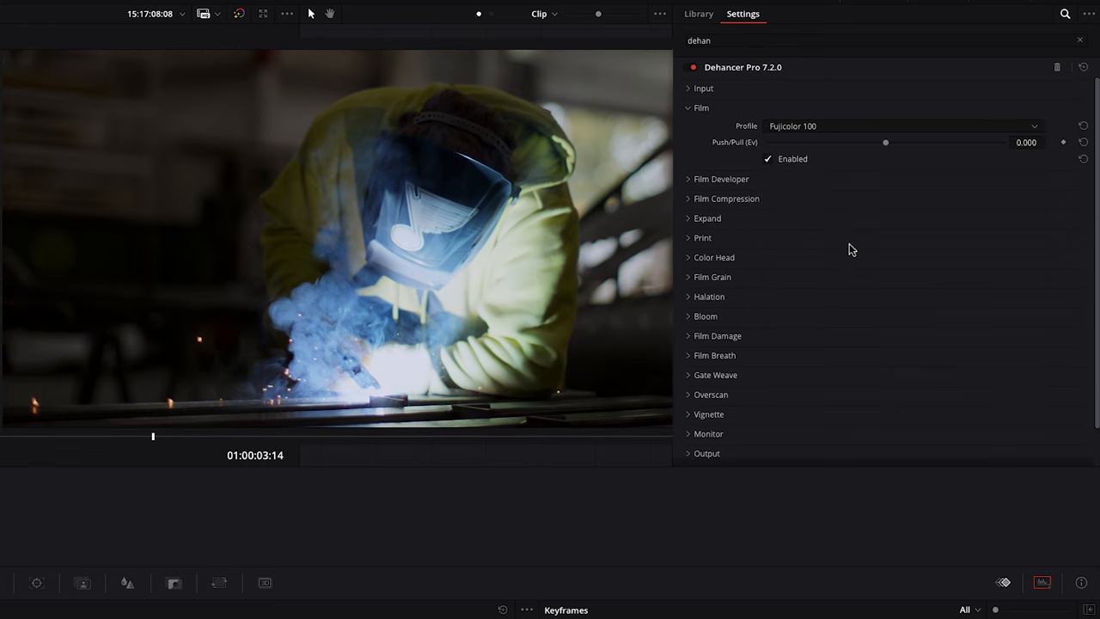
Try Ektachrome E100, Fujicolor Print and Pro 400H, then settle on Fujicolor Superia 1600.
{"action": "left_click", "coordinate": [897, 126]}
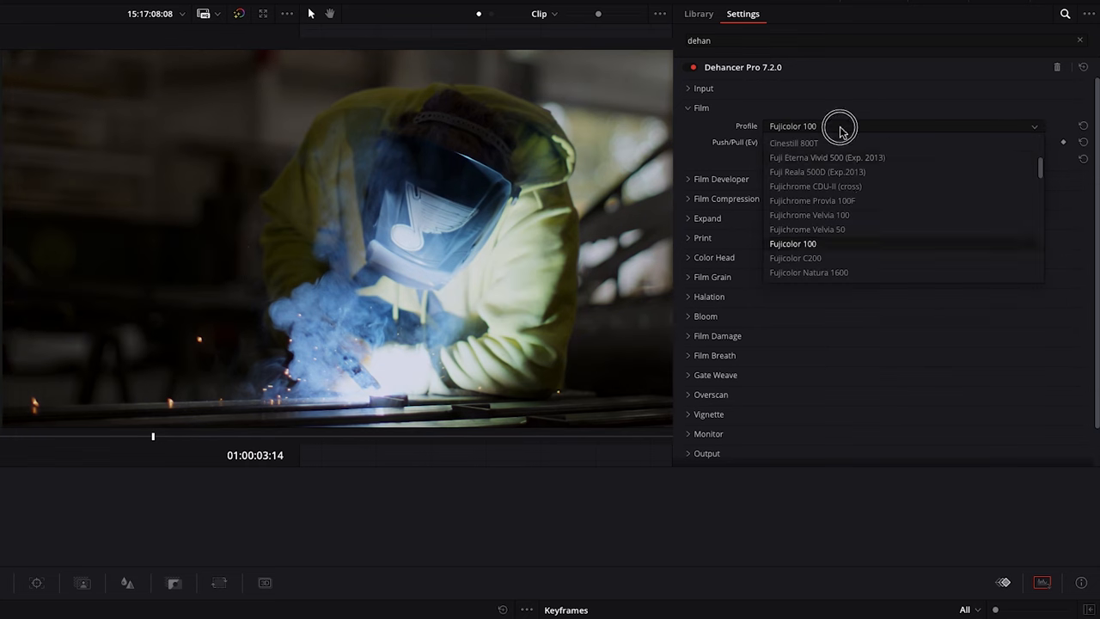
{"action": "scroll", "scroll_direction": "down", "scroll_amount": 3}
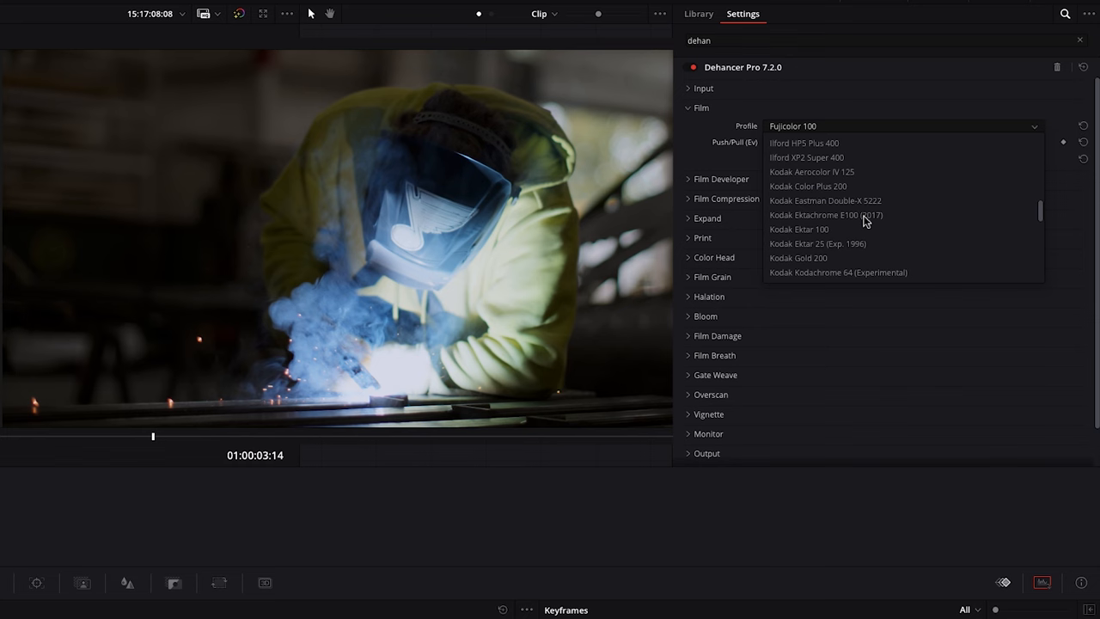
{"action": "mouse_move", "coordinate": [876, 230]}
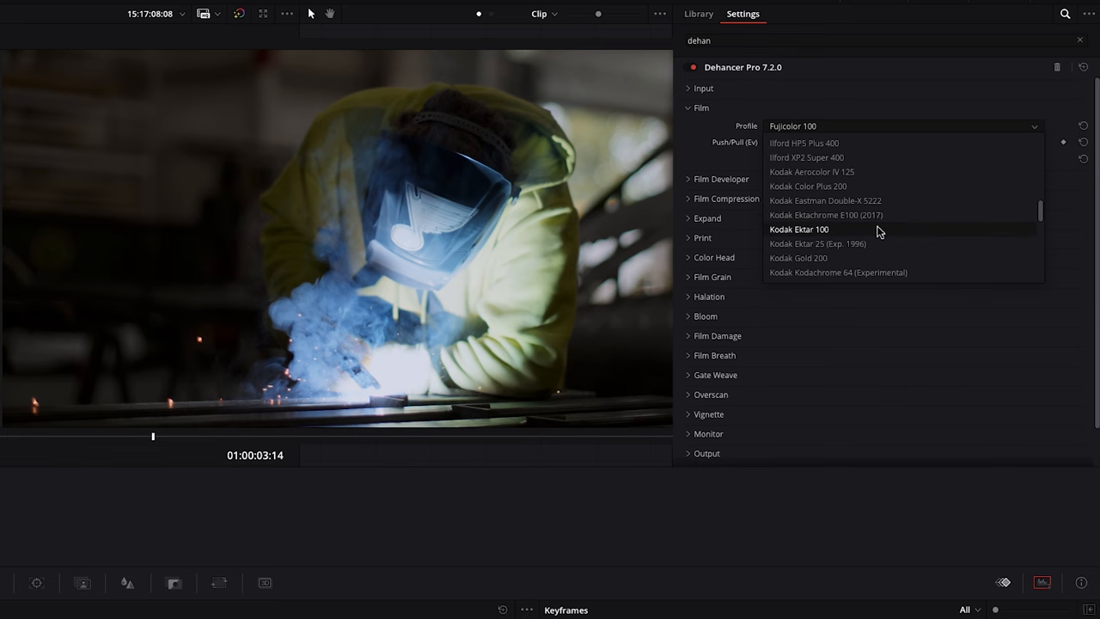
{"action": "left_click", "coordinate": [825, 215]}
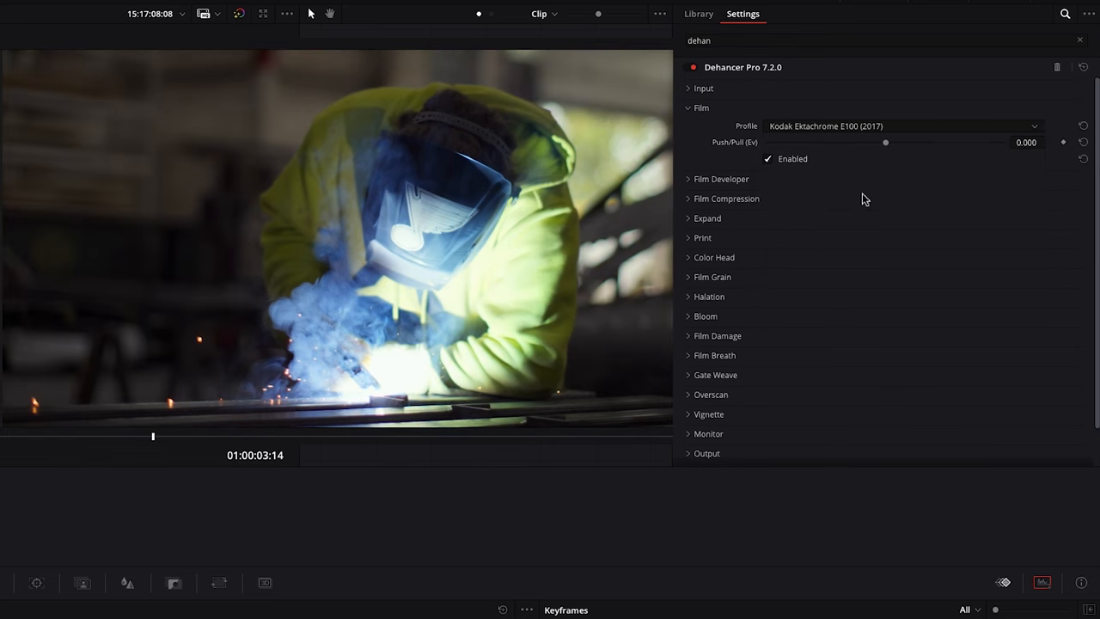
{"action": "mouse_move", "coordinate": [701, 129]}
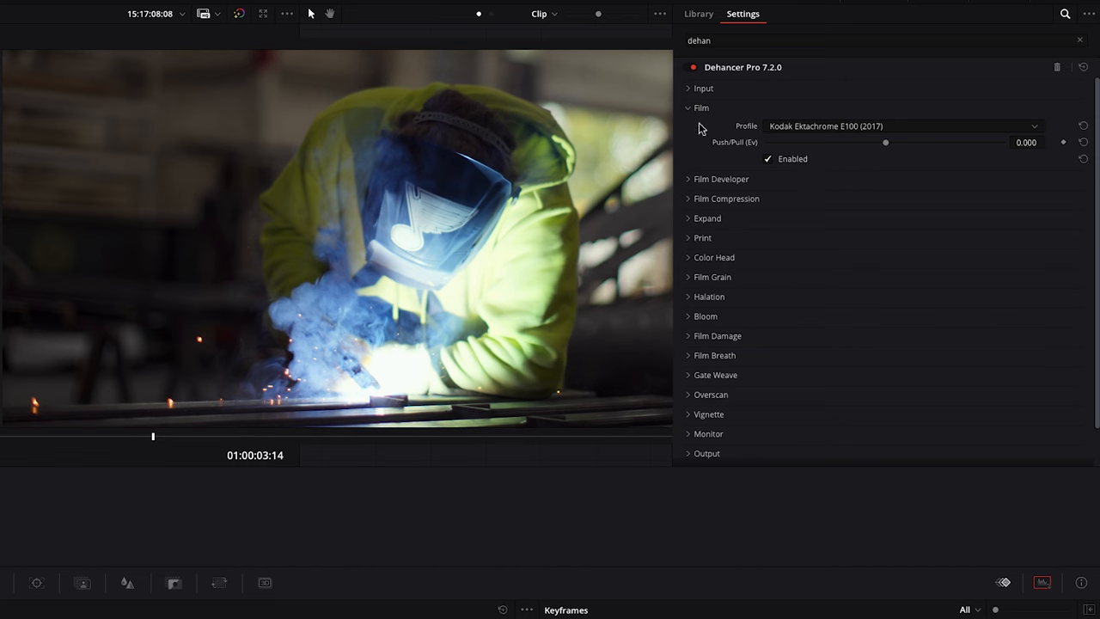
{"action": "left_click", "coordinate": [903, 126]}
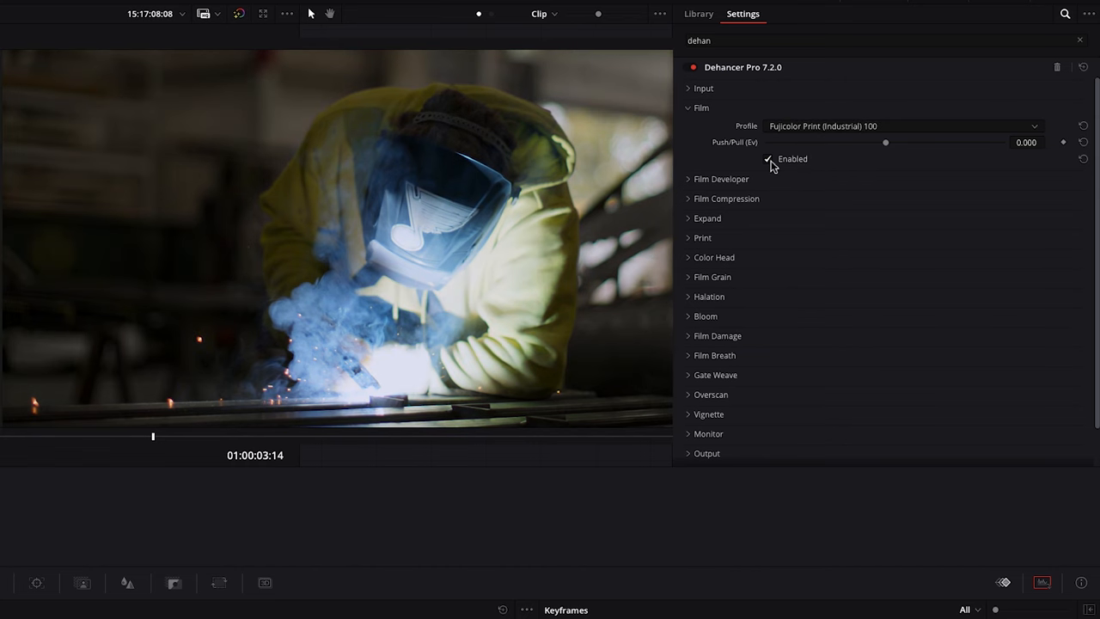
{"action": "left_click", "coordinate": [903, 126]}
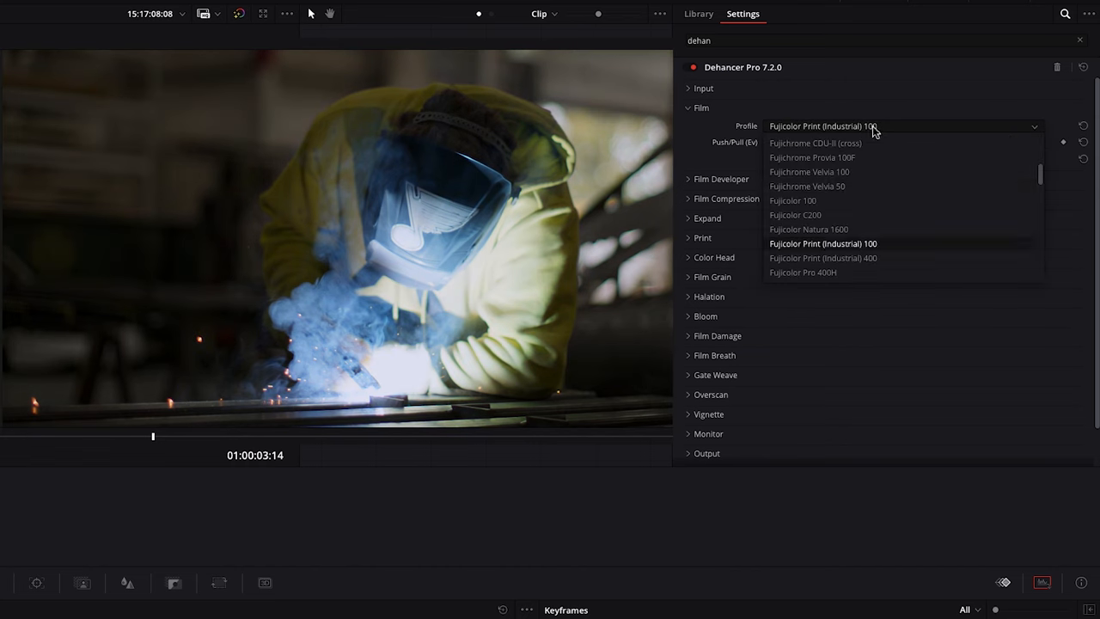
{"action": "left_click", "coordinate": [803, 271]}
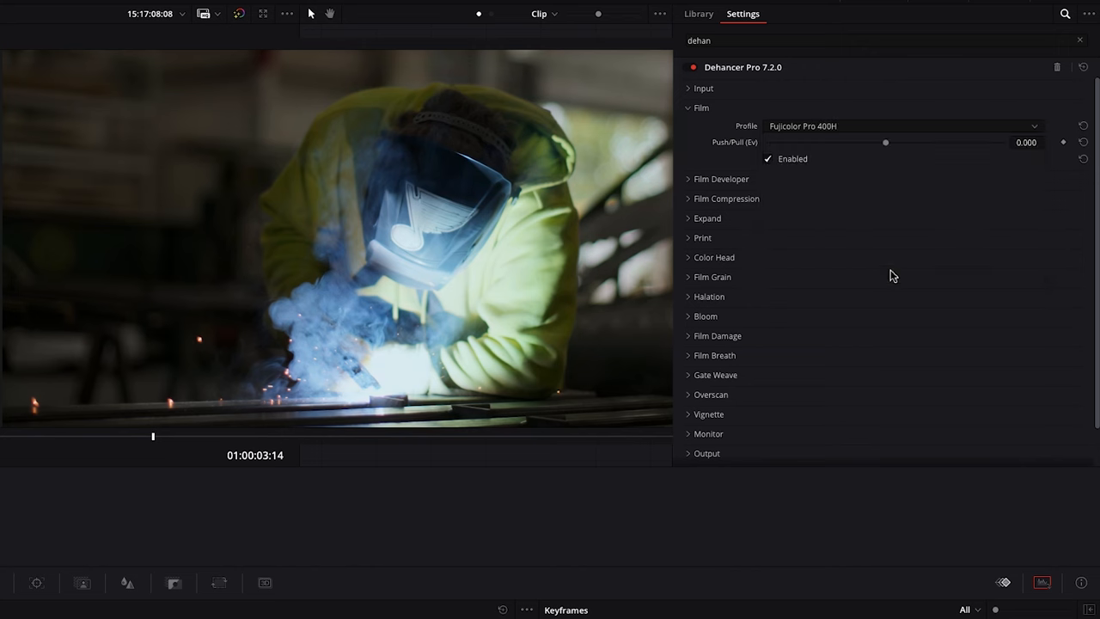
{"action": "mouse_move", "coordinate": [856, 129]}
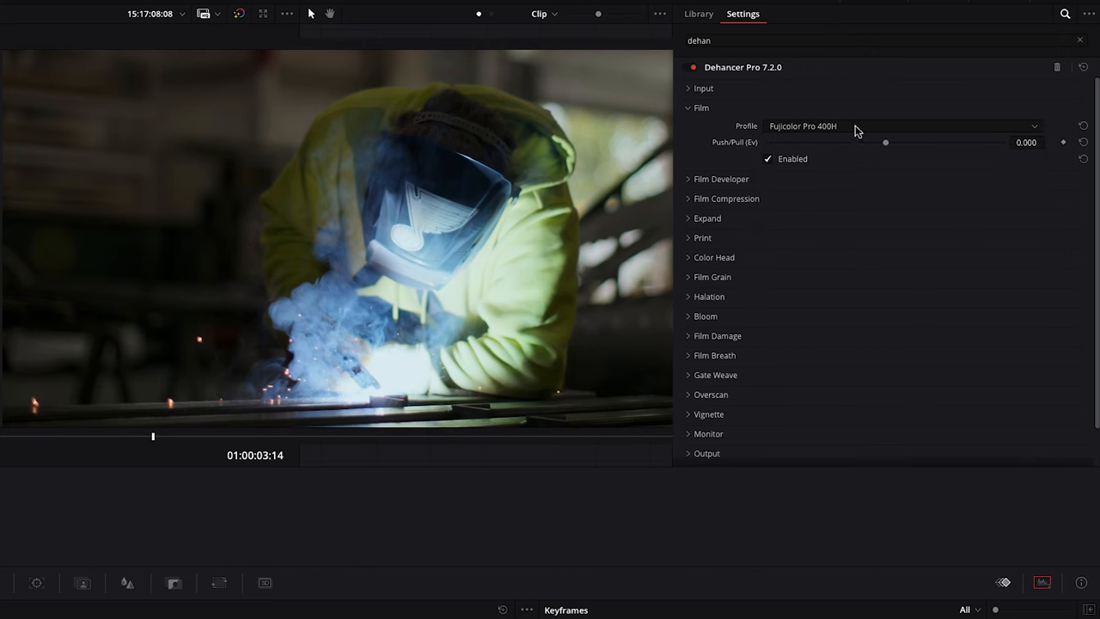
{"action": "left_click", "coordinate": [902, 125]}
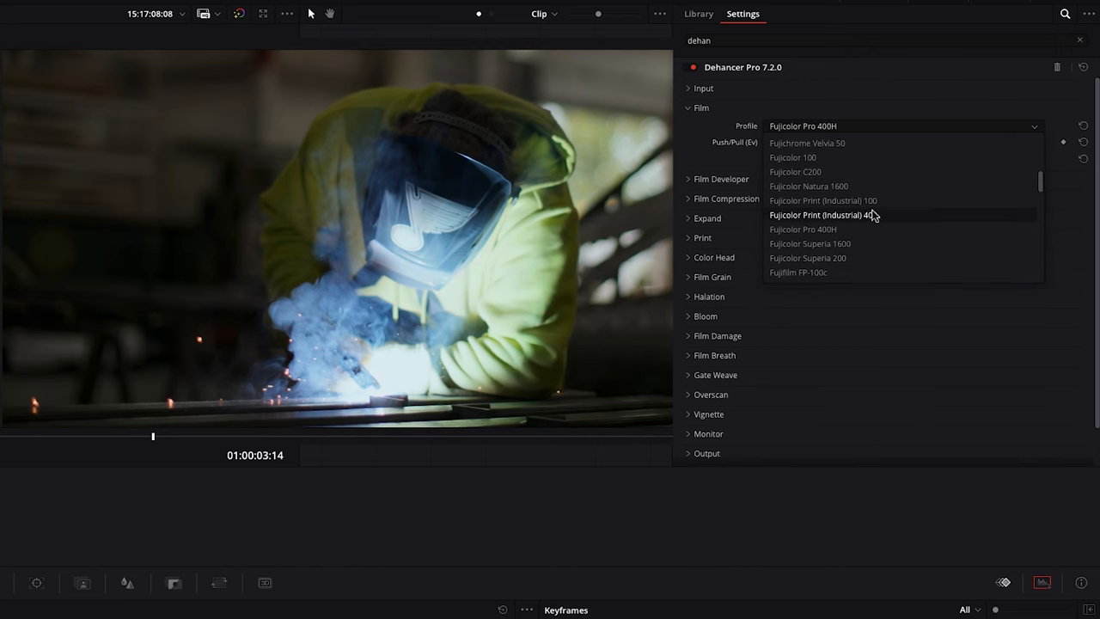
{"action": "left_click", "coordinate": [810, 244]}
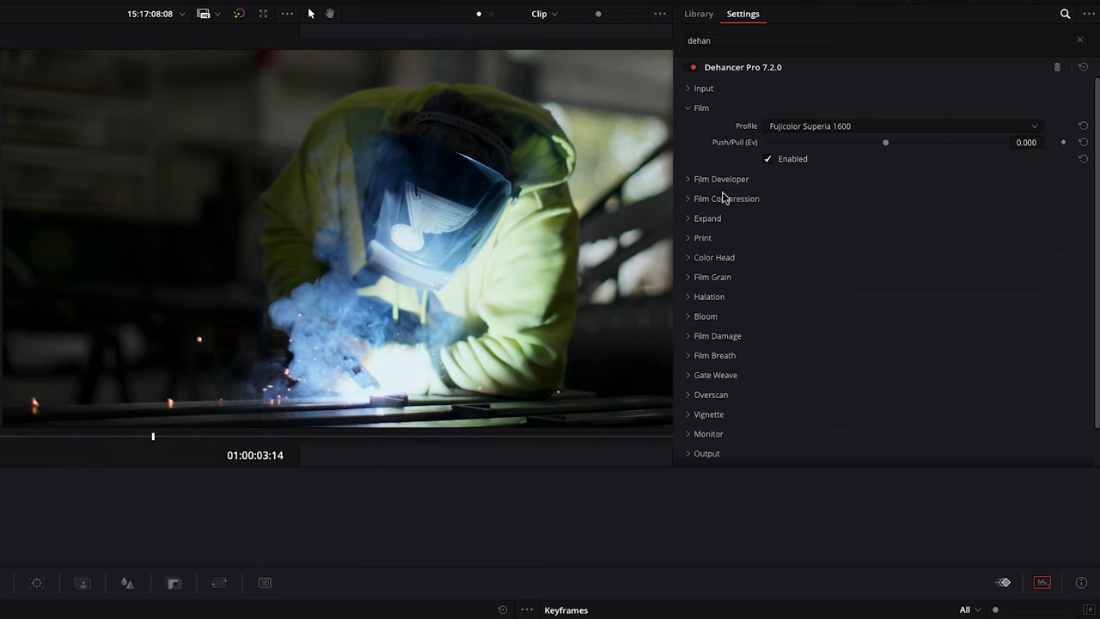
{"action": "left_click", "coordinate": [767, 158]}
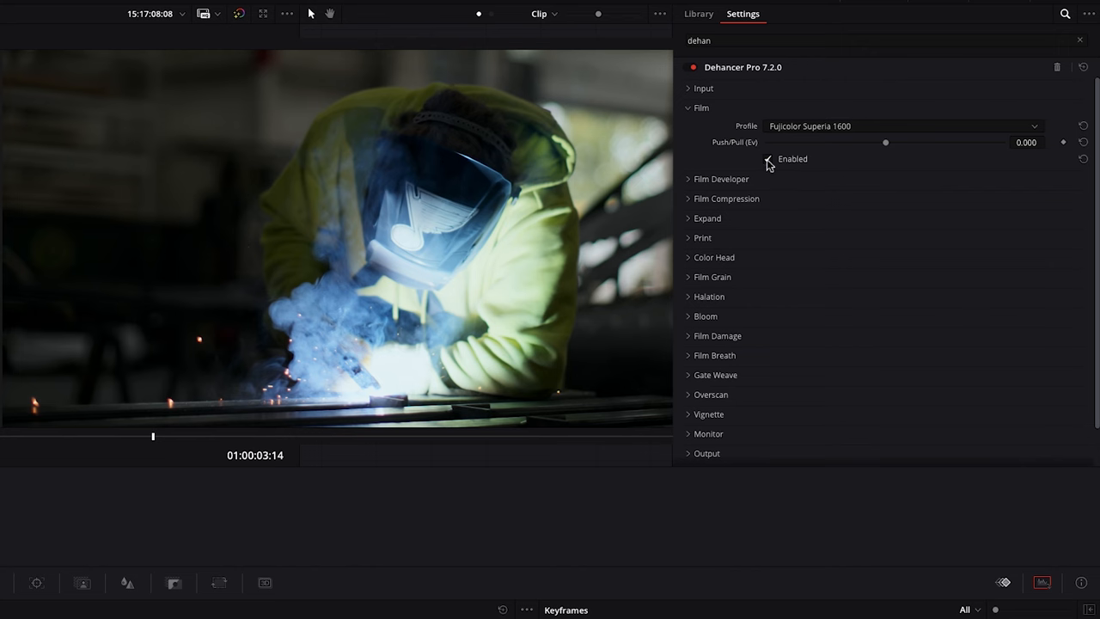
{"action": "left_click", "coordinate": [766, 159]}
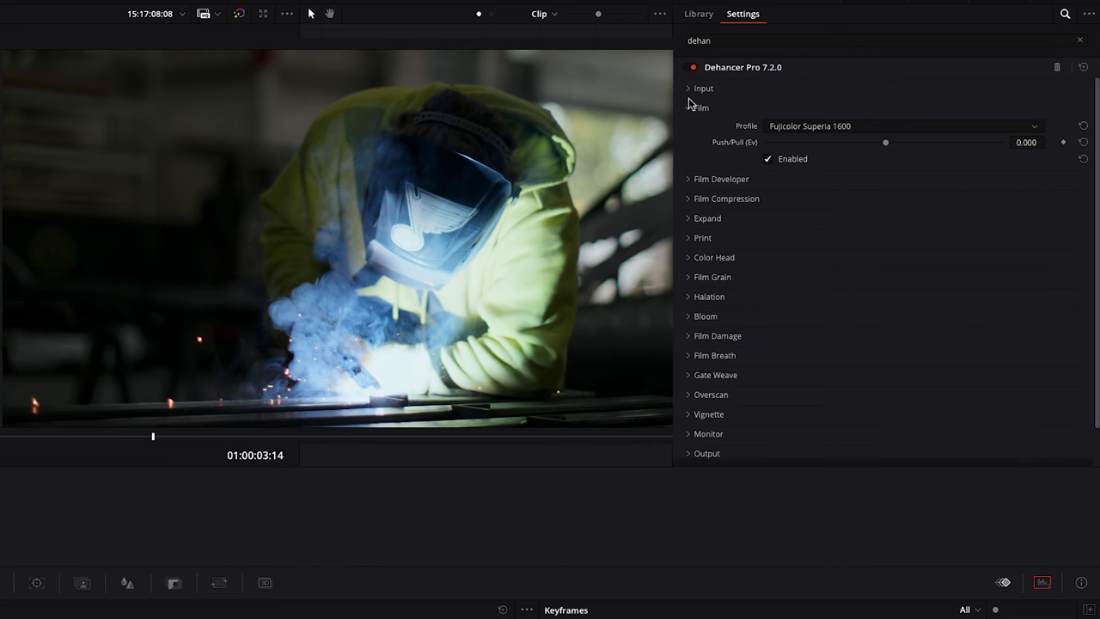
Enable Film Developer, test Contrast Boost extremes back to about 0.3, and raise Color Boost to about 39.
{"action": "left_click", "coordinate": [699, 107]}
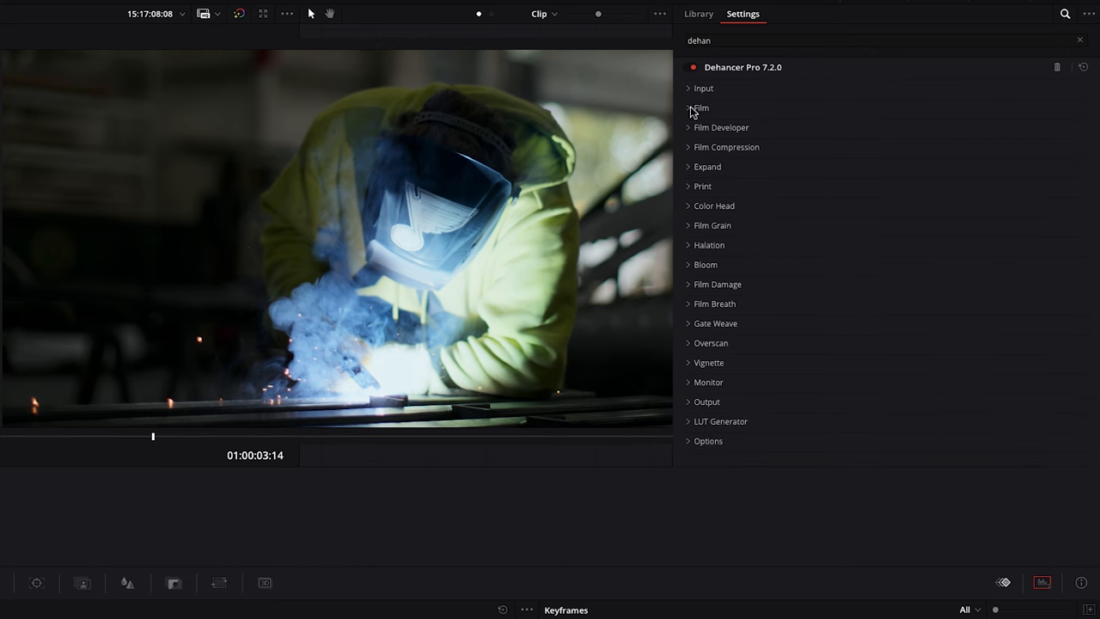
{"action": "left_click", "coordinate": [722, 127]}
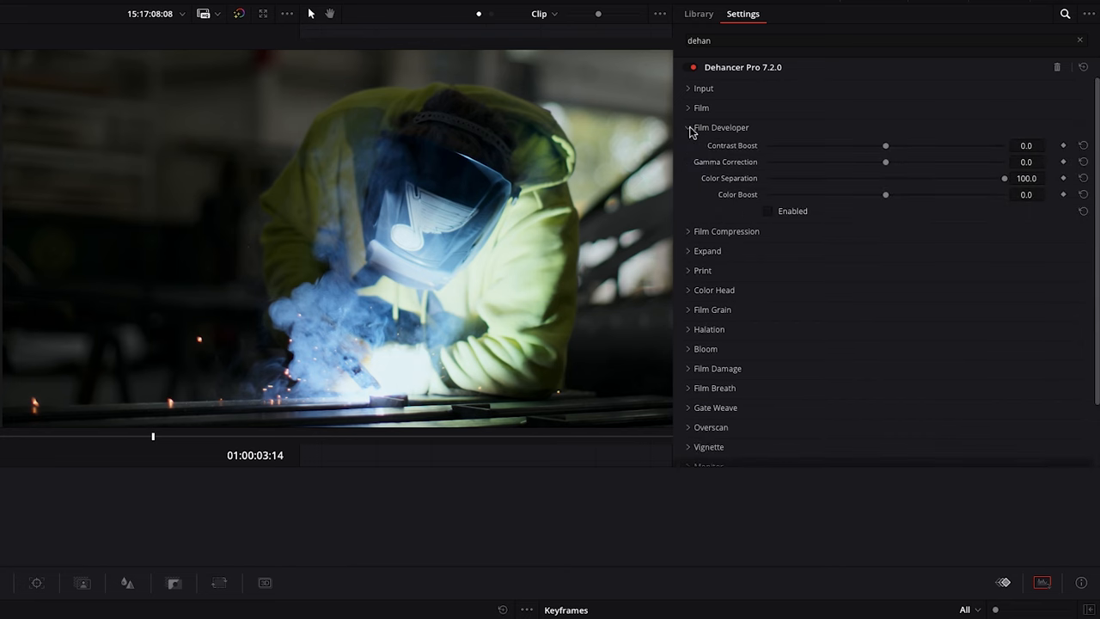
{"action": "left_click", "coordinate": [766, 209]}
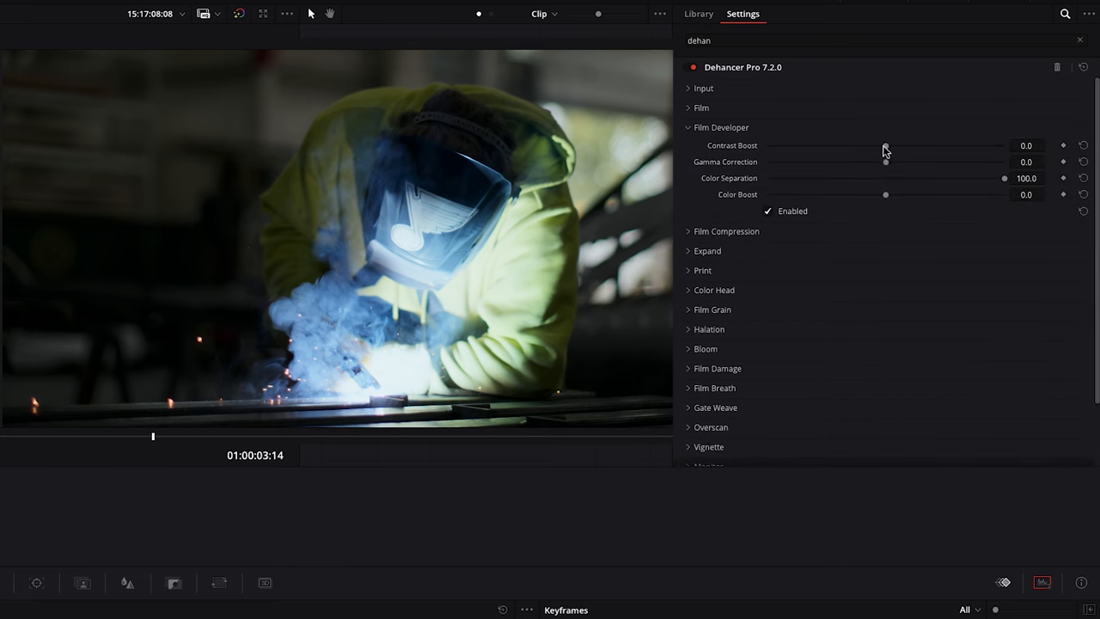
{"action": "left_click_drag", "start_coordinate": [885, 145], "coordinate": [876, 145]}
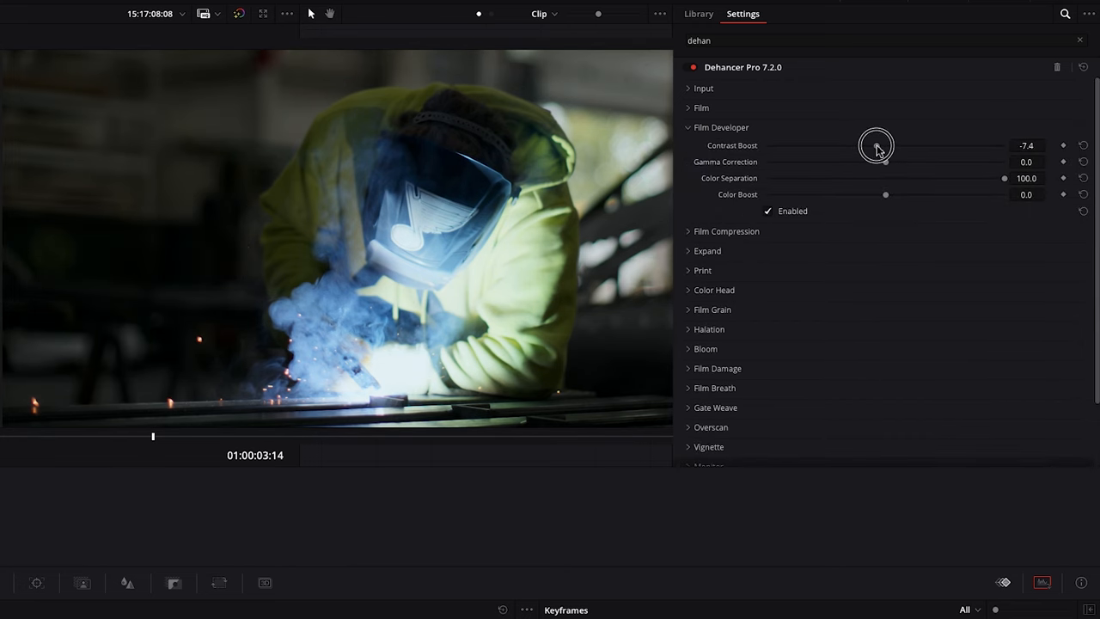
{"action": "left_click_drag", "start_coordinate": [859, 144], "coordinate": [877, 144]}
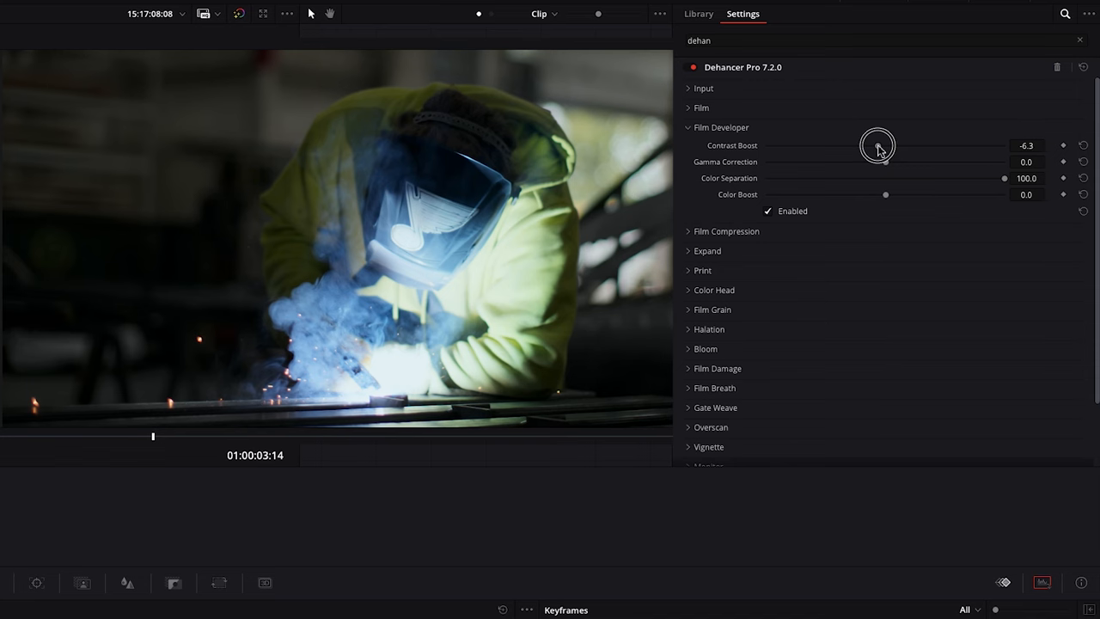
{"action": "left_click_drag", "start_coordinate": [877, 145], "coordinate": [886, 145]}
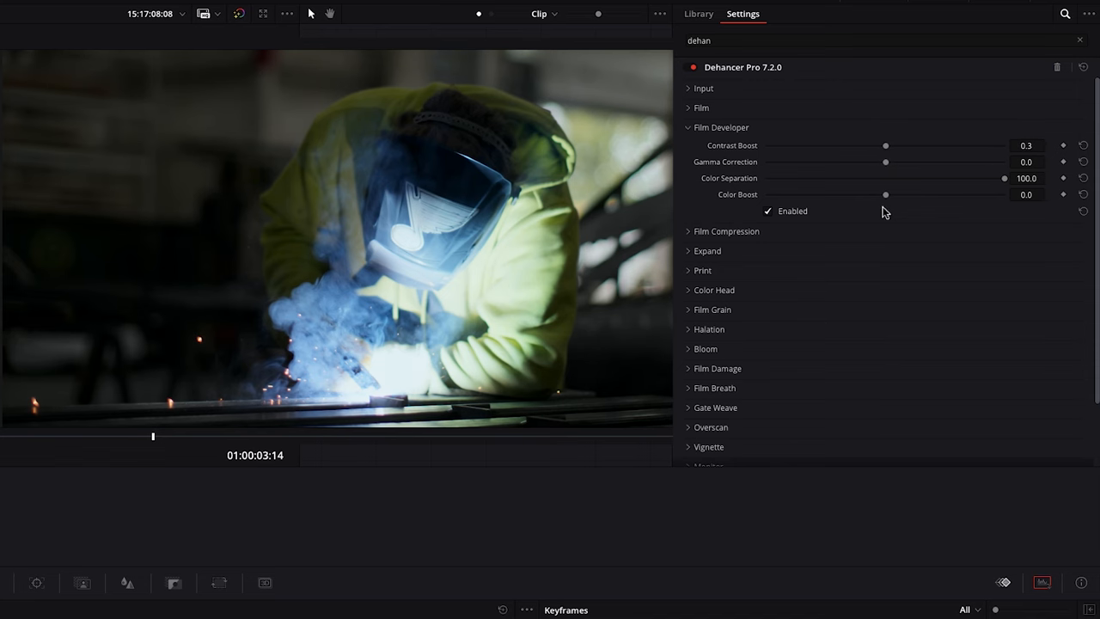
{"action": "left_click_drag", "start_coordinate": [885, 194], "coordinate": [931, 194]}
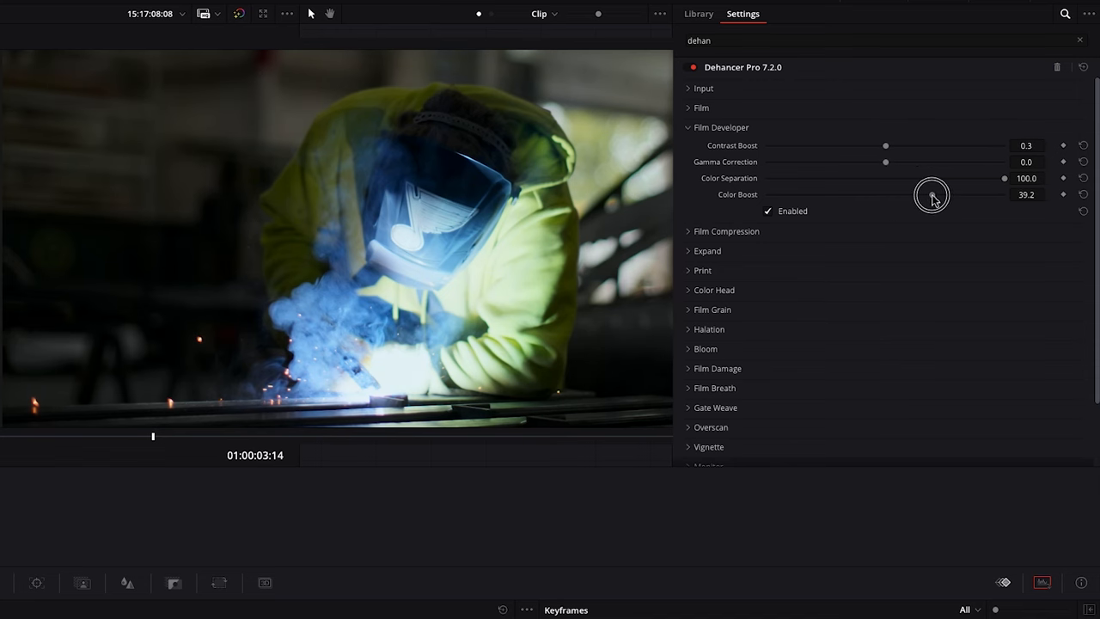
{"action": "left_click_drag", "start_coordinate": [931, 194], "coordinate": [930, 193]}
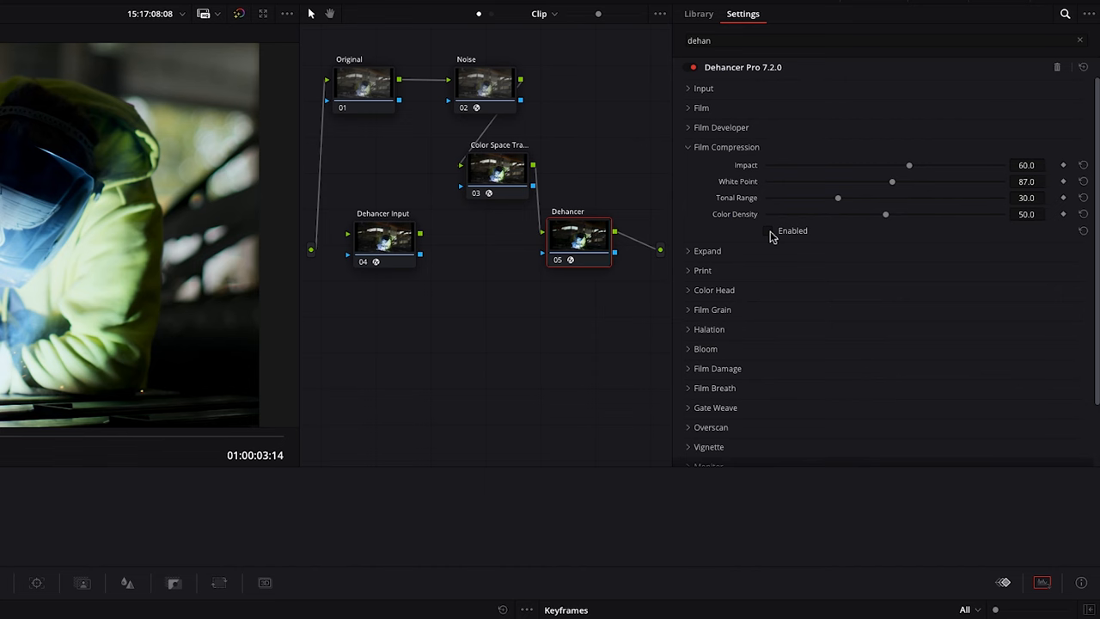
Enable Film Compression with Impact around 60 and White Point around 87.
{"action": "left_click", "coordinate": [767, 230]}
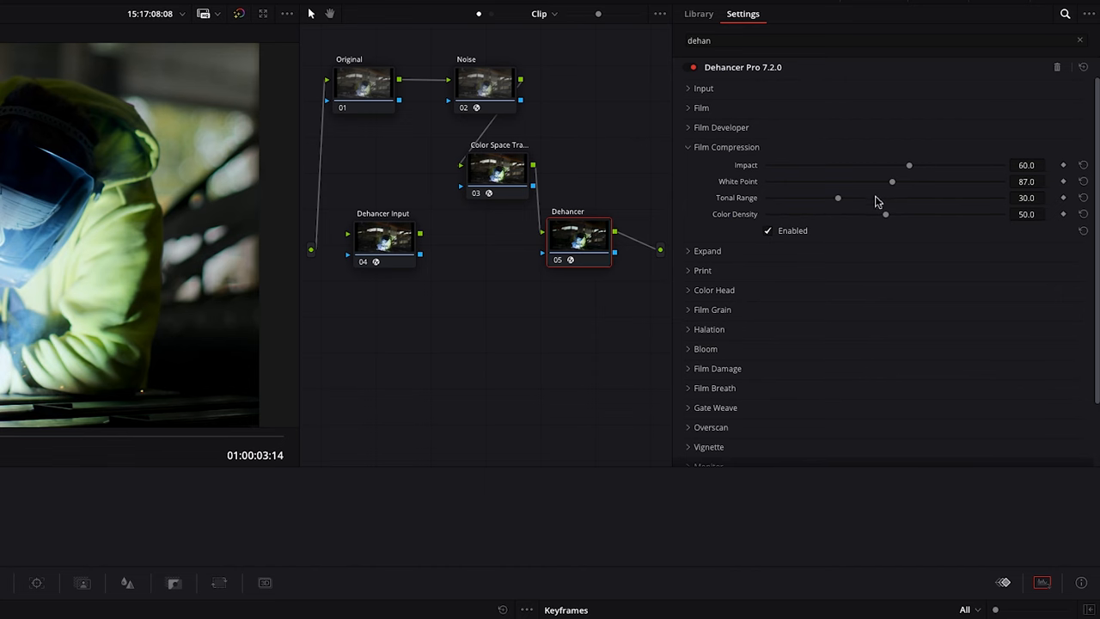
{"action": "left_click_drag", "start_coordinate": [892, 182], "coordinate": [865, 183]}
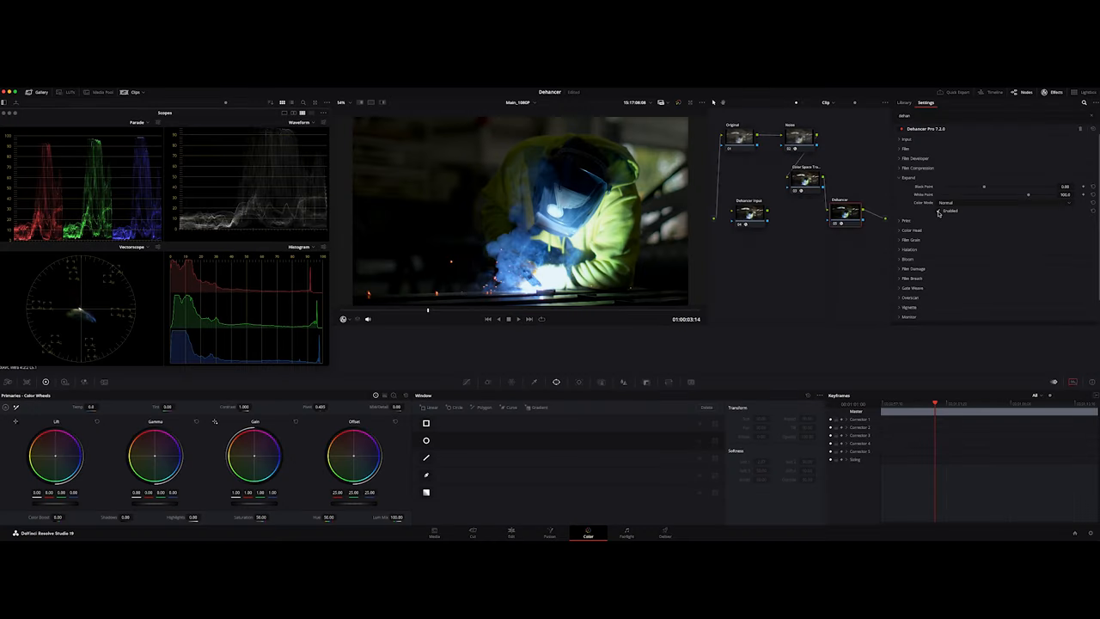
Fine-tune the Dehancer Expand range sliders while watching the scopes.
{"action": "left_click_drag", "start_coordinate": [983, 186], "coordinate": [976, 187]}
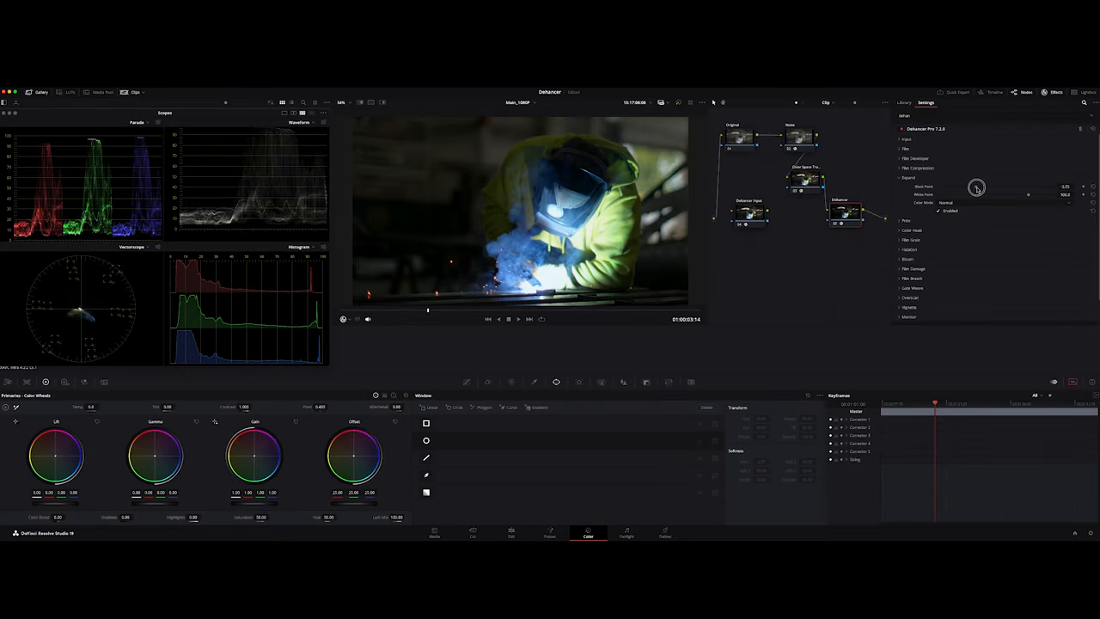
{"action": "left_click_drag", "start_coordinate": [977, 187], "coordinate": [987, 188]}
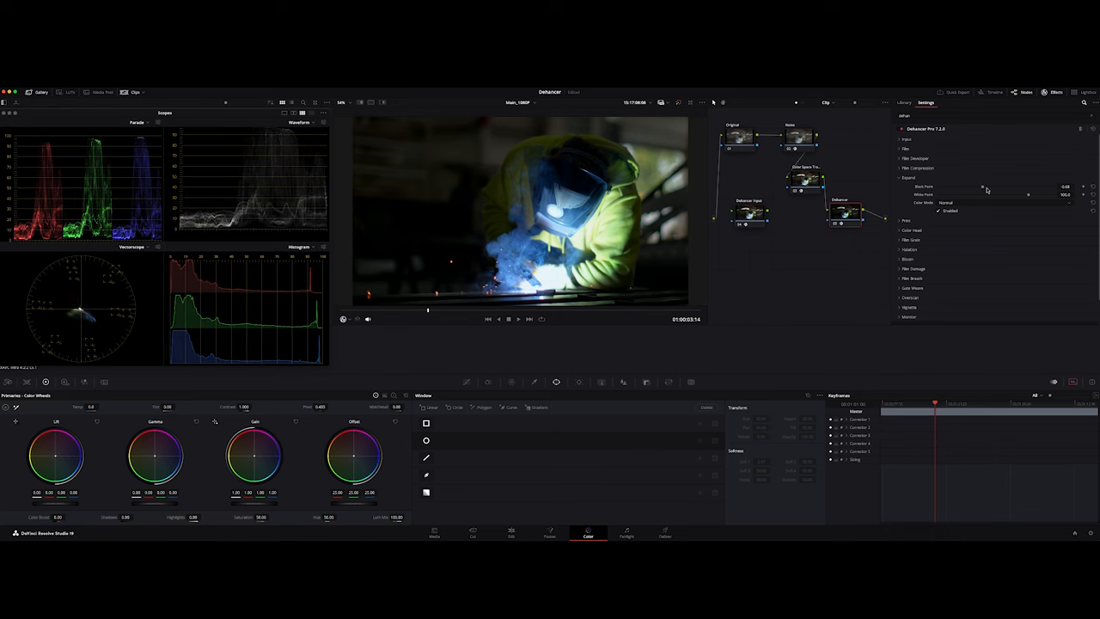
{"action": "left_click_drag", "start_coordinate": [1040, 192], "coordinate": [1018, 192]}
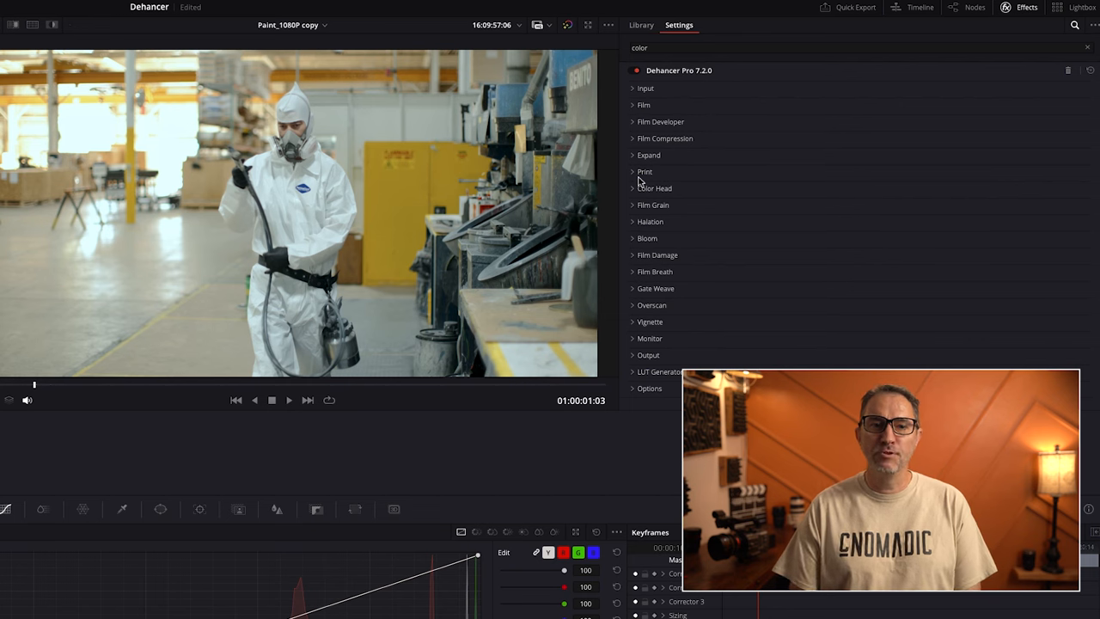
Enable the Print stage and cycle through Cineon, Fujifilm 3513, Kodak 2383 and Endura looks.
{"action": "left_click", "coordinate": [644, 171]}
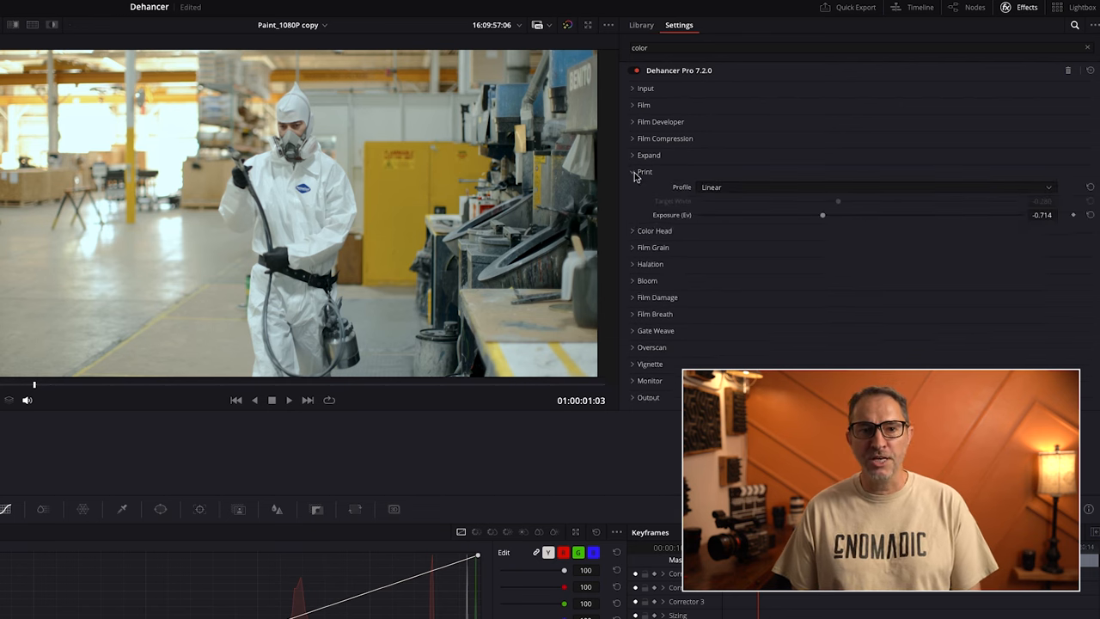
{"action": "left_click", "coordinate": [644, 172]}
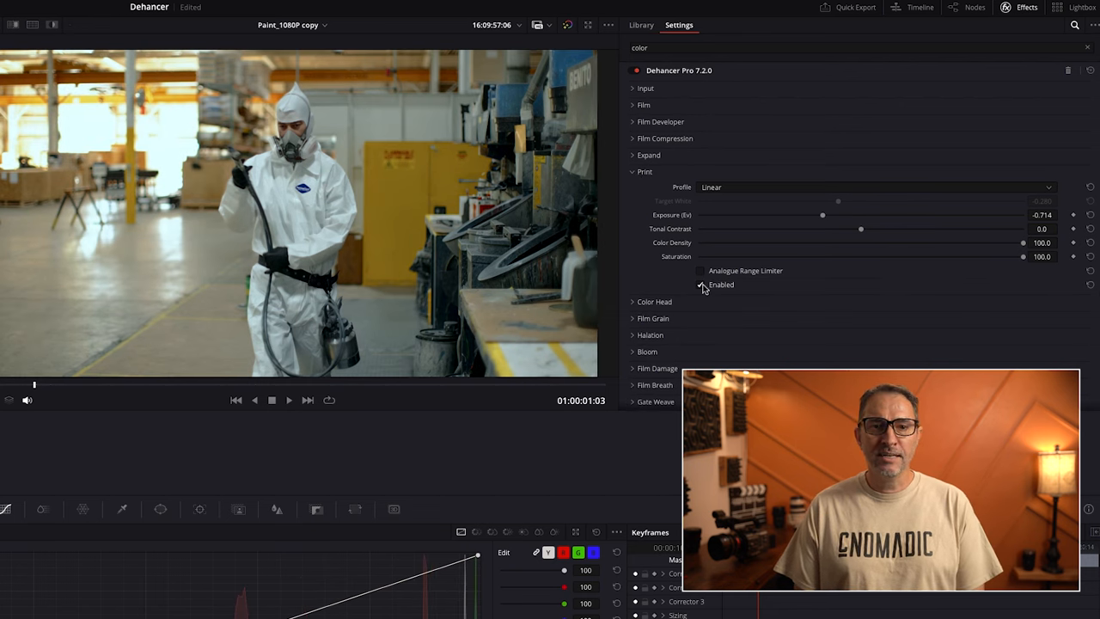
{"action": "left_click", "coordinate": [702, 286]}
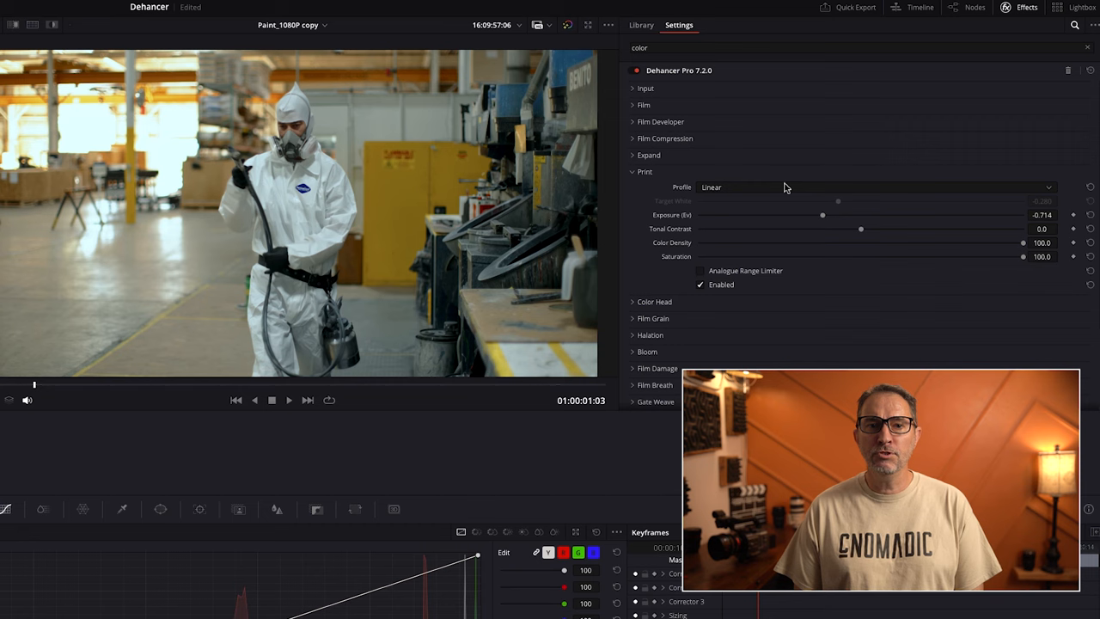
{"action": "left_click", "coordinate": [876, 186]}
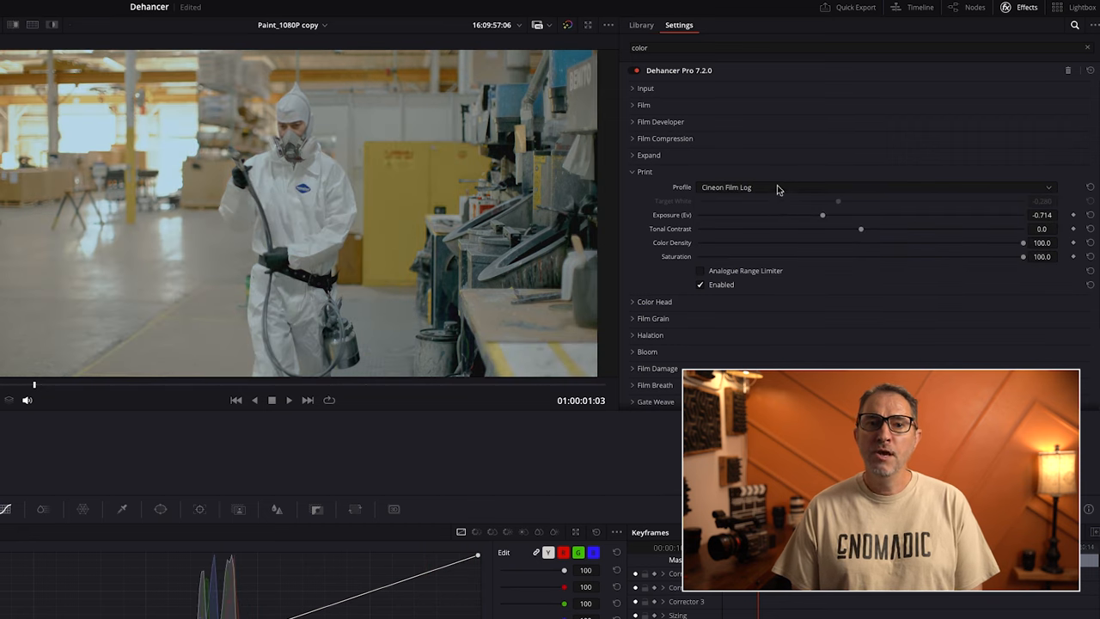
{"action": "left_click", "coordinate": [874, 186]}
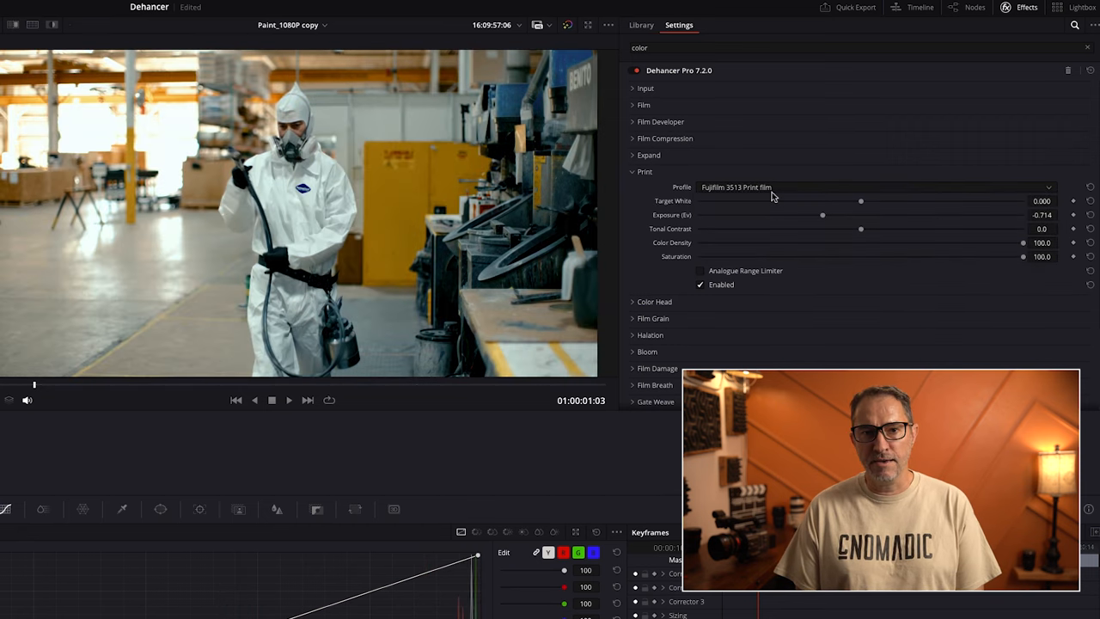
{"action": "left_click", "coordinate": [874, 185]}
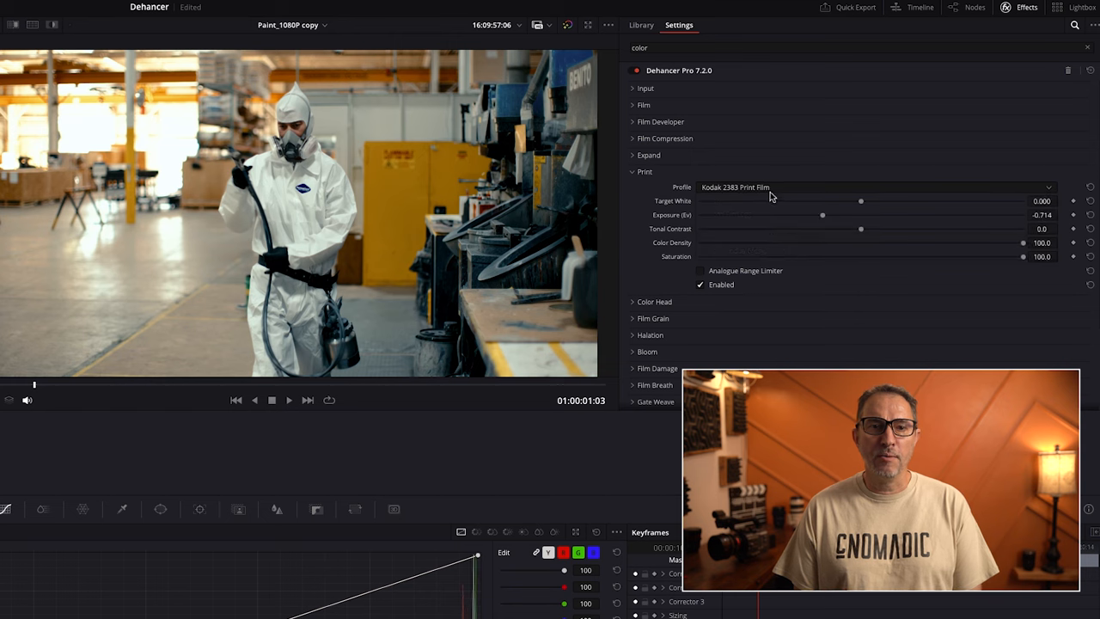
{"action": "left_click", "coordinate": [874, 186]}
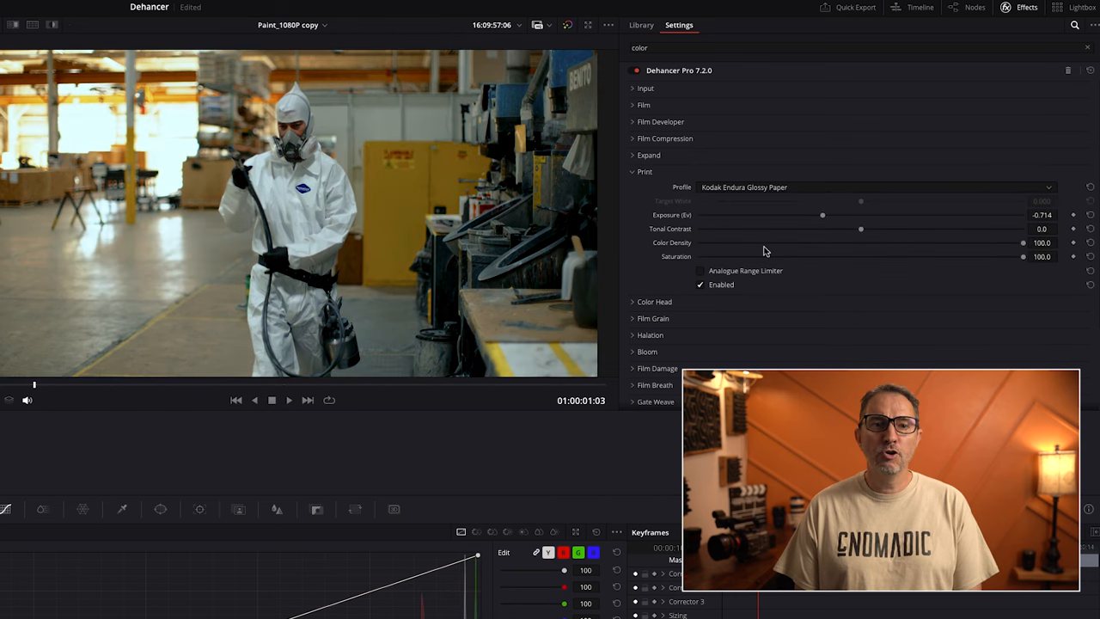
{"action": "left_click", "coordinate": [874, 186]}
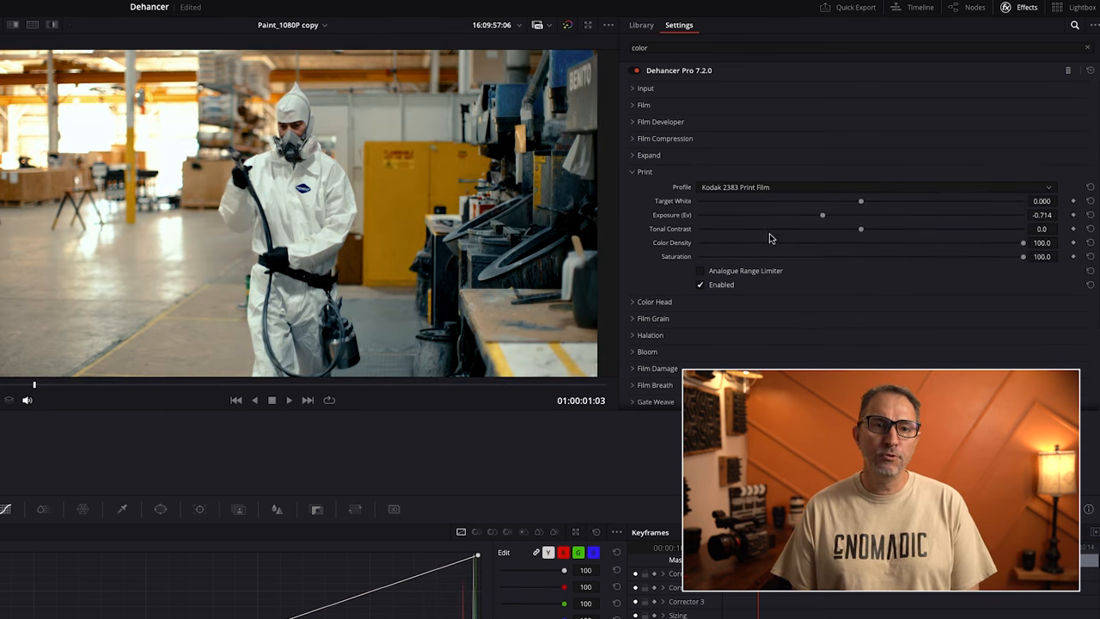
Settle on the Fujifilm 3513 Print Film profile and adjust its Target White.
{"action": "left_click", "coordinate": [874, 185]}
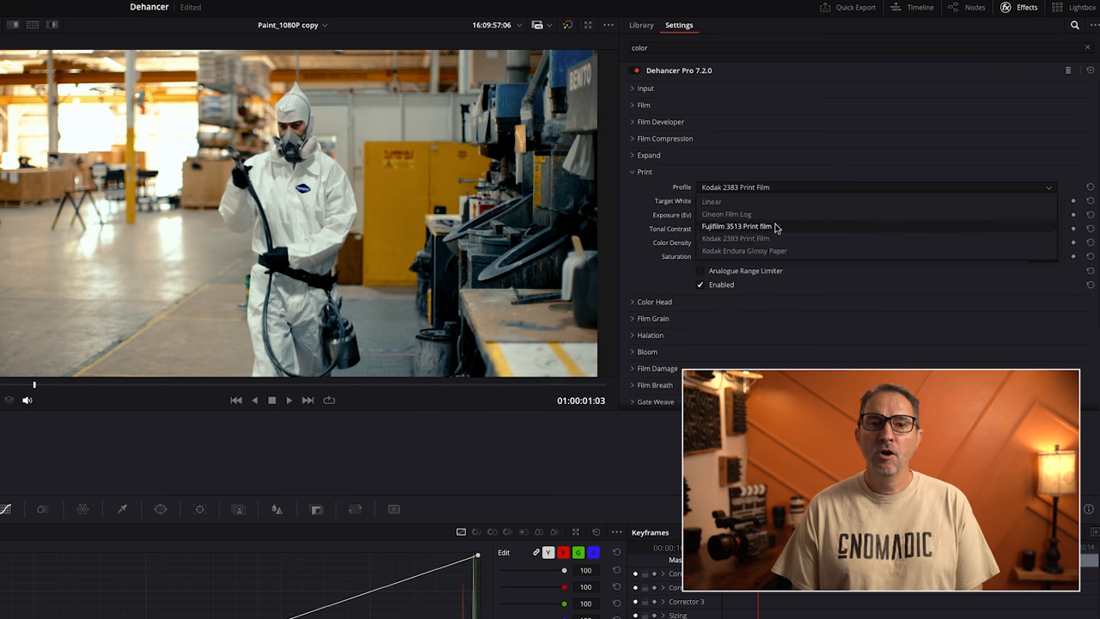
{"action": "left_click", "coordinate": [736, 225]}
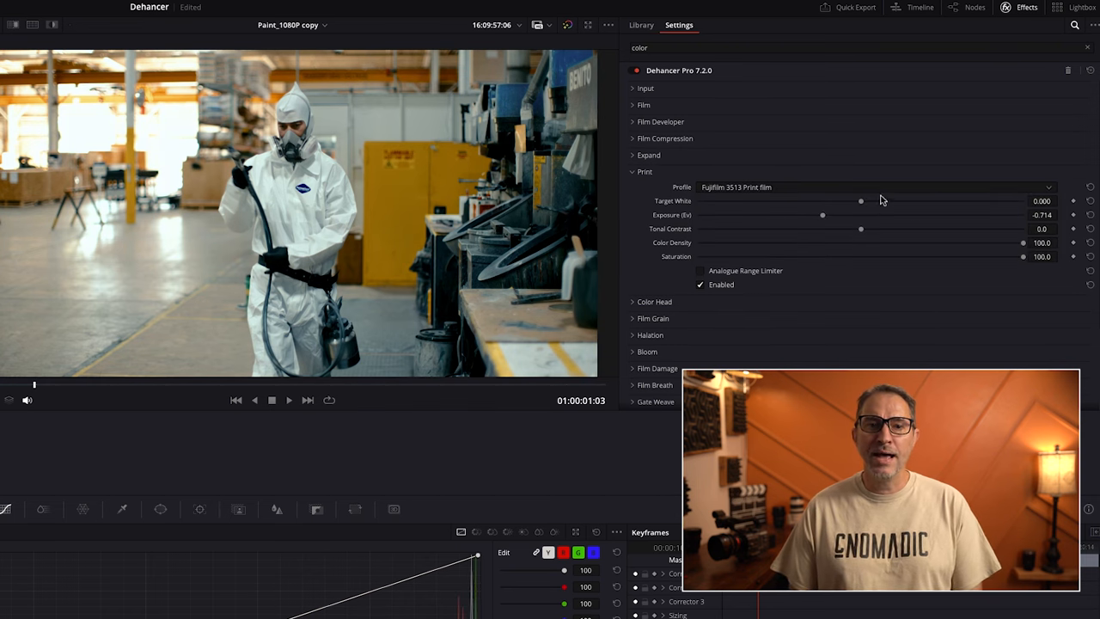
{"action": "left_click_drag", "start_coordinate": [861, 200], "coordinate": [767, 199]}
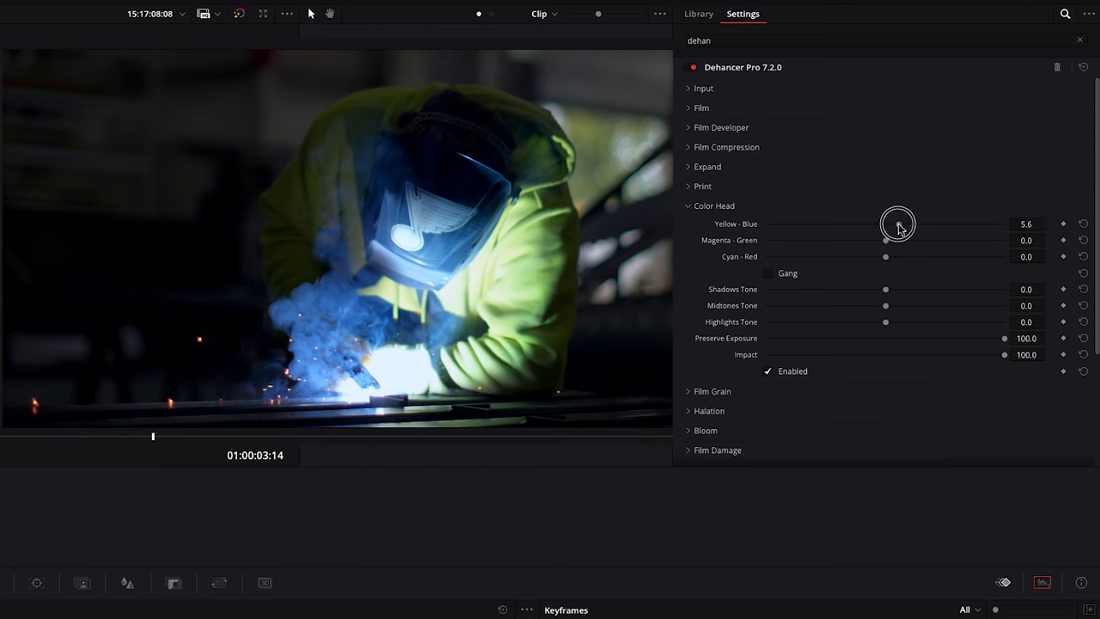
Shift the Color Head Yellow-Blue balance to about 5 on the welding shot.
{"action": "left_click_drag", "start_coordinate": [897, 223], "coordinate": [873, 241]}
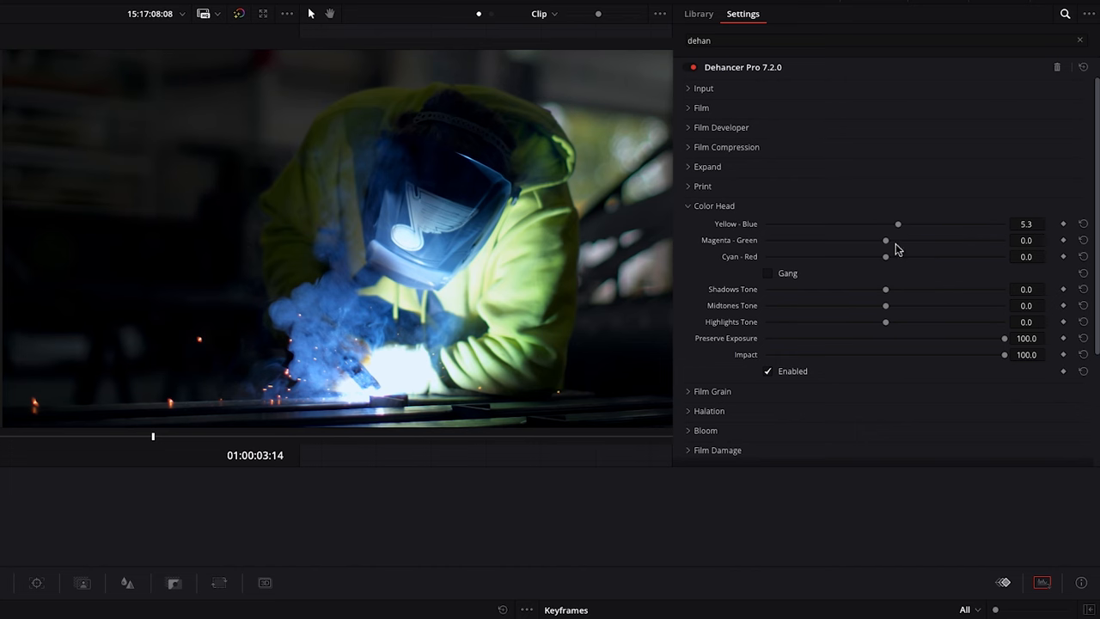
{"action": "left_click_drag", "start_coordinate": [886, 241], "coordinate": [898, 241]}
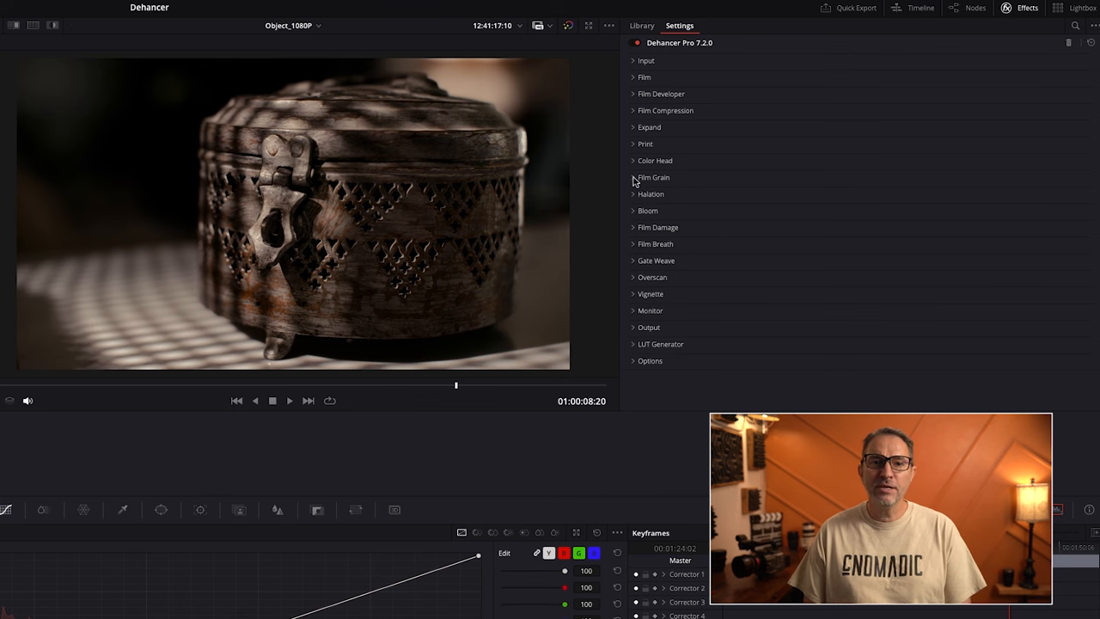
Pick 35 mm ISO 50 grain, set Amount to about 47, then switch the profile to Custom.
{"action": "left_click", "coordinate": [653, 177]}
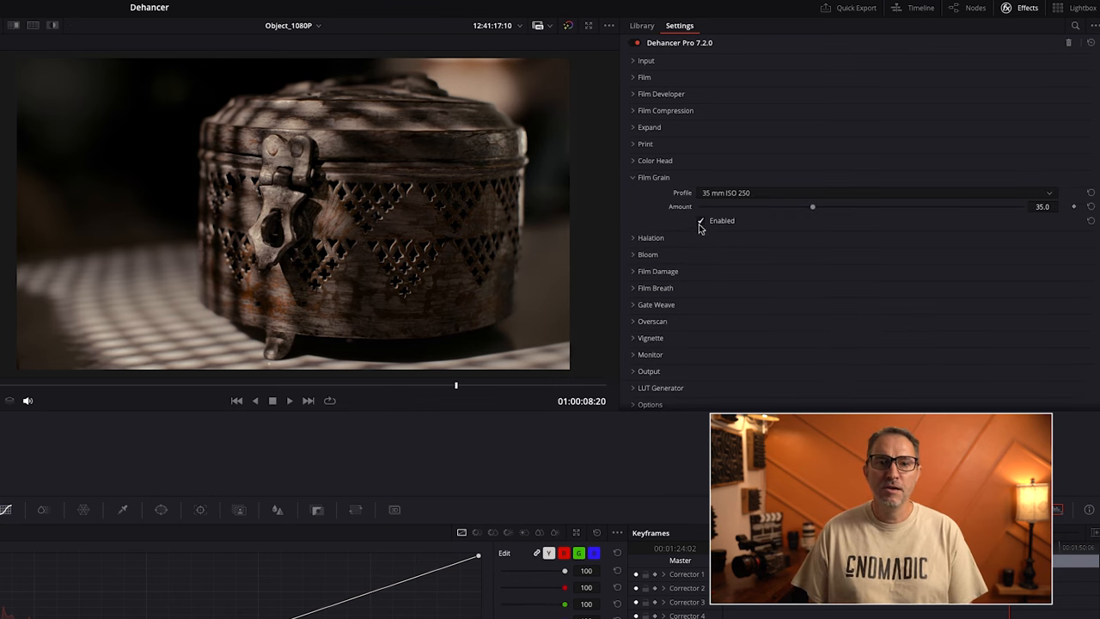
{"action": "left_click", "coordinate": [873, 193]}
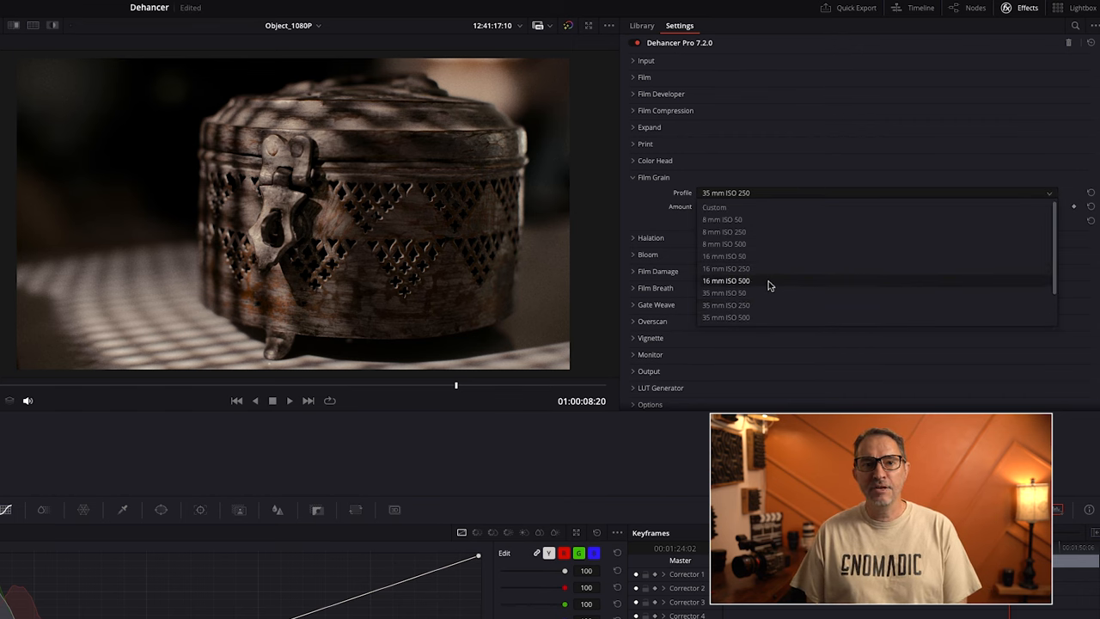
{"action": "left_click", "coordinate": [725, 292]}
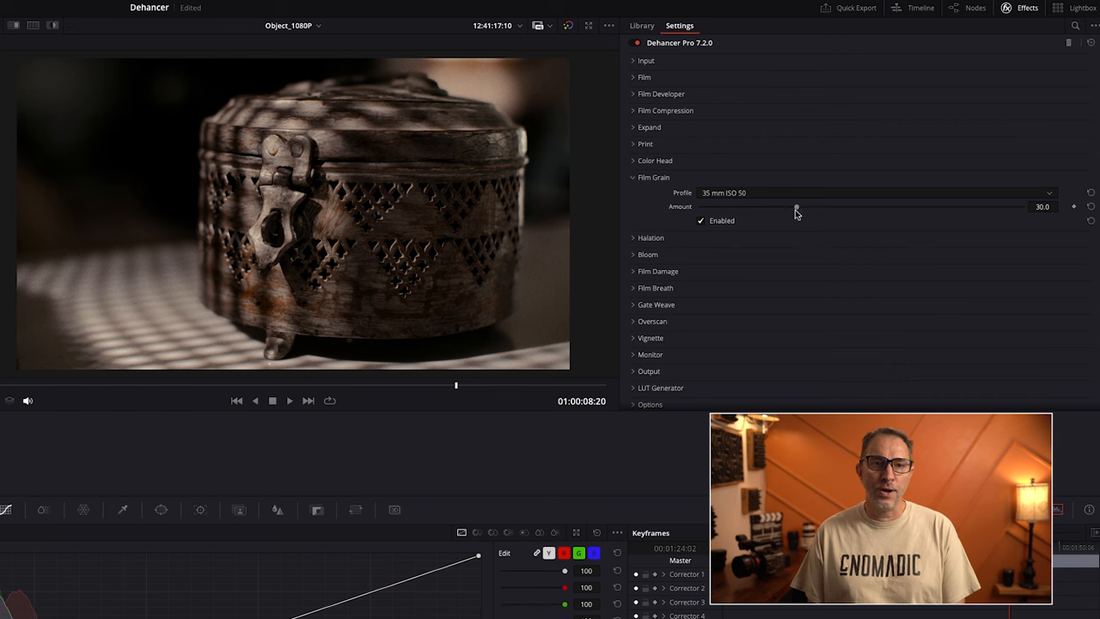
{"action": "left_click_drag", "start_coordinate": [794, 206], "coordinate": [954, 206]}
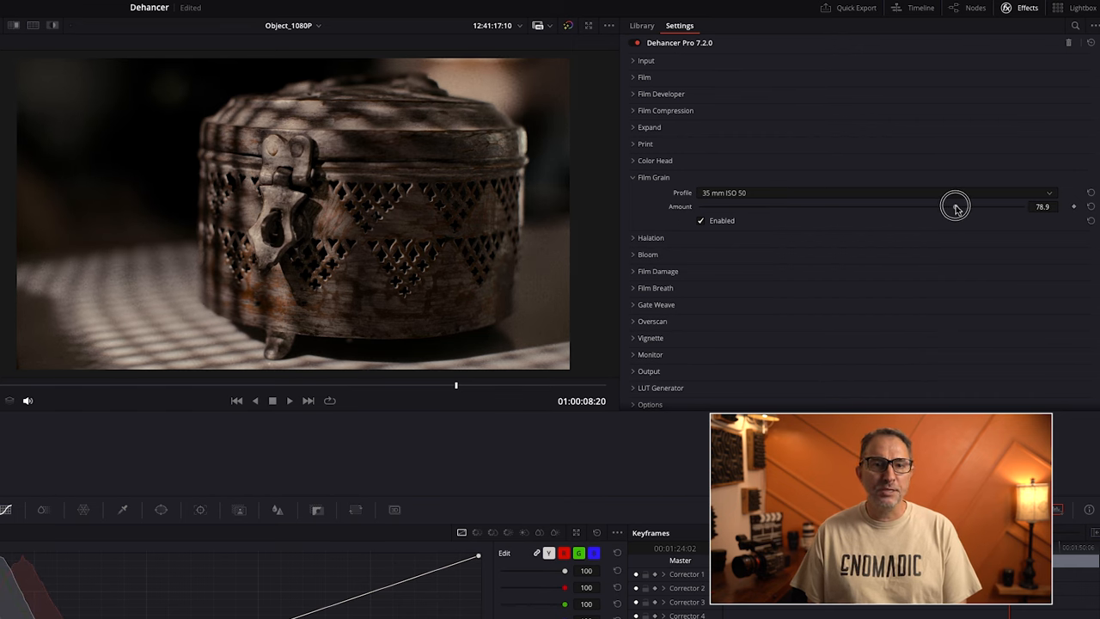
{"action": "left_click_drag", "start_coordinate": [954, 206], "coordinate": [850, 210]}
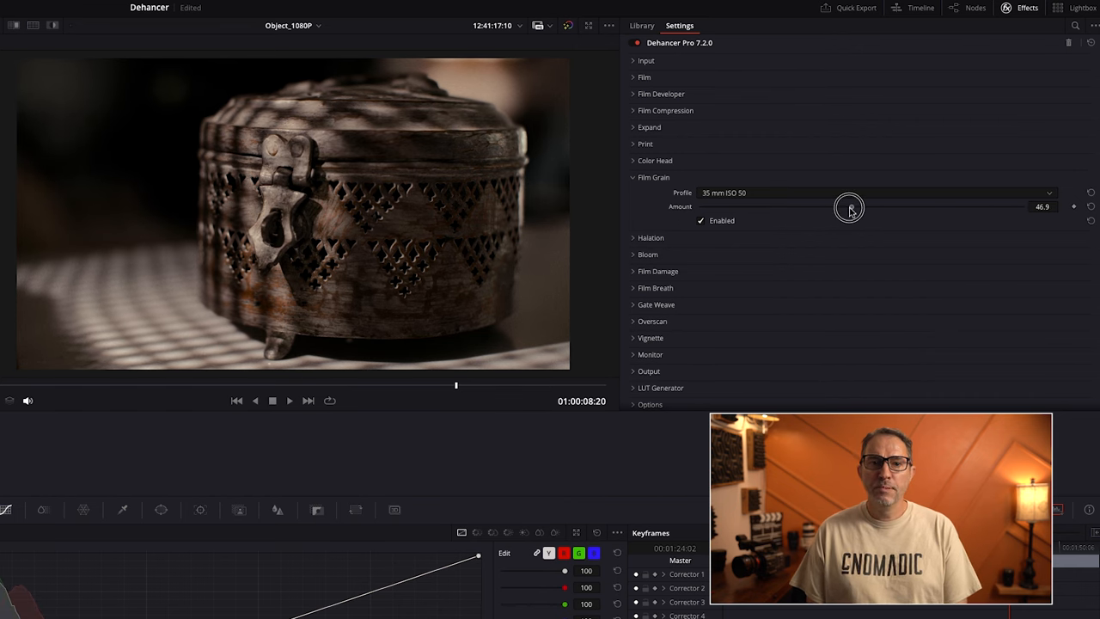
{"action": "left_click", "coordinate": [875, 193]}
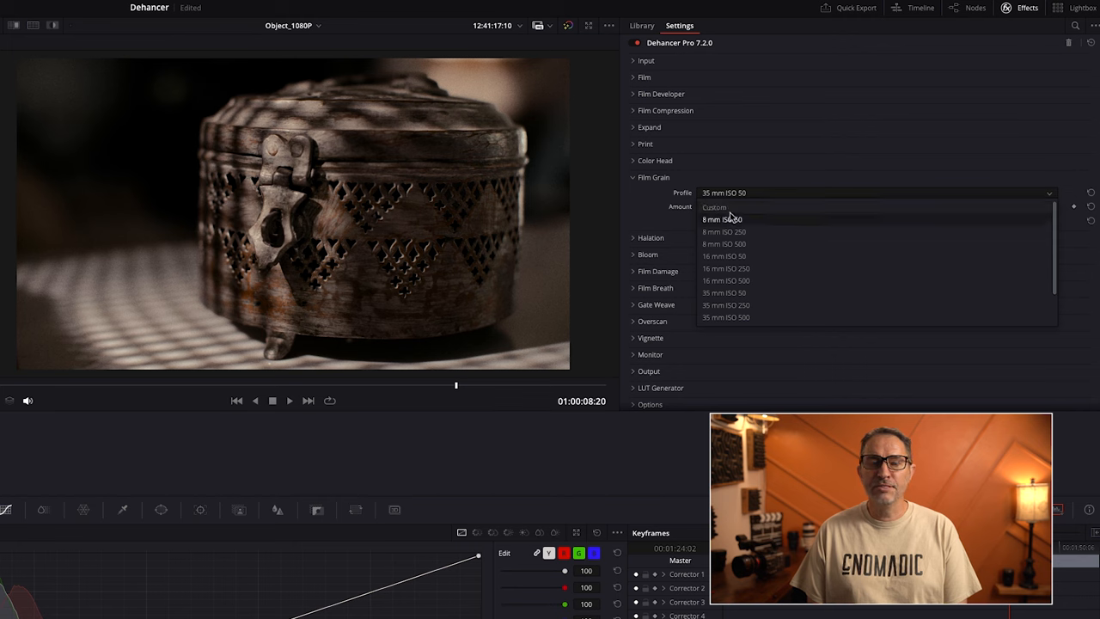
{"action": "left_click", "coordinate": [715, 206]}
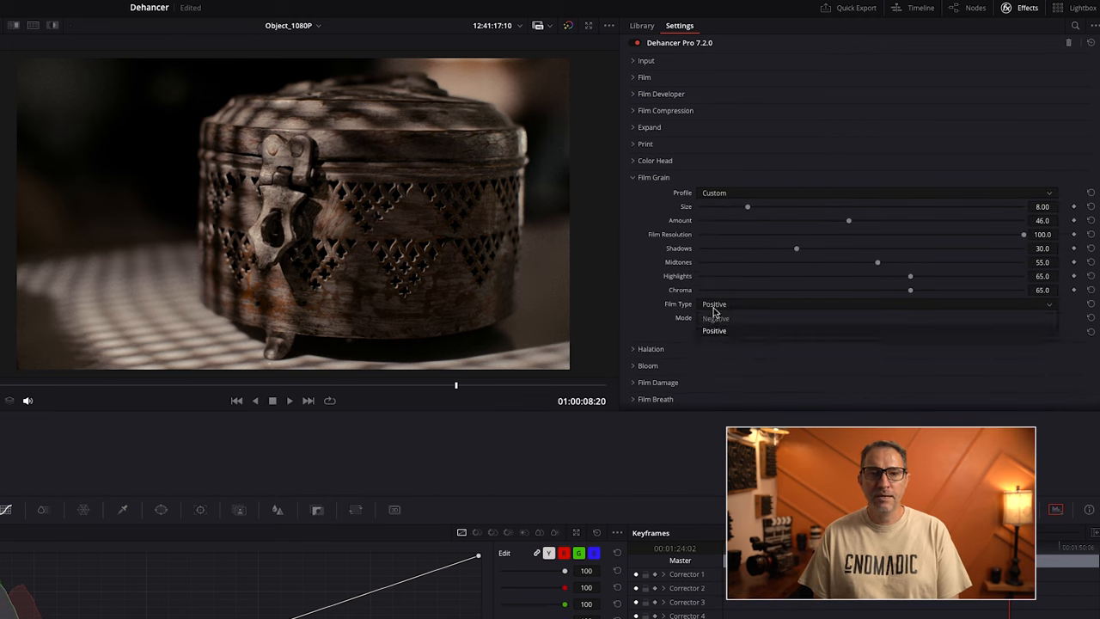
Enlarge the grain size and switch the grain's film type to Positive.
{"action": "left_click", "coordinate": [713, 317]}
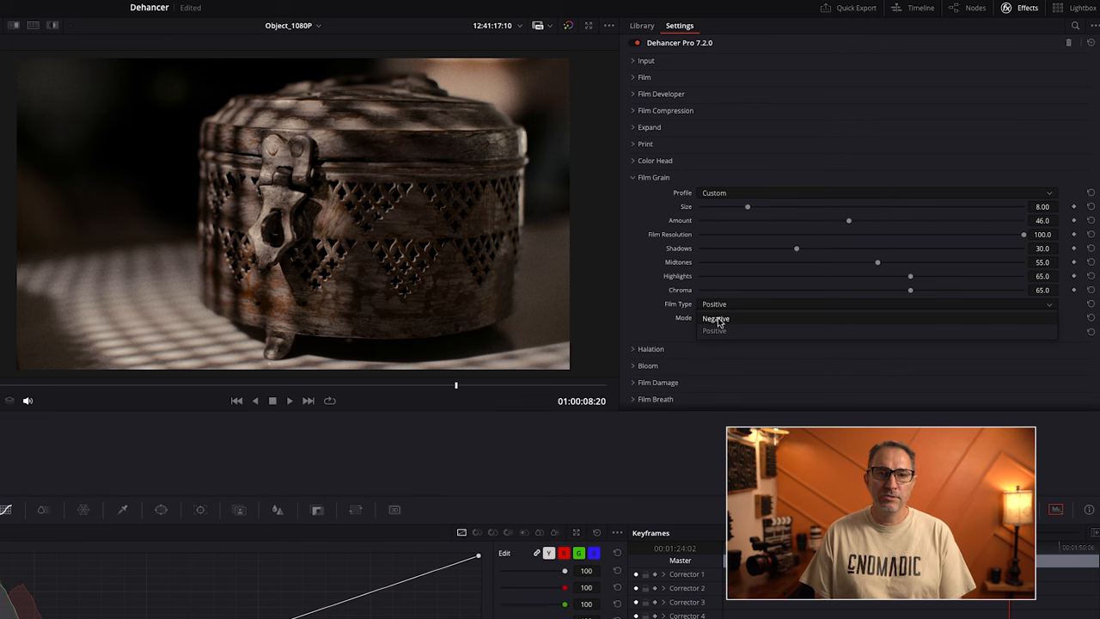
{"action": "left_click", "coordinate": [715, 318]}
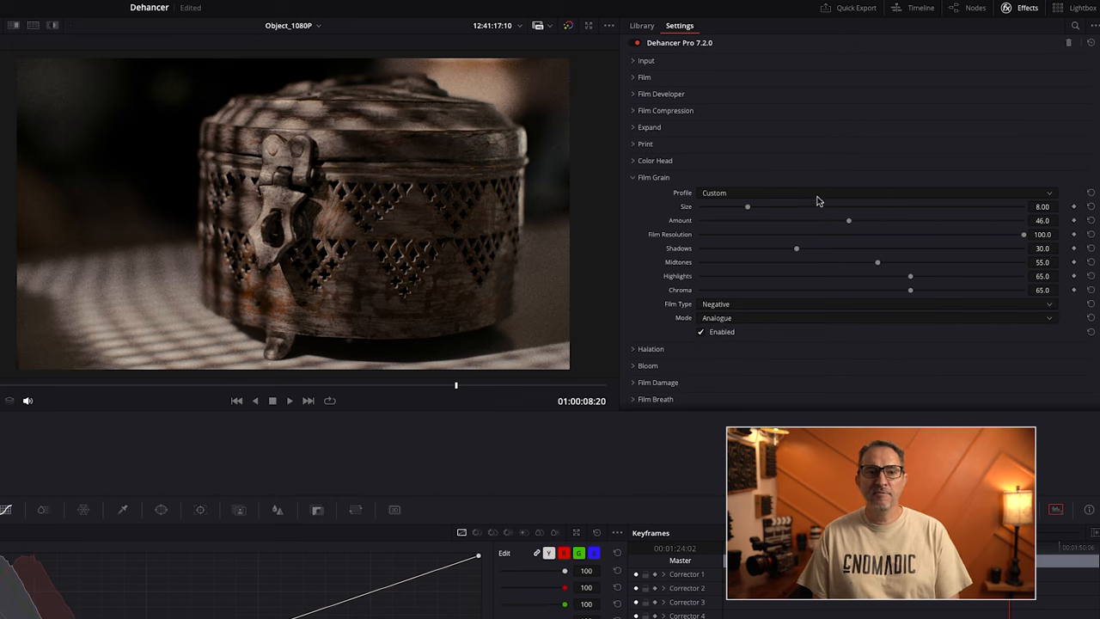
{"action": "left_click_drag", "start_coordinate": [748, 206], "coordinate": [973, 210]}
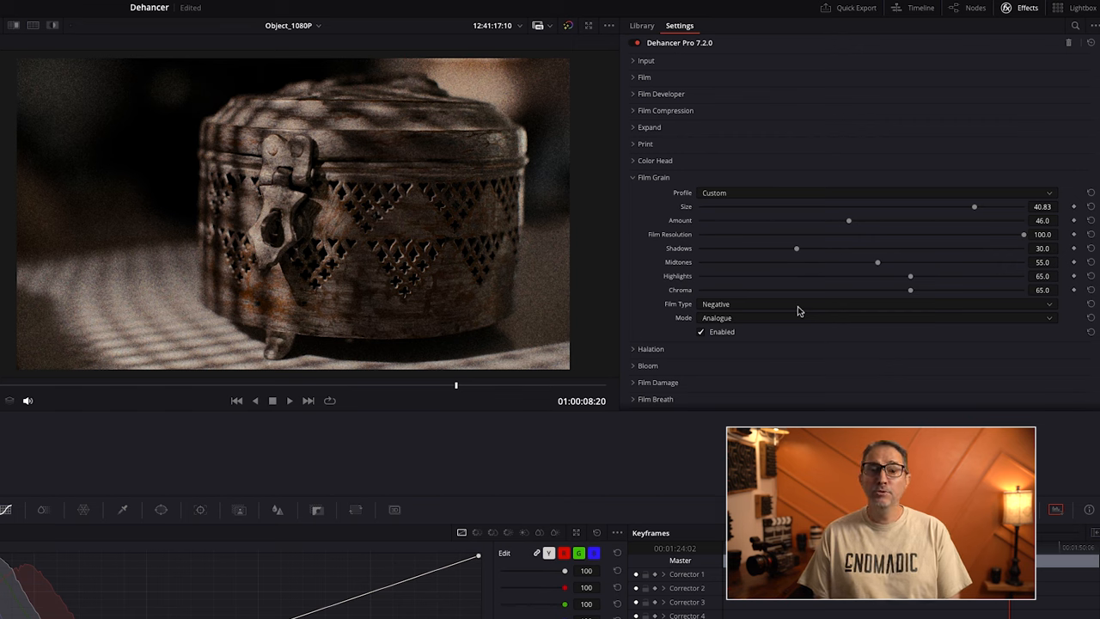
{"action": "left_click", "coordinate": [876, 302]}
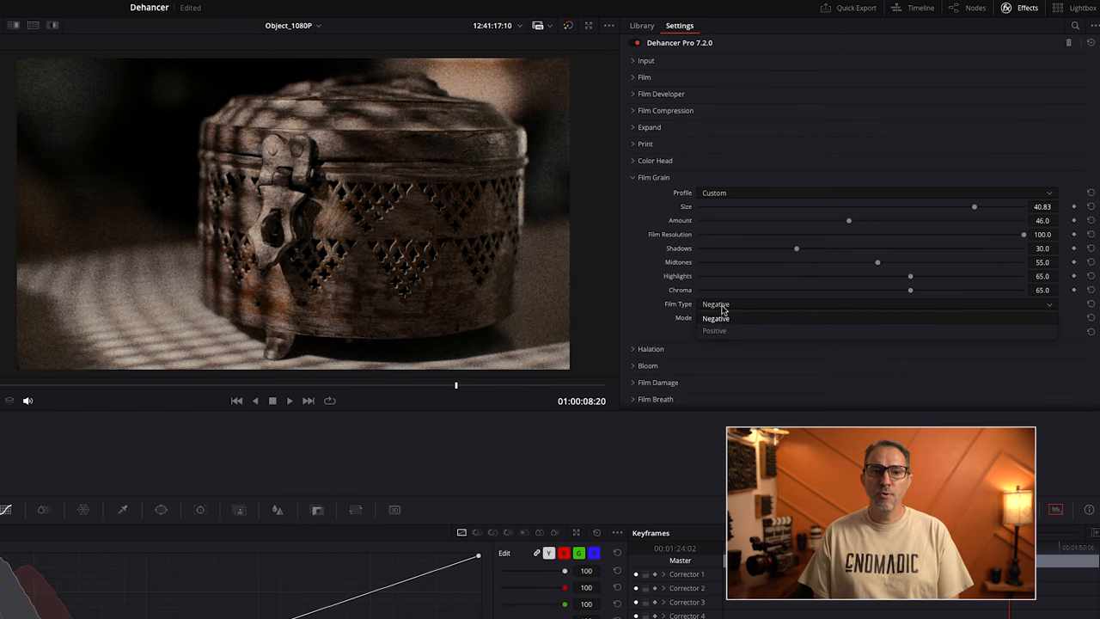
{"action": "left_click", "coordinate": [715, 330]}
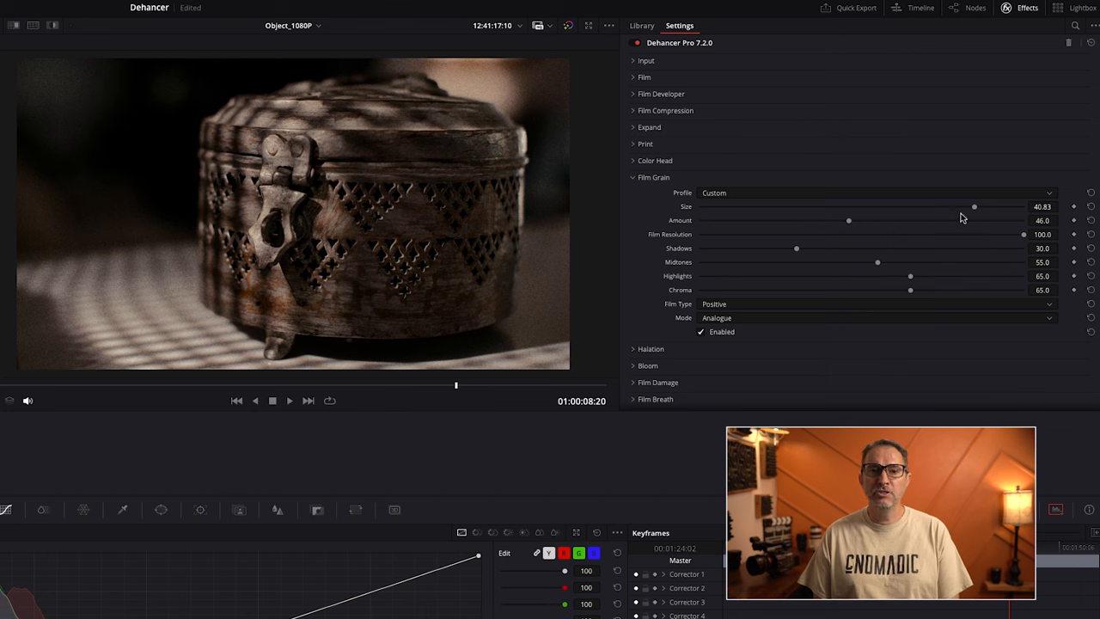
{"action": "left_click_drag", "start_coordinate": [973, 207], "coordinate": [942, 206]}
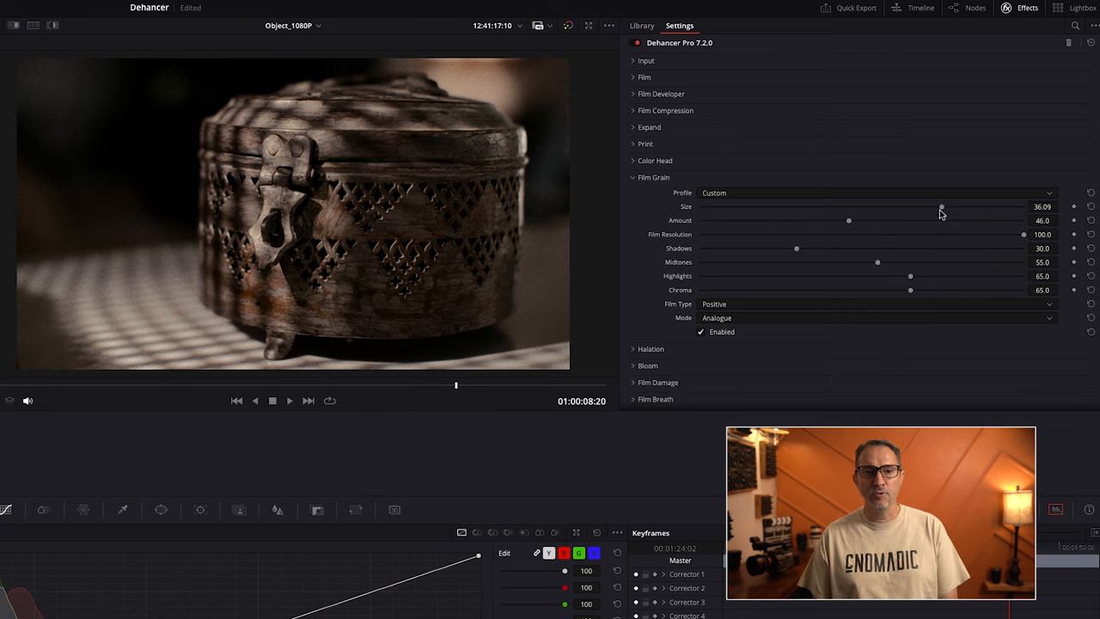
Lower the grain amount and strongly weaken midtone and highlight grain.
{"action": "left_click_drag", "start_coordinate": [849, 220], "coordinate": [834, 220]}
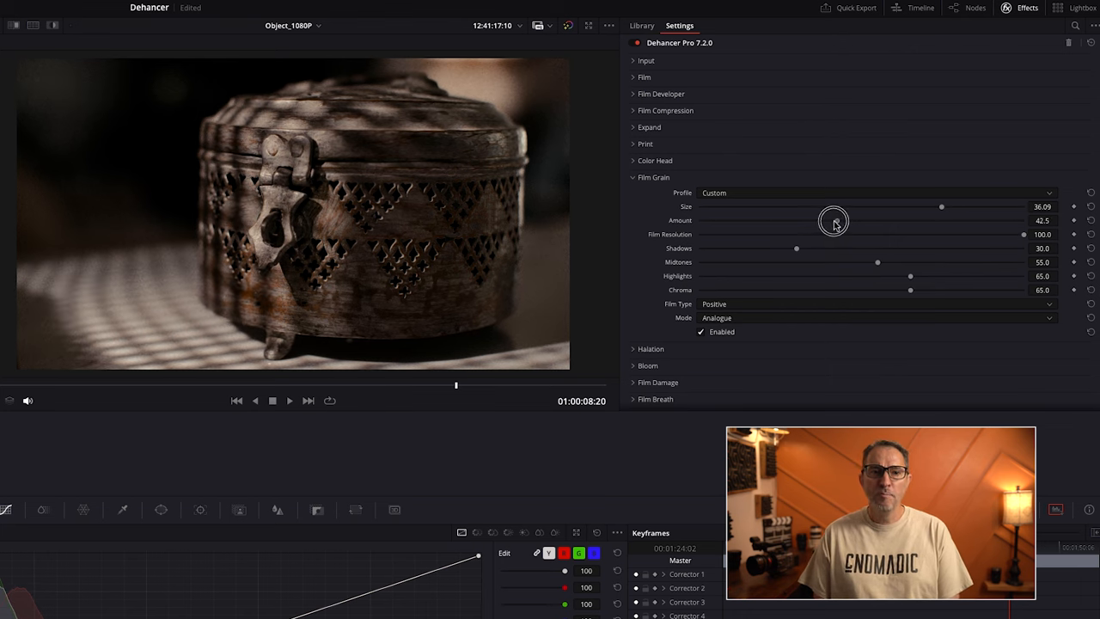
{"action": "left_click_drag", "start_coordinate": [942, 220], "coordinate": [799, 220]}
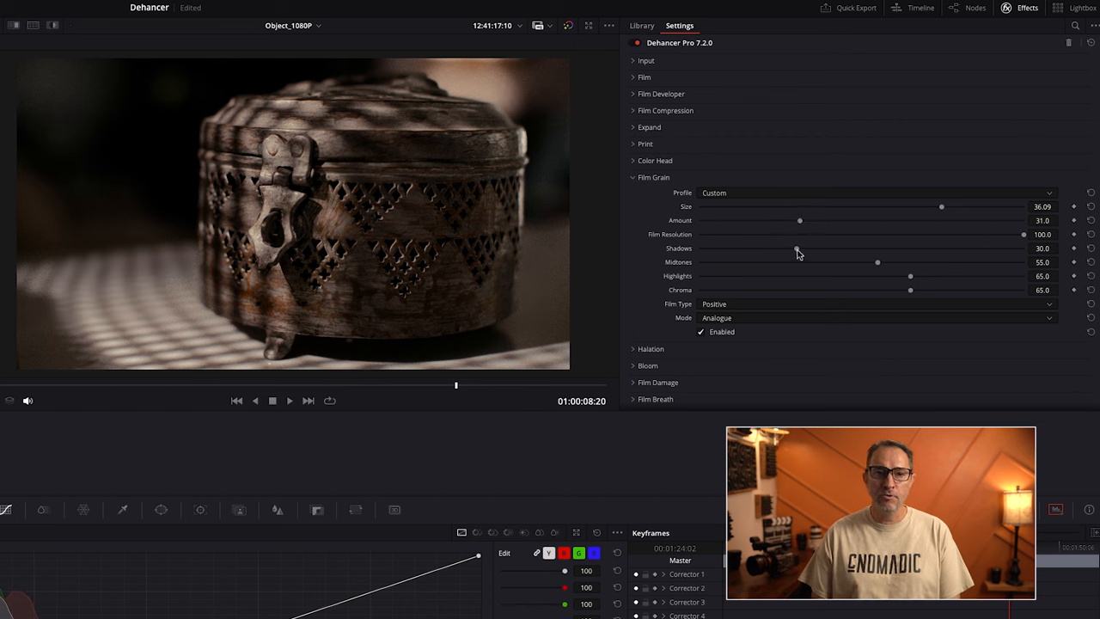
{"action": "left_click_drag", "start_coordinate": [798, 247], "coordinate": [783, 248]}
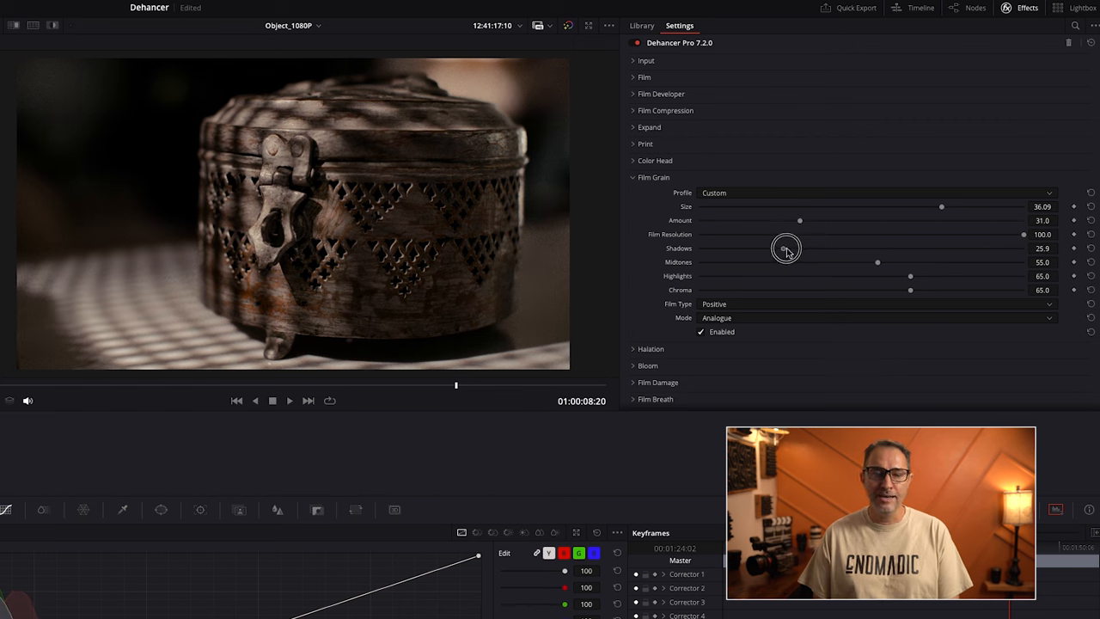
{"action": "left_click_drag", "start_coordinate": [877, 261], "coordinate": [795, 261]}
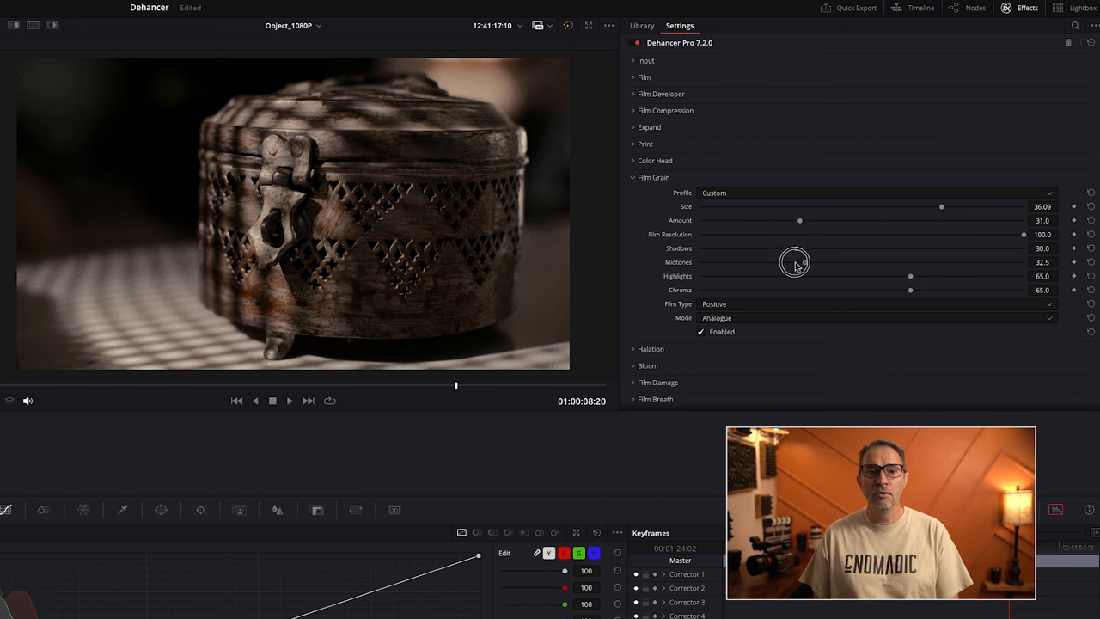
{"action": "left_click_drag", "start_coordinate": [910, 275], "coordinate": [835, 275]}
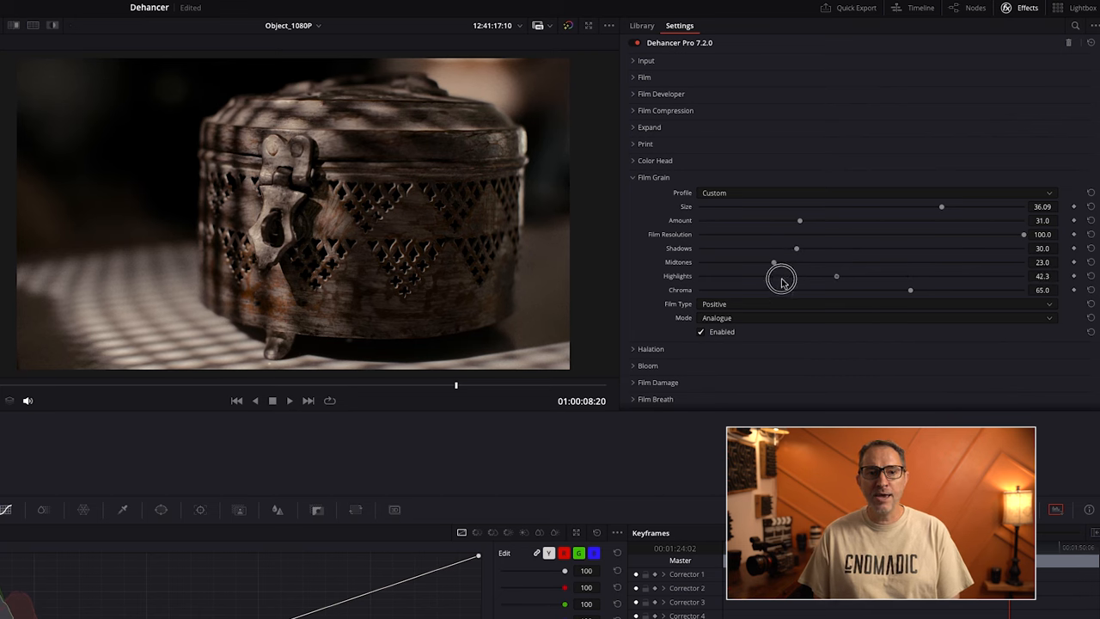
{"action": "left_click_drag", "start_coordinate": [836, 275], "coordinate": [712, 275]}
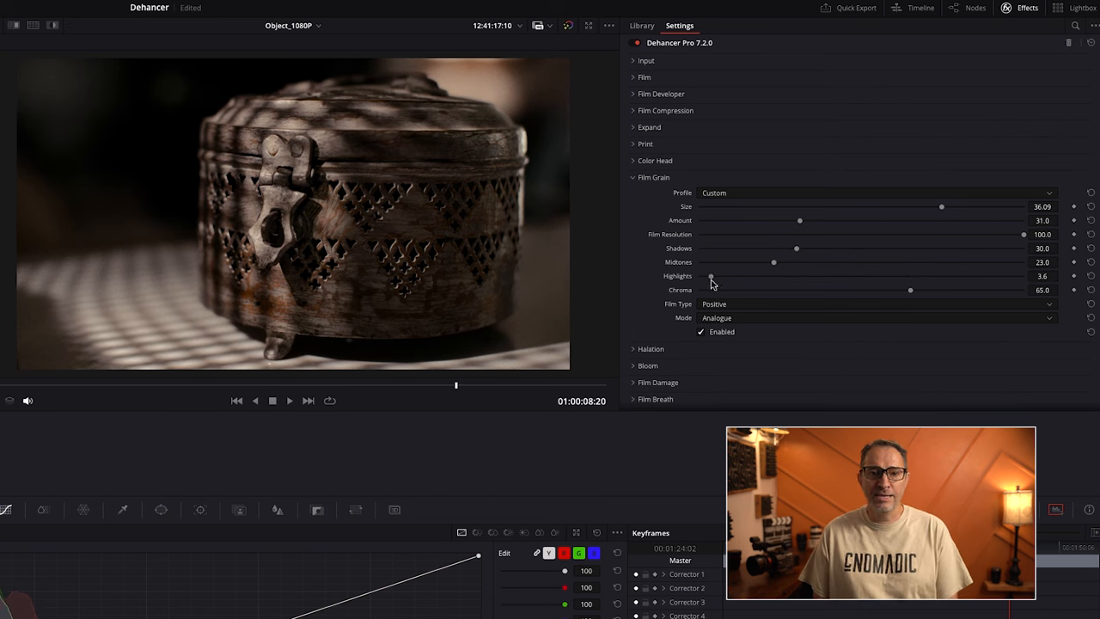
{"action": "left_click_drag", "start_coordinate": [773, 262], "coordinate": [712, 261]}
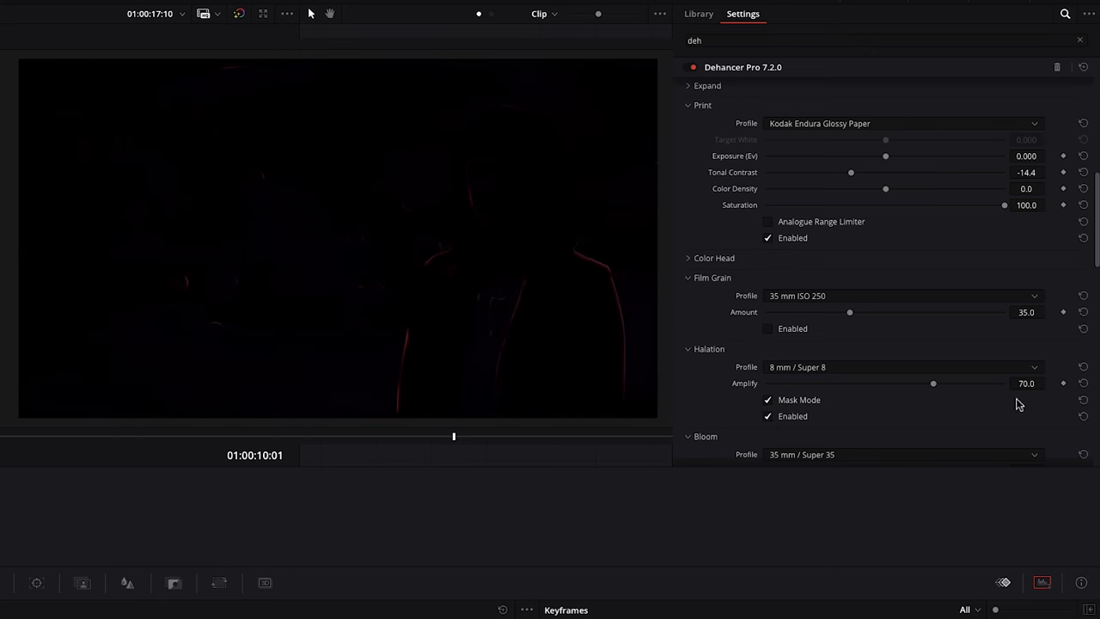
Sweep Halation Amplify with the mask shown and settle it near 44.
{"action": "left_click_drag", "start_coordinate": [933, 384], "coordinate": [808, 384]}
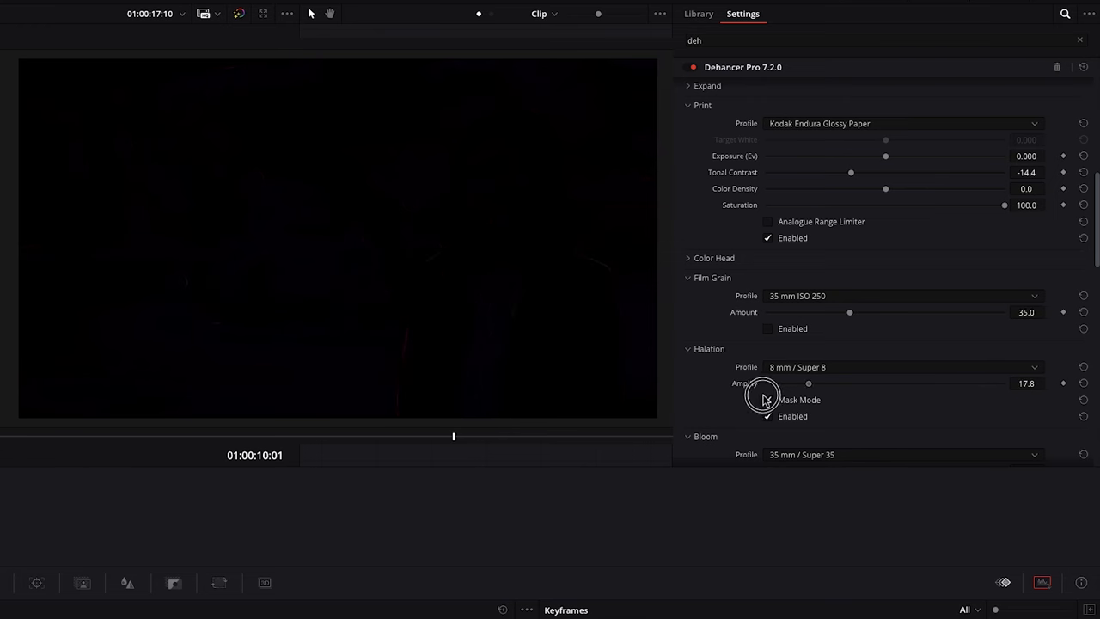
{"action": "left_click_drag", "start_coordinate": [807, 383], "coordinate": [1004, 383]}
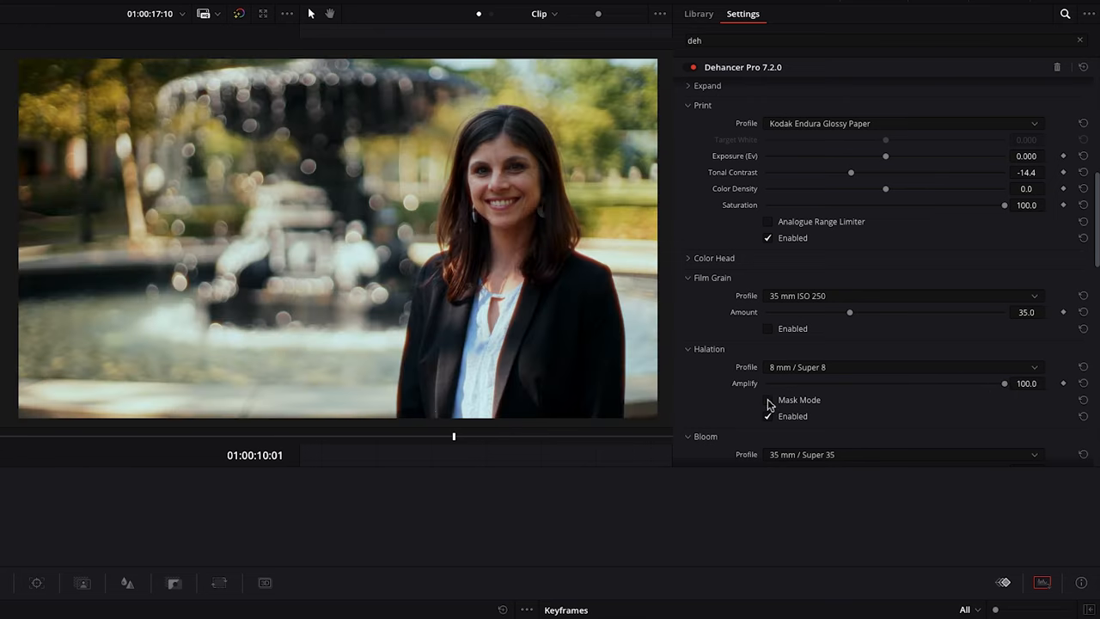
{"action": "left_click_drag", "start_coordinate": [1004, 383], "coordinate": [904, 383]}
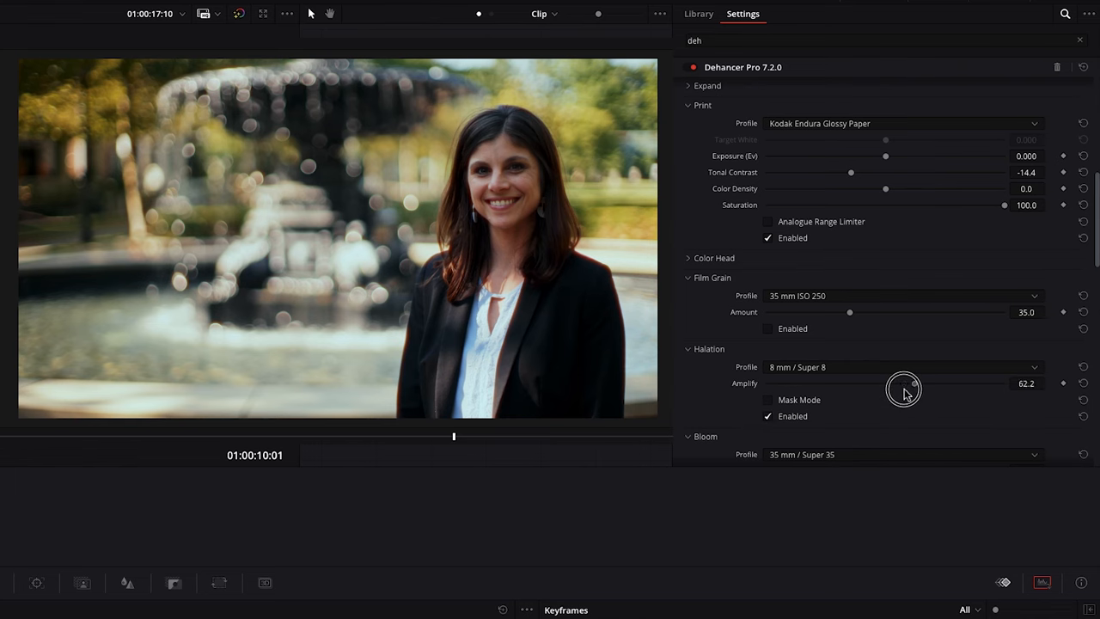
{"action": "left_click_drag", "start_coordinate": [902, 385], "coordinate": [870, 385]}
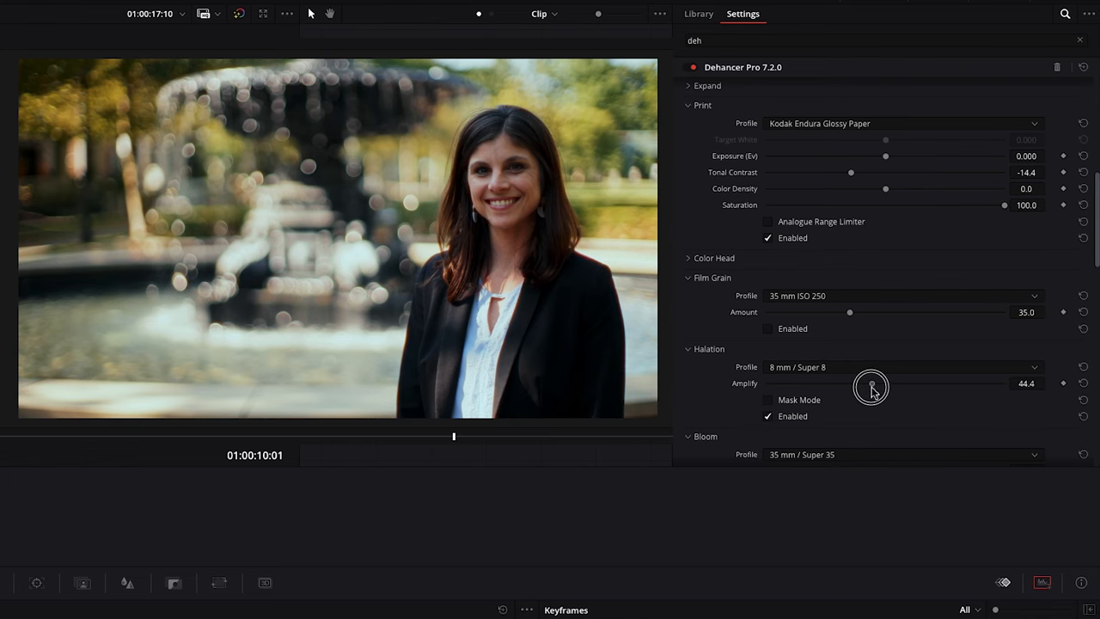
{"action": "left_click_drag", "start_coordinate": [870, 385], "coordinate": [842, 385]}
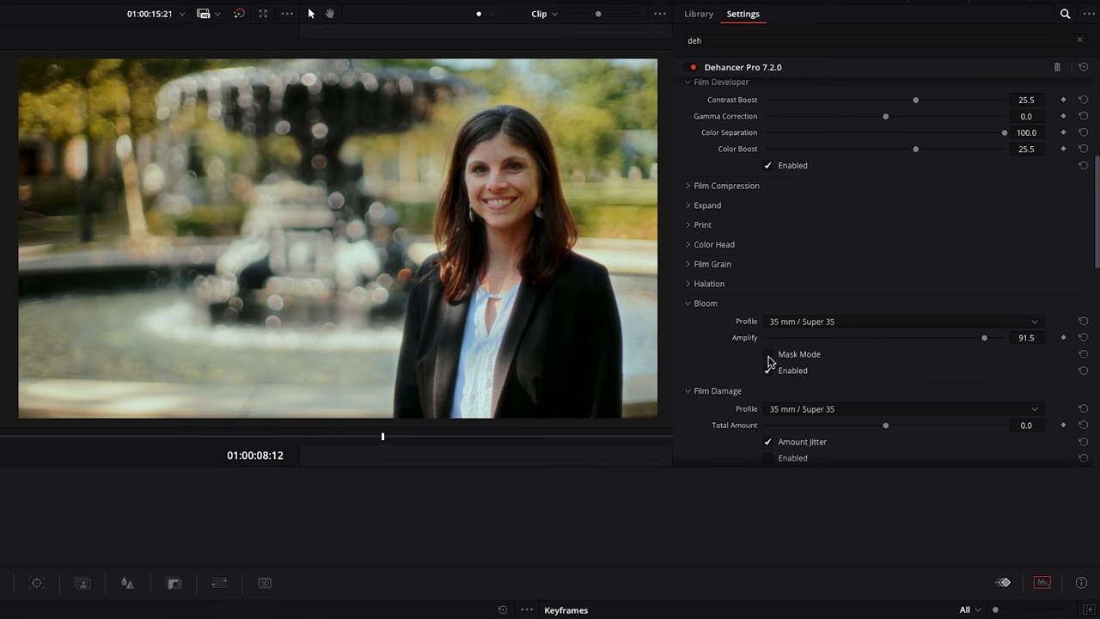
Inspect the Bloom at Amplify 91.5 via Mask Mode, then turn the mask off.
{"action": "left_click", "coordinate": [767, 371]}
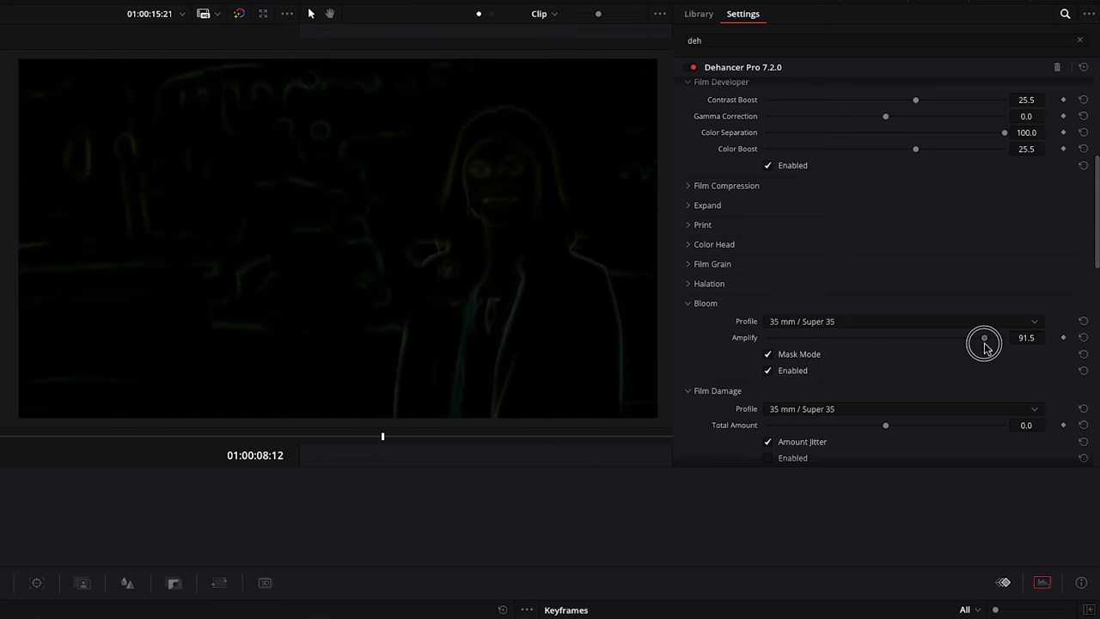
{"action": "left_click", "coordinate": [767, 354]}
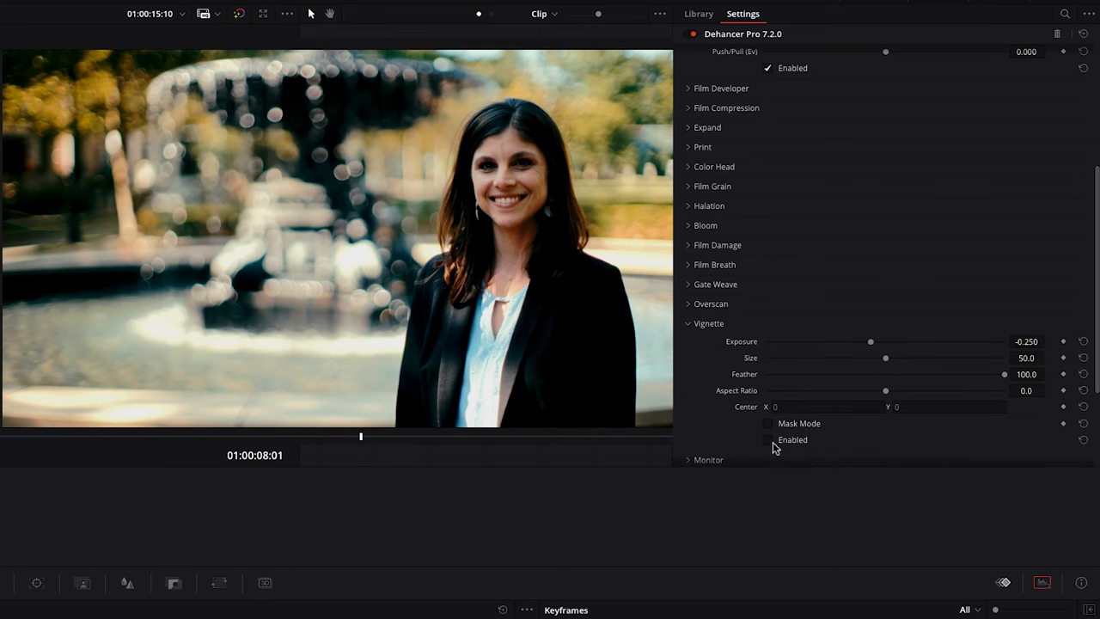
Enable the vignette and set its Center to 0.2 and 0.4.
{"action": "left_click", "coordinate": [769, 423]}
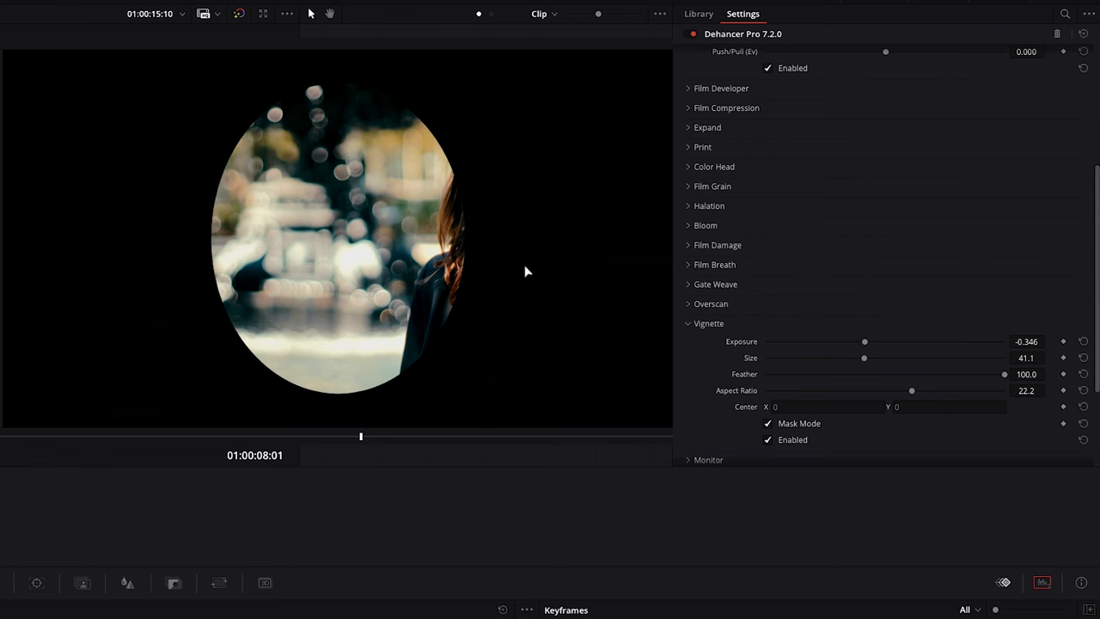
{"action": "type", "text": "0.2"}
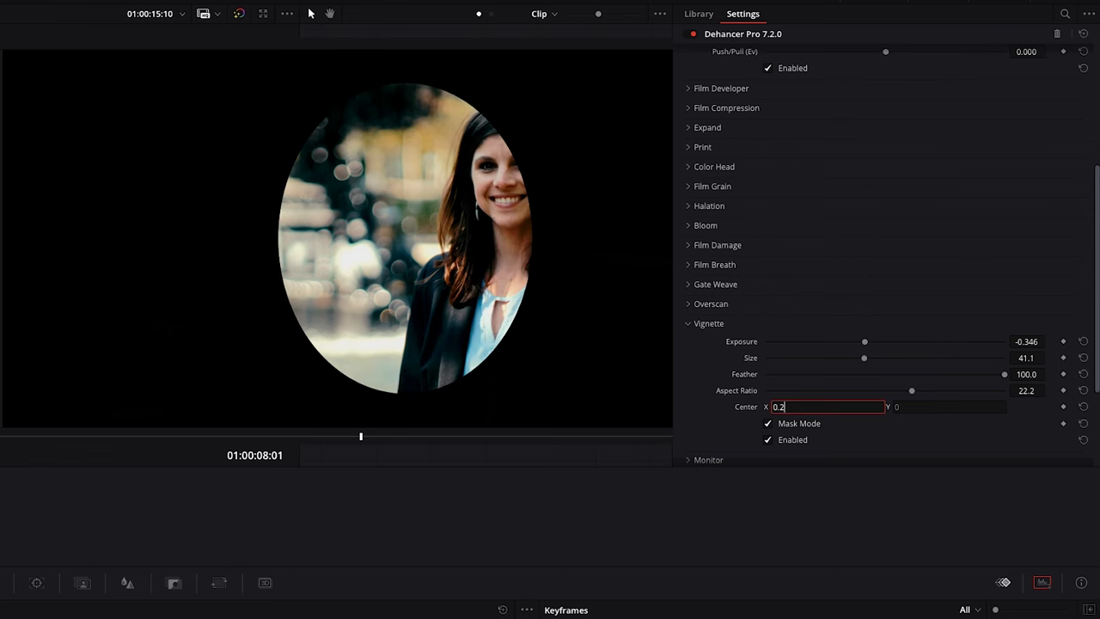
{"action": "type", "text": "0.4"}
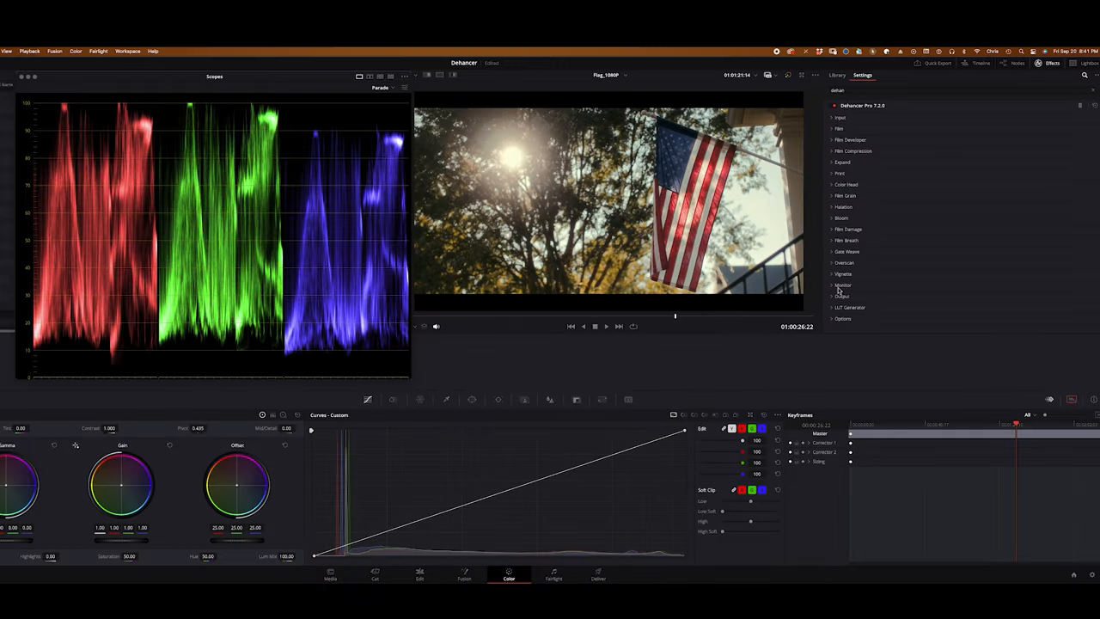
Enable False Color in the Monitor section on the flag shot.
{"action": "left_click", "coordinate": [842, 286]}
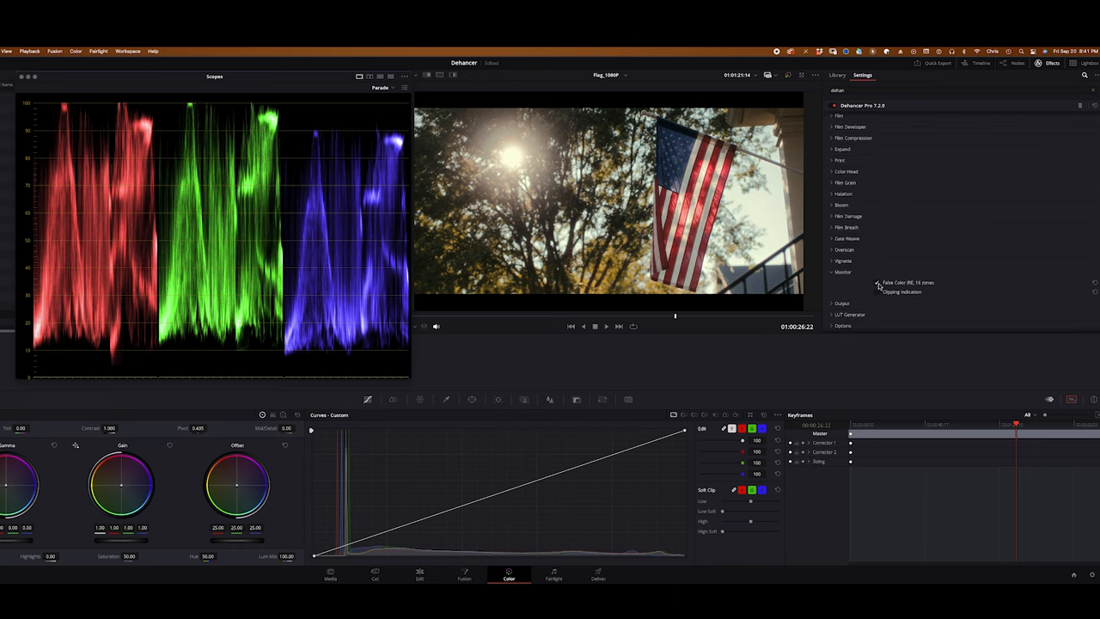
{"action": "left_click", "coordinate": [879, 282]}
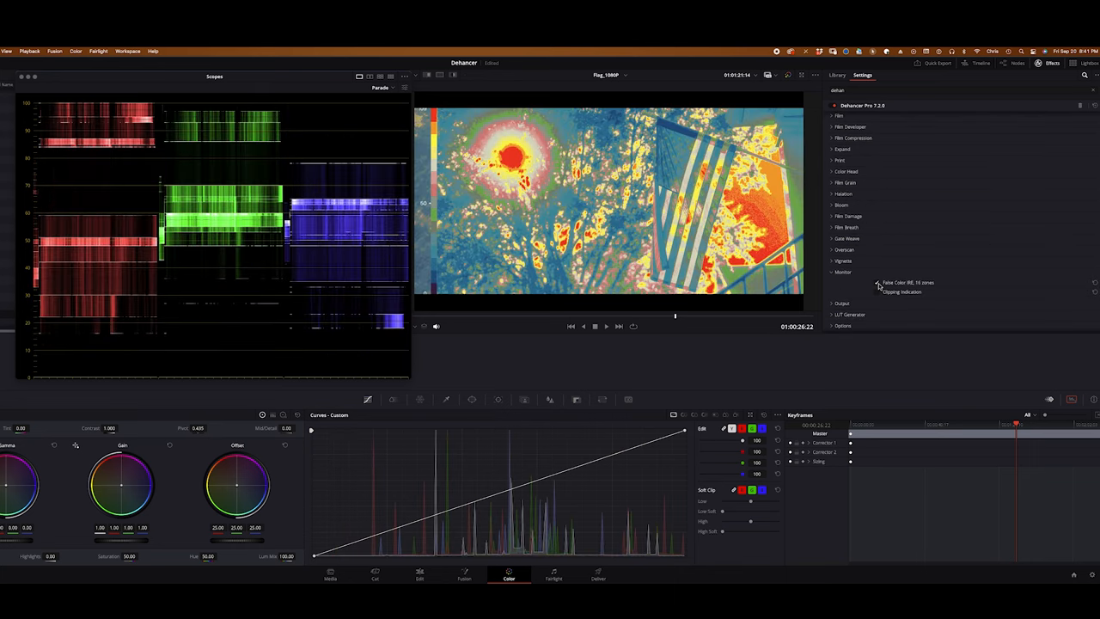
{"action": "left_click", "coordinate": [878, 282]}
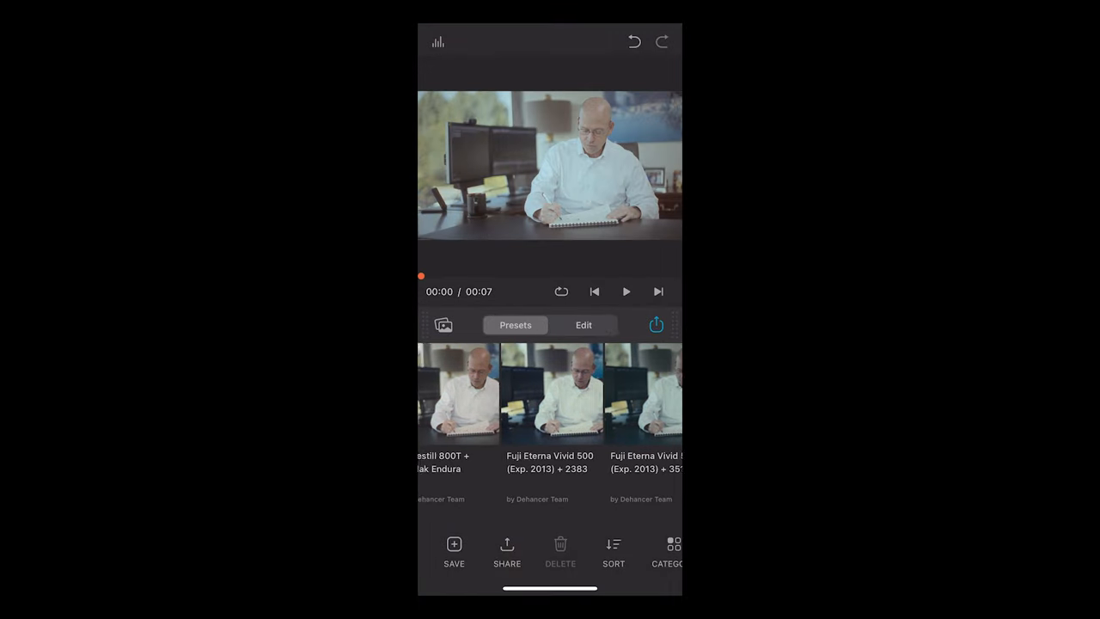
Apply Fujichrome CDU-II (cross), then raise Compression Impact to about 95.
{"action": "left_click", "coordinate": [537, 391]}
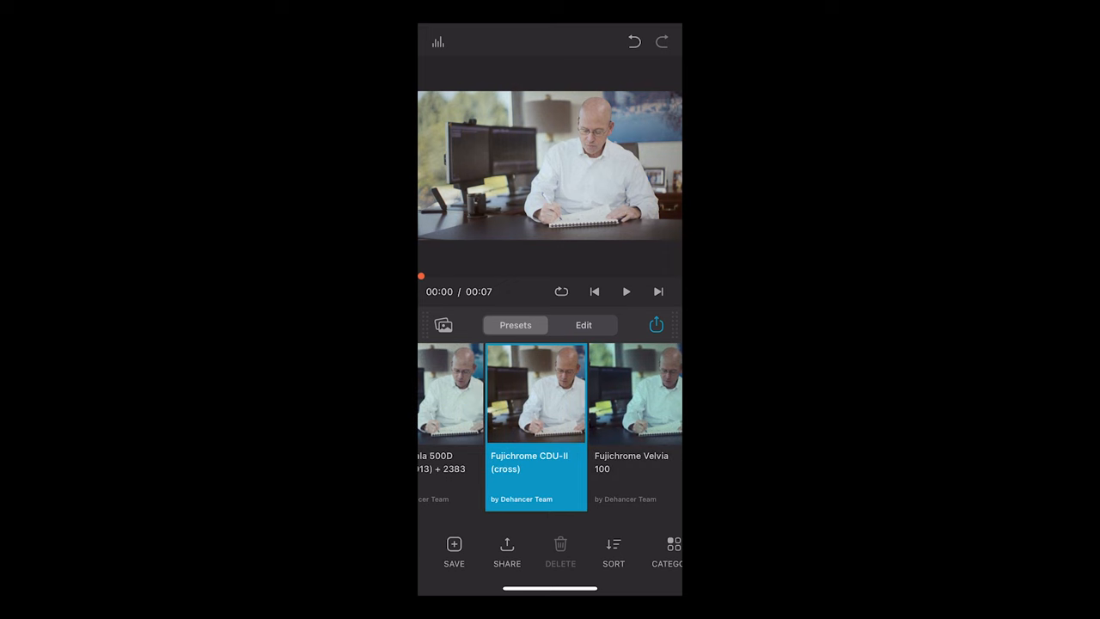
{"action": "left_click", "coordinate": [584, 325]}
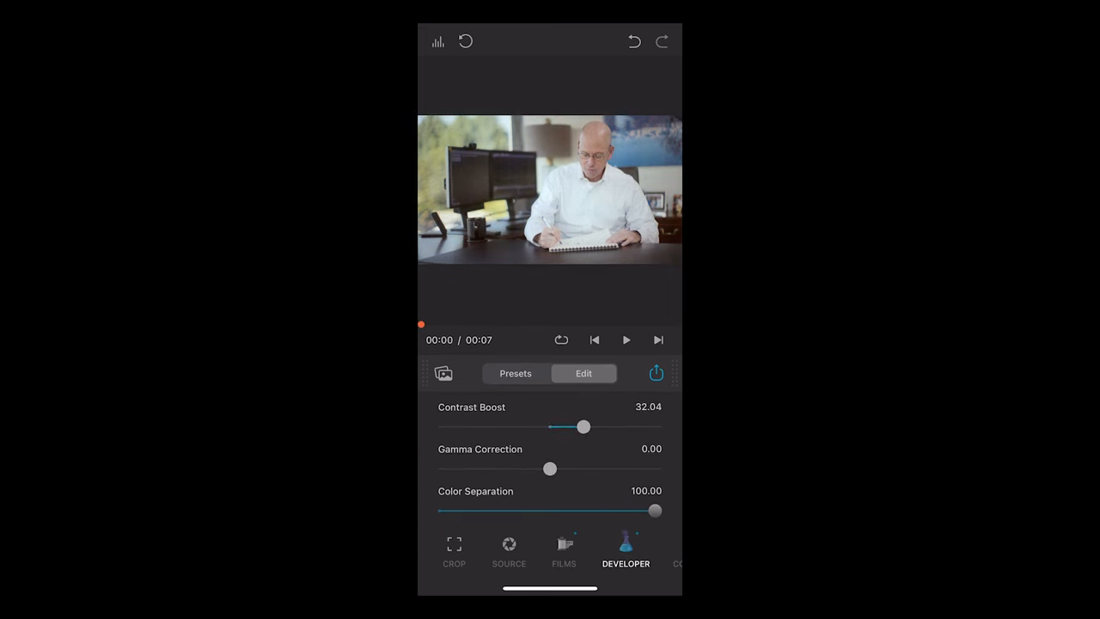
{"action": "left_click", "coordinate": [600, 551]}
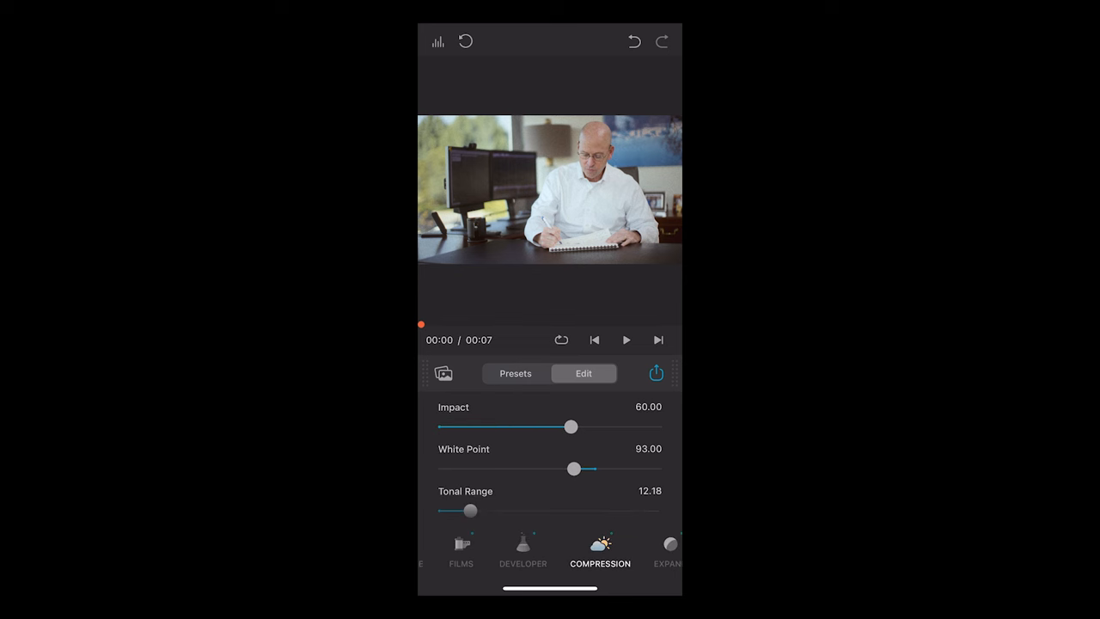
{"action": "left_click_drag", "start_coordinate": [570, 427], "coordinate": [646, 426]}
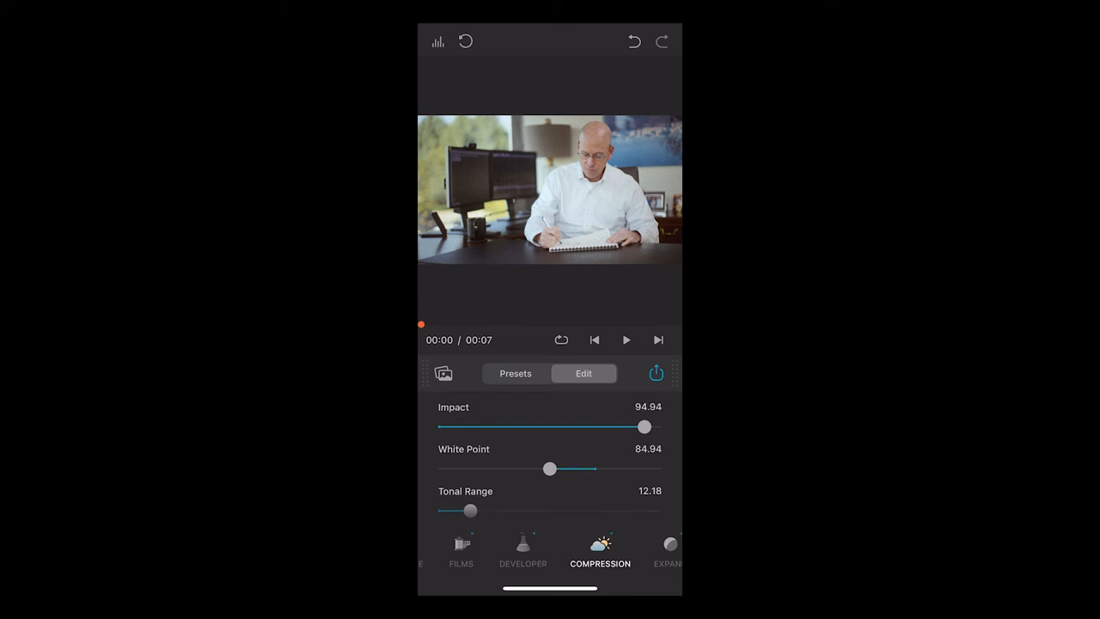